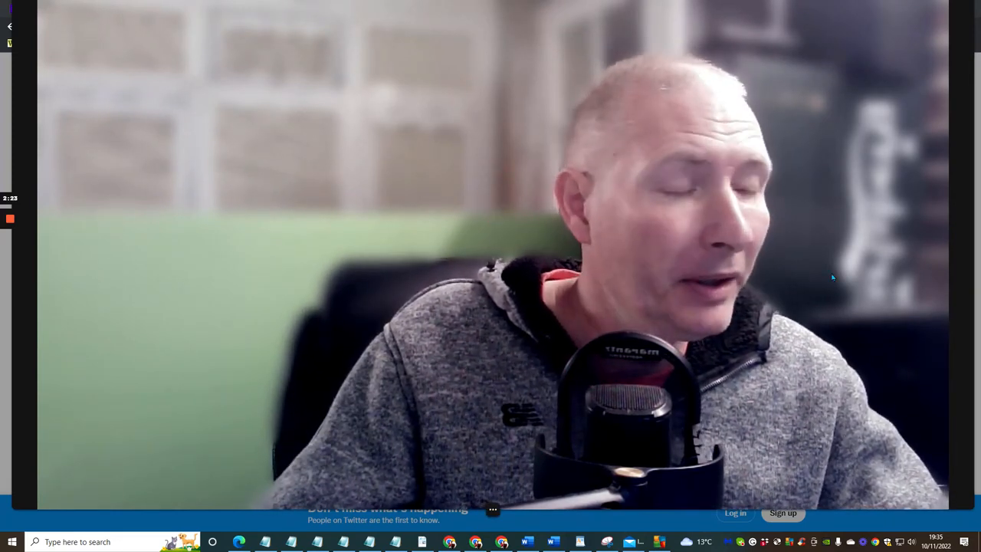
mouse_move(878, 307)
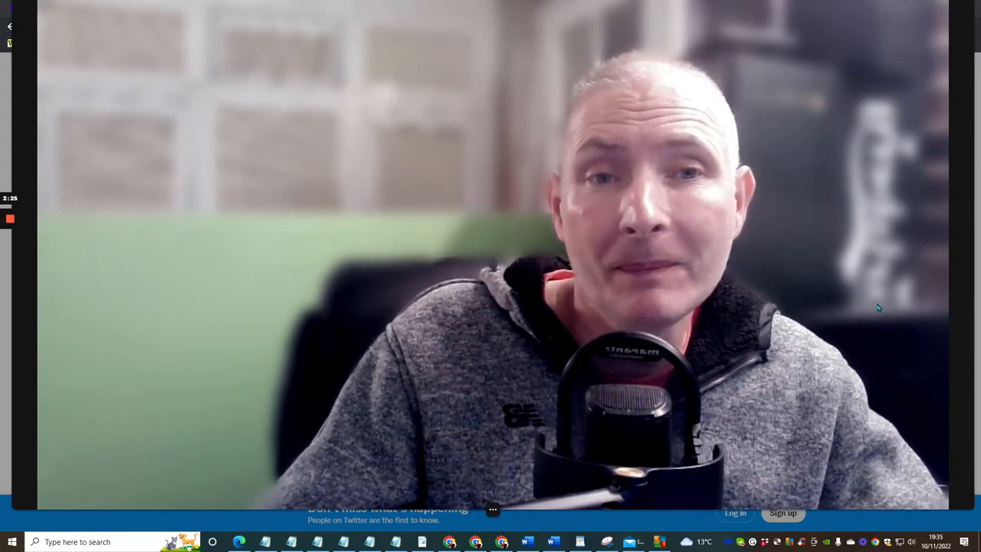
mouse_move(851, 270)
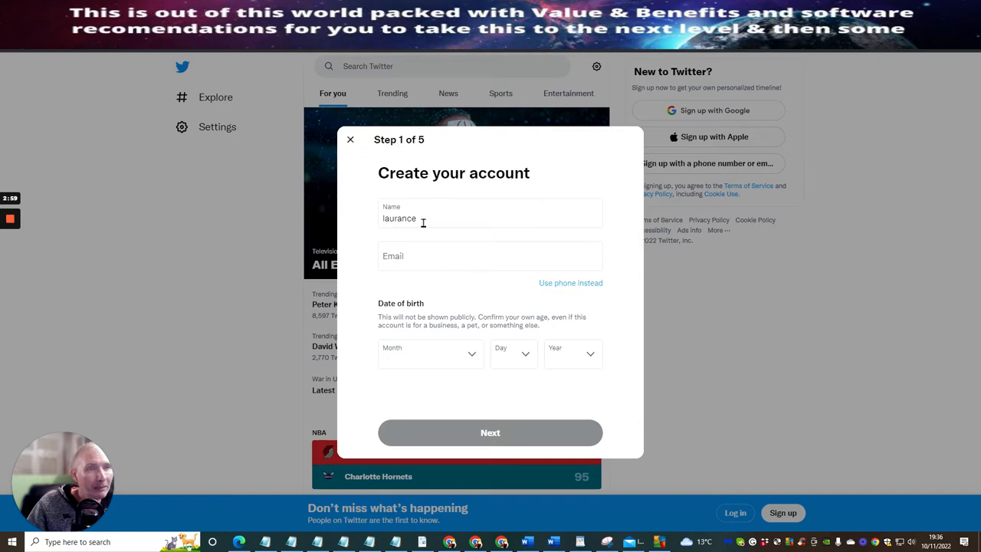
mouse_move(284, 284)
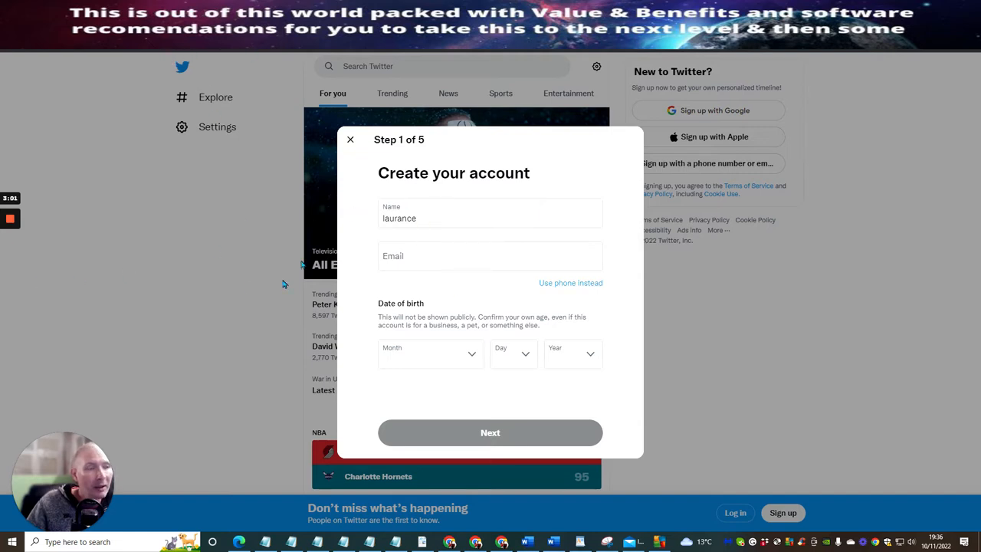
mouse_move(389, 232)
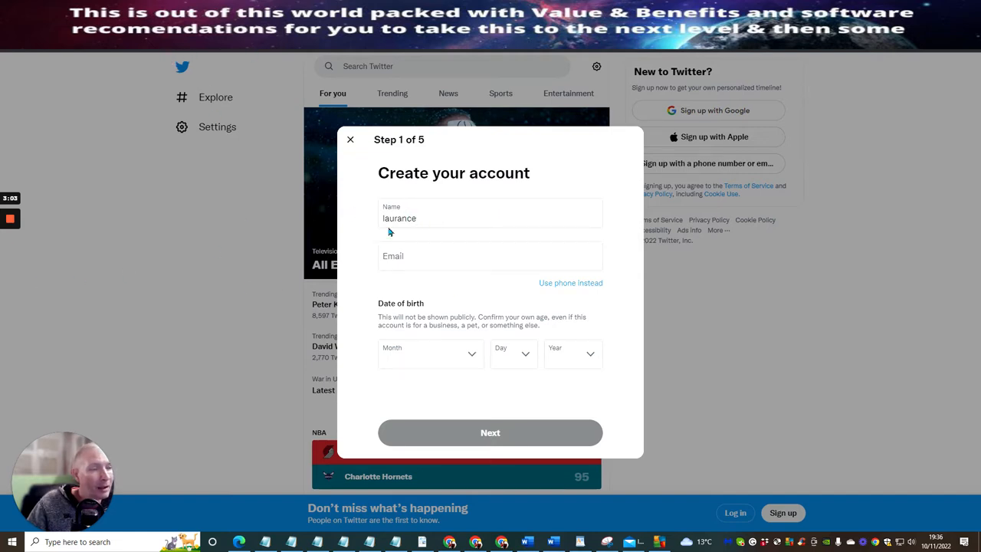
mouse_move(449, 373)
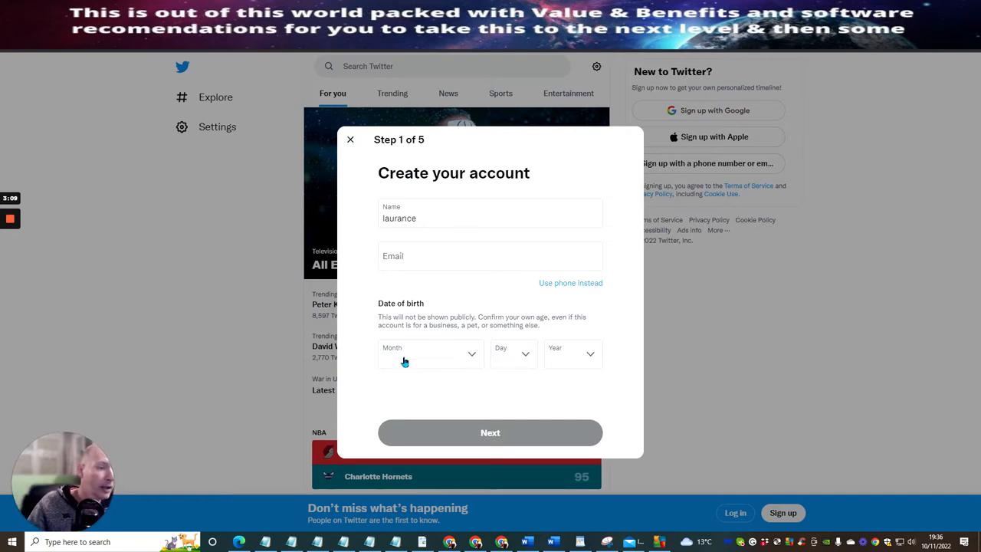
mouse_move(455, 310)
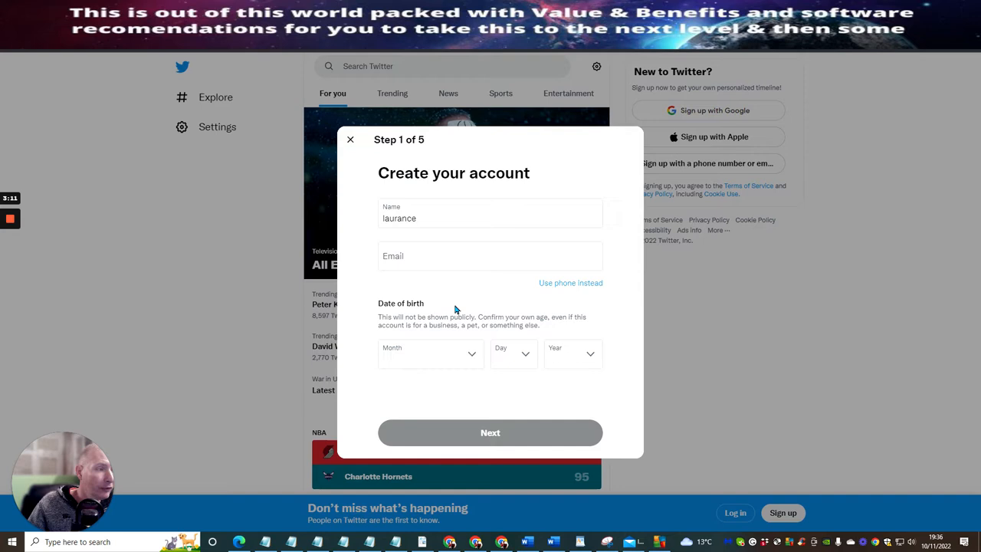
mouse_move(776, 314)
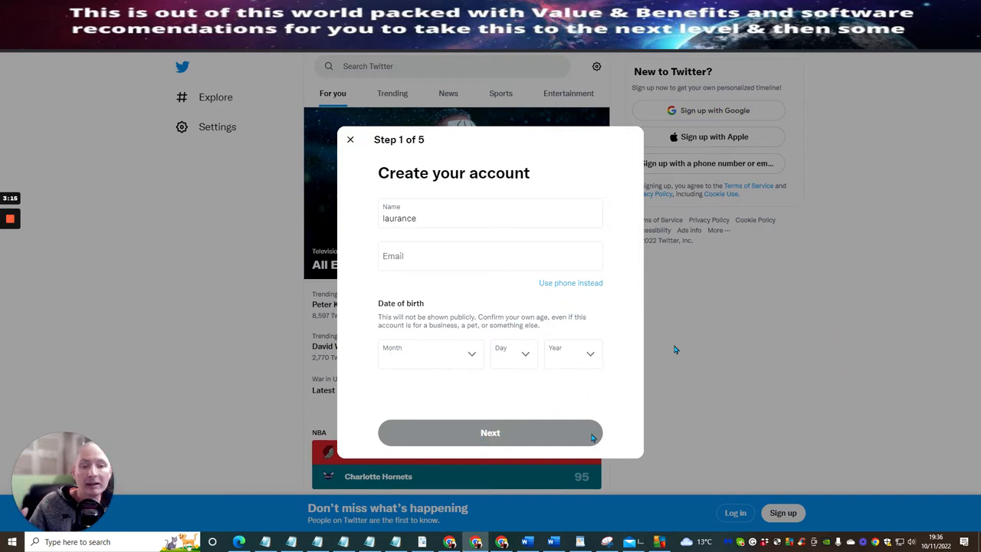
mouse_move(704, 300)
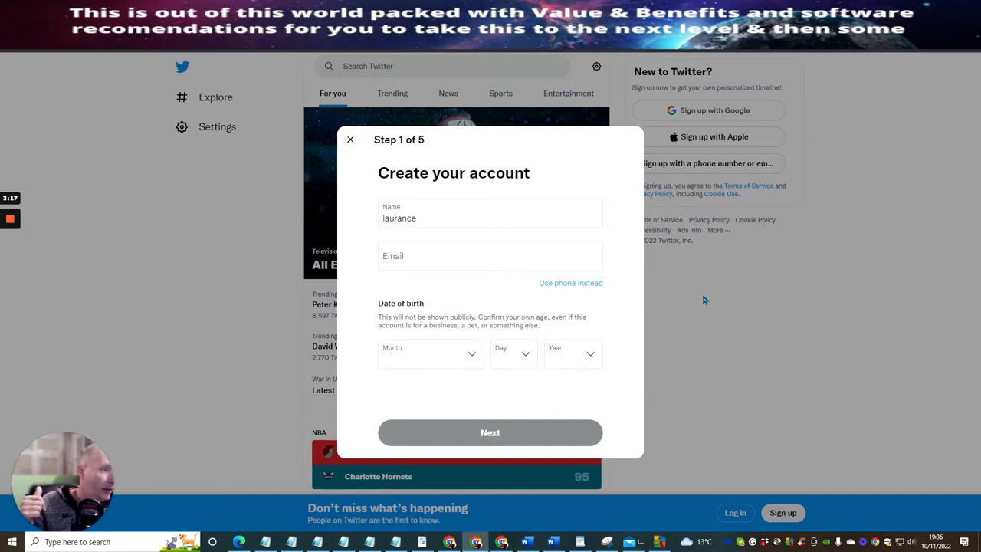
mouse_move(698, 365)
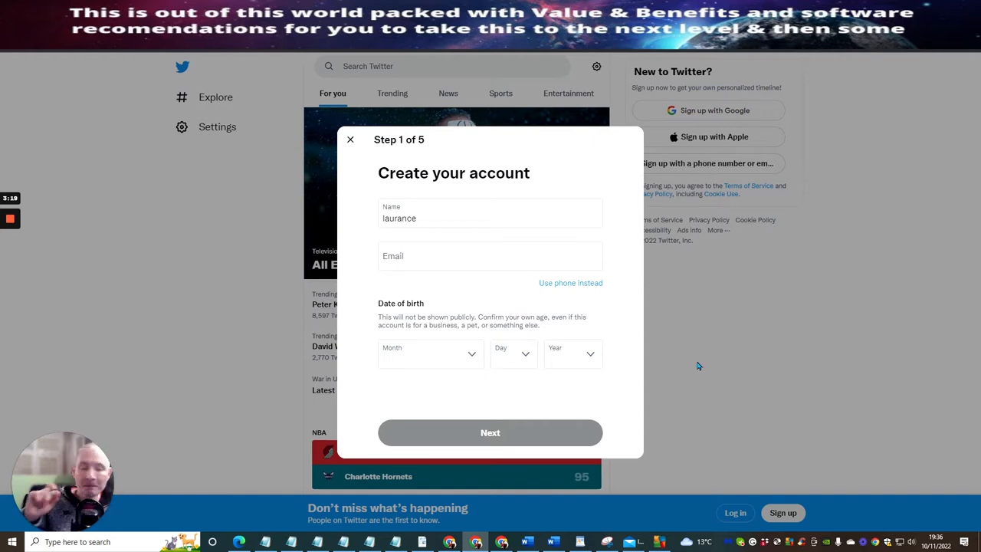
mouse_move(797, 325)
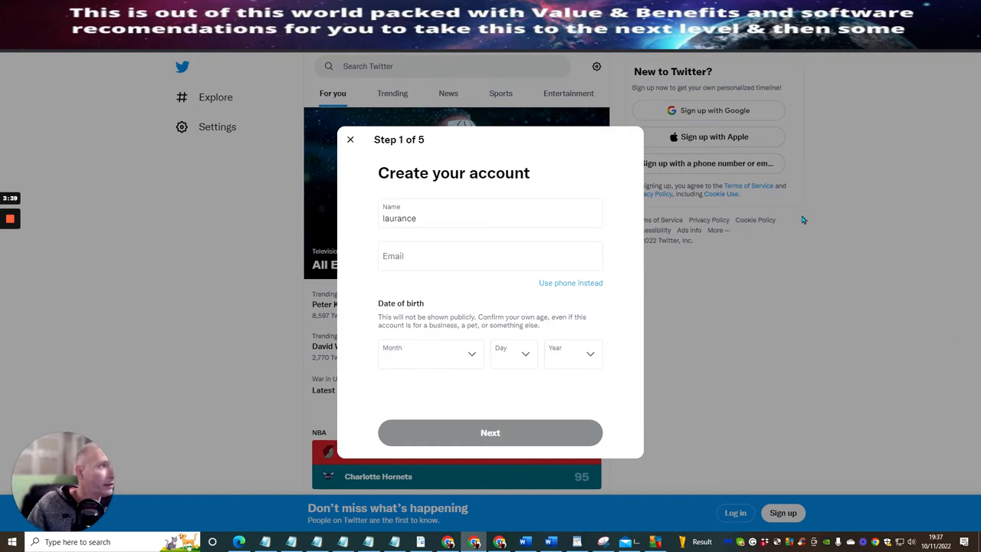
mouse_move(679, 419)
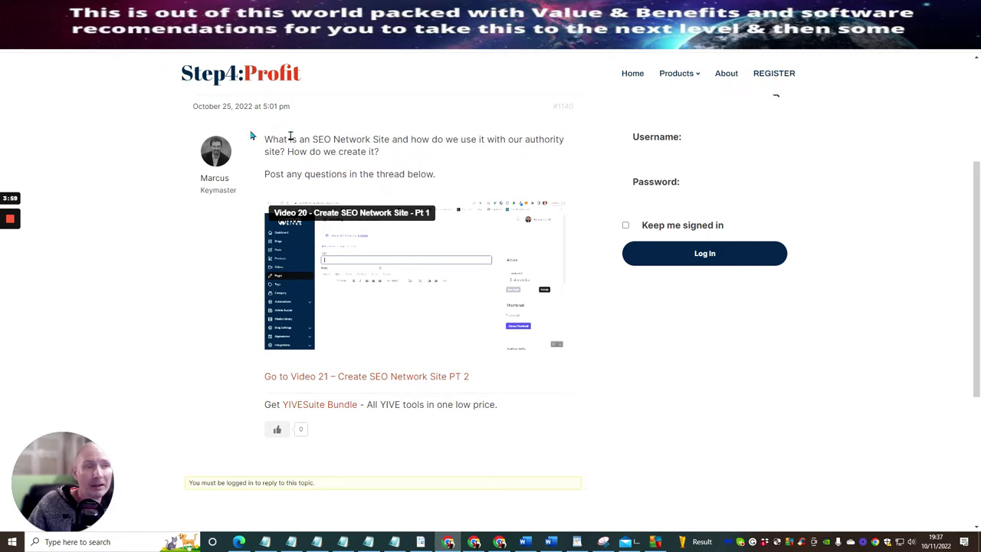
mouse_move(440, 352)
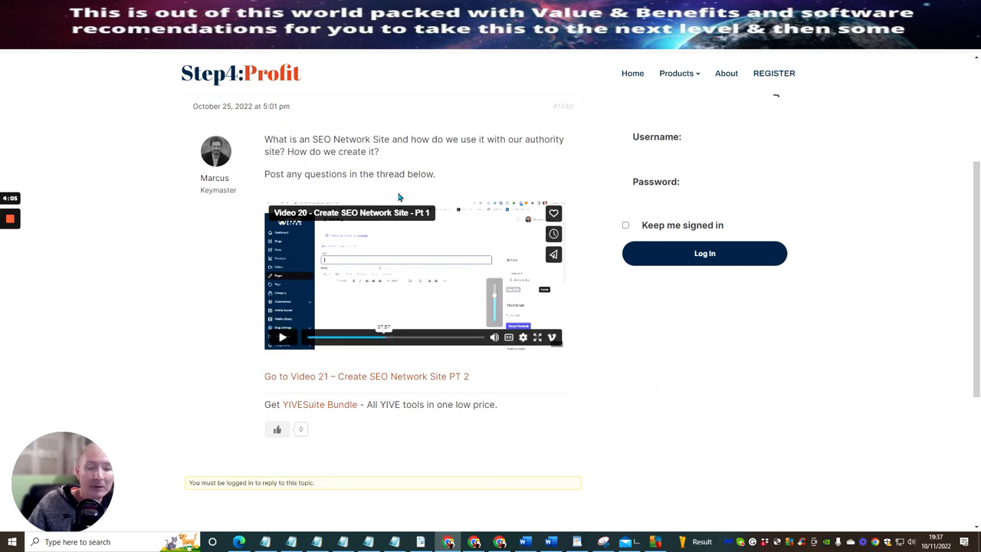
mouse_move(547, 293)
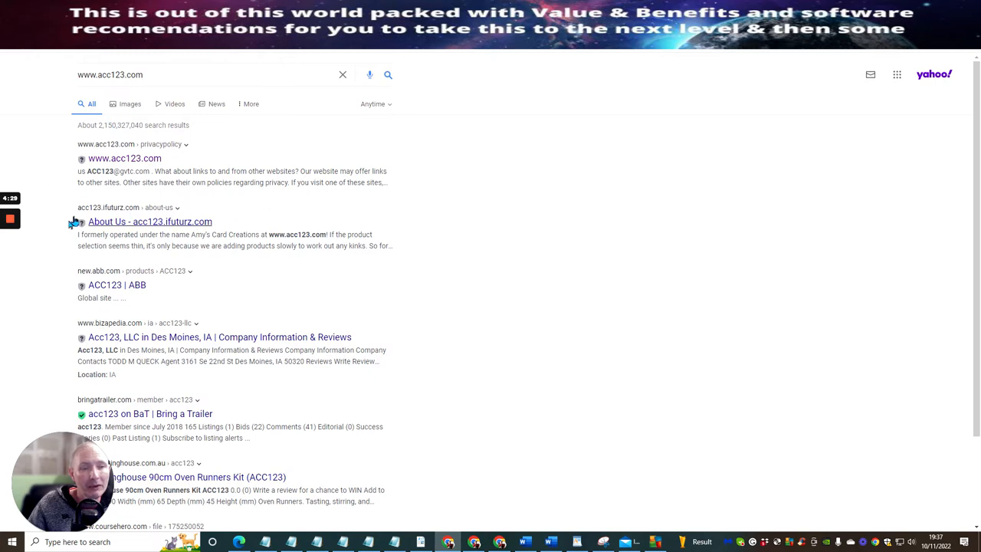
mouse_move(429, 301)
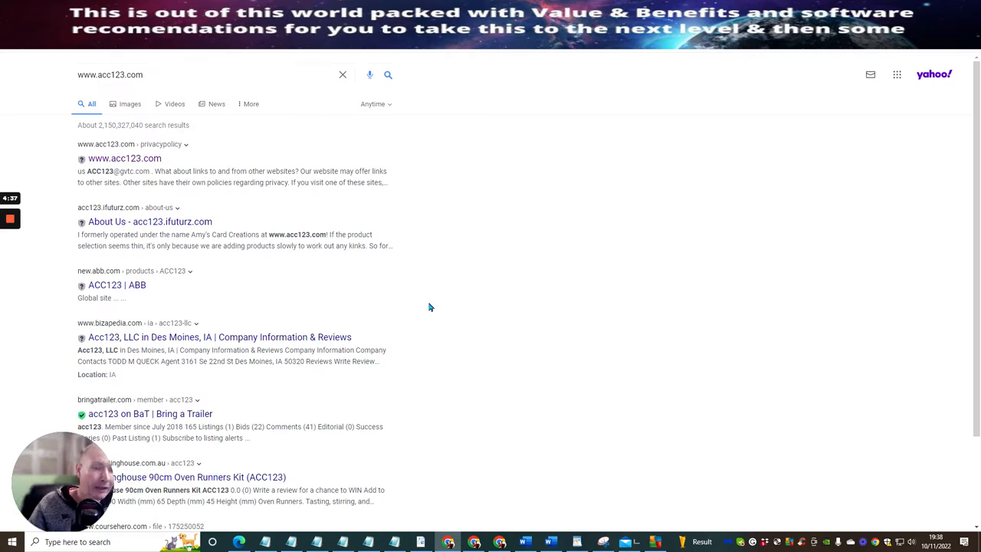
mouse_move(545, 302)
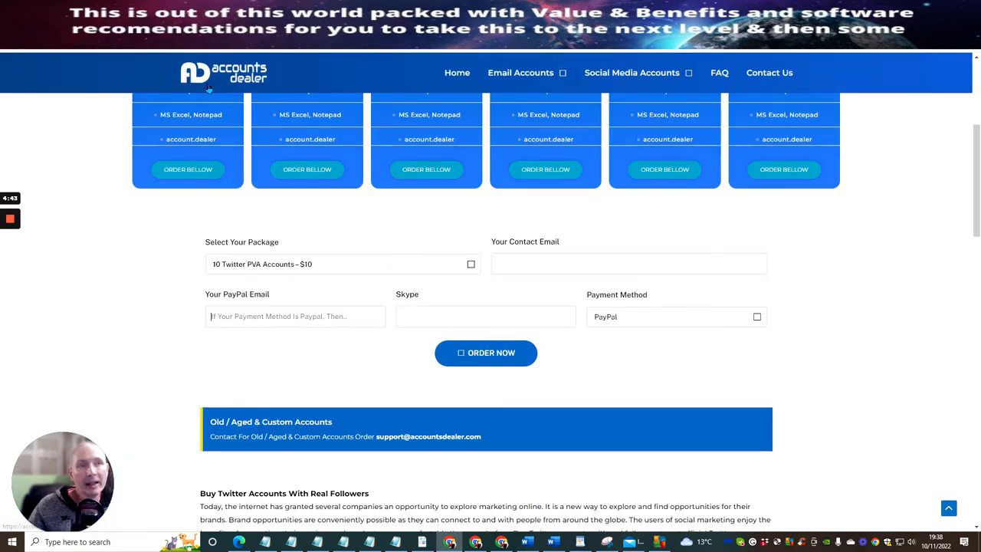
- Return to the top of the Twitter packages page and show the Email and Social Media Accounts menus
scroll(up, 3)
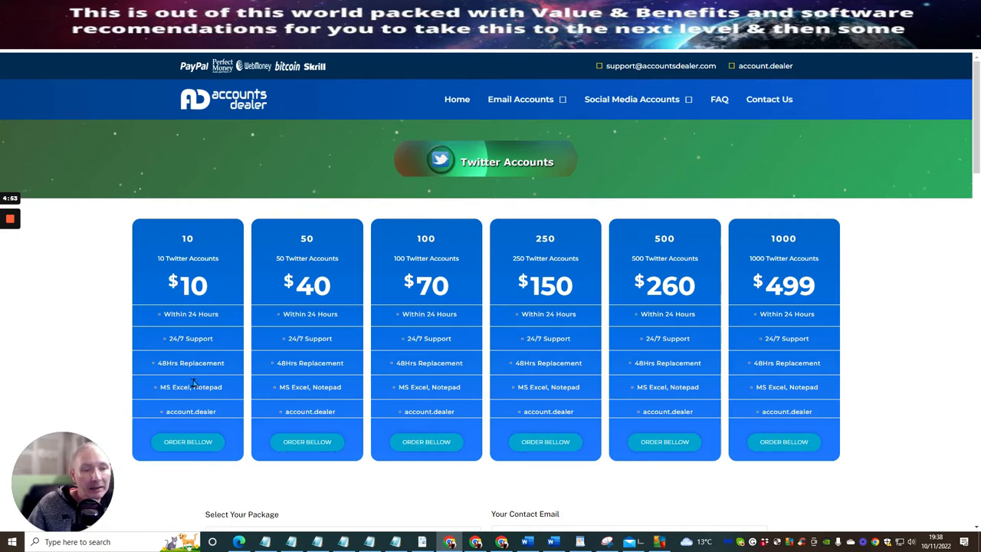
mouse_move(180, 387)
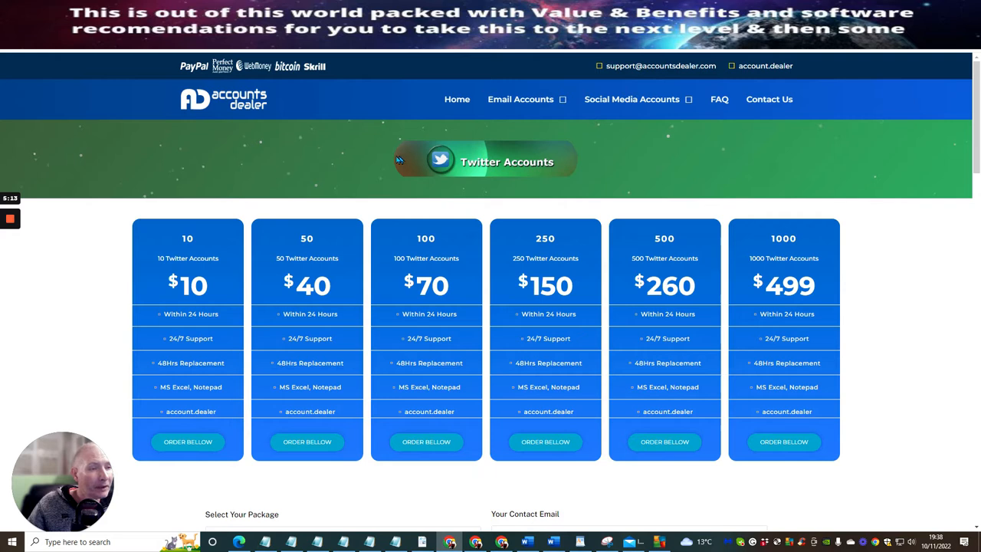
click(520, 99)
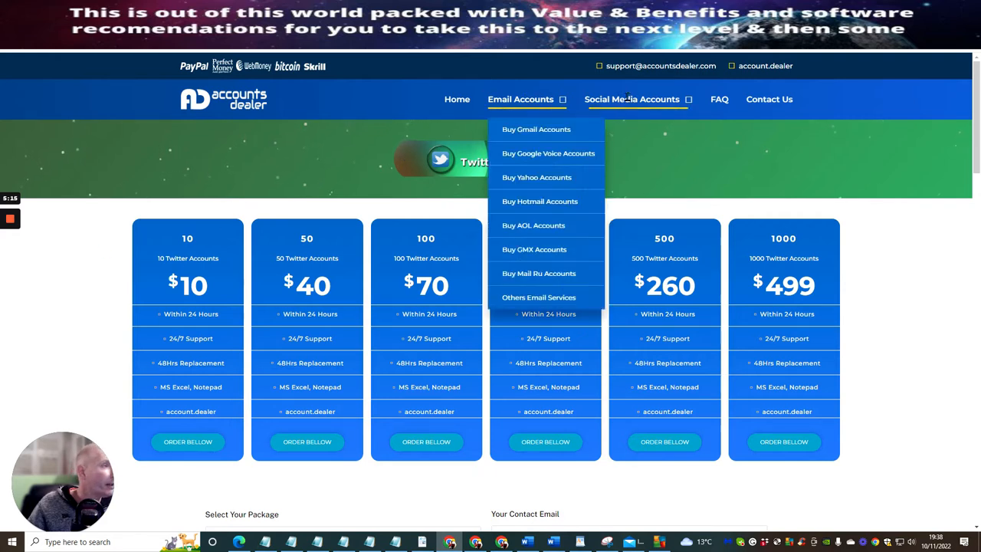
mouse_move(682, 130)
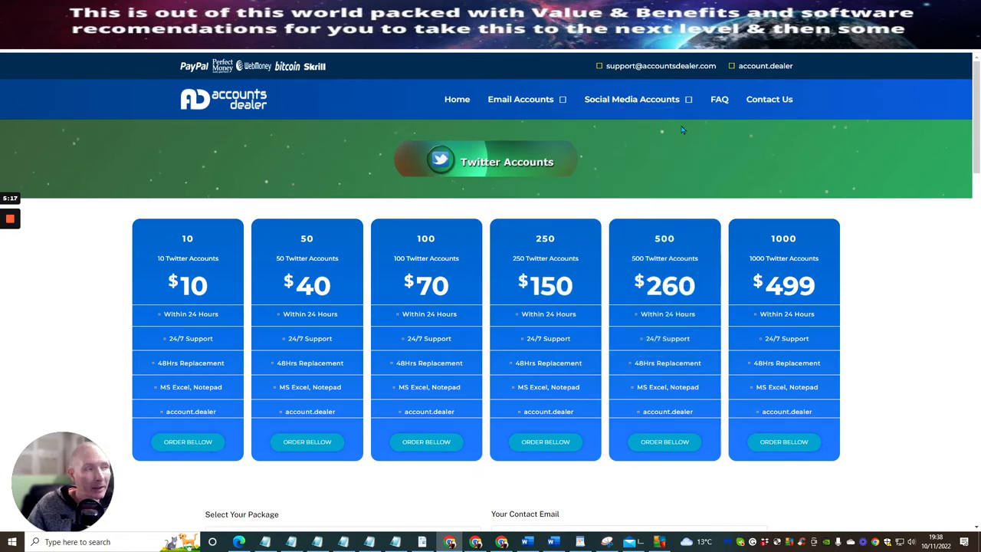
click(633, 99)
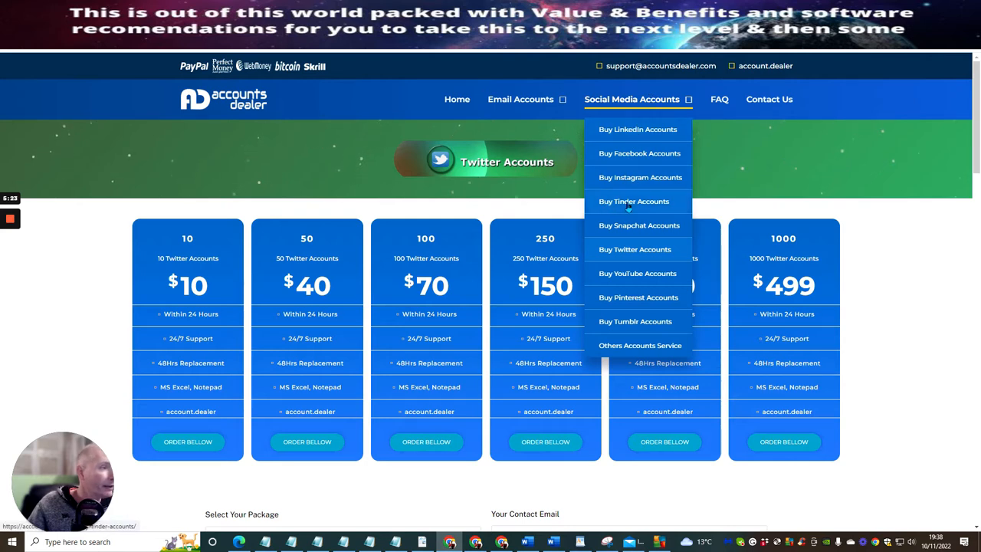
mouse_move(617, 228)
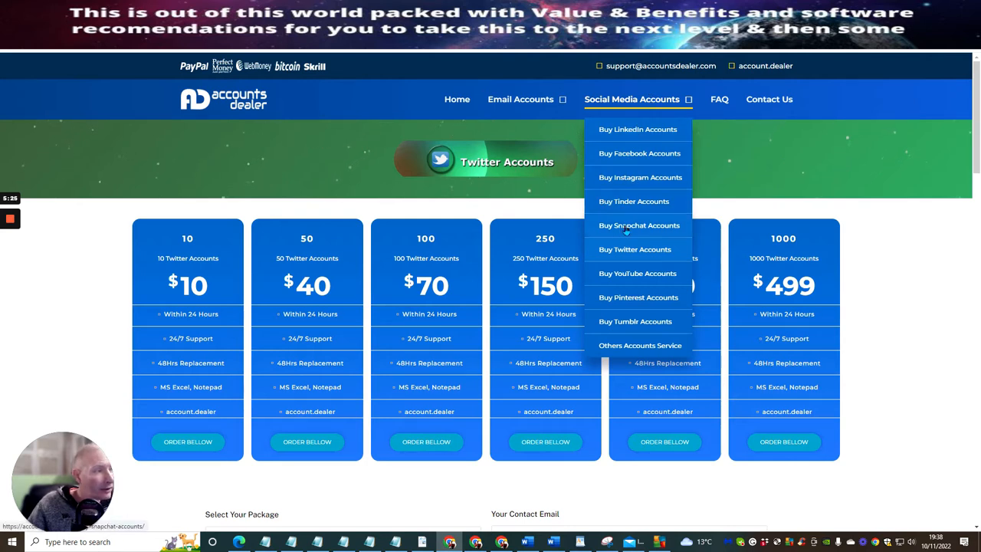
mouse_move(648, 273)
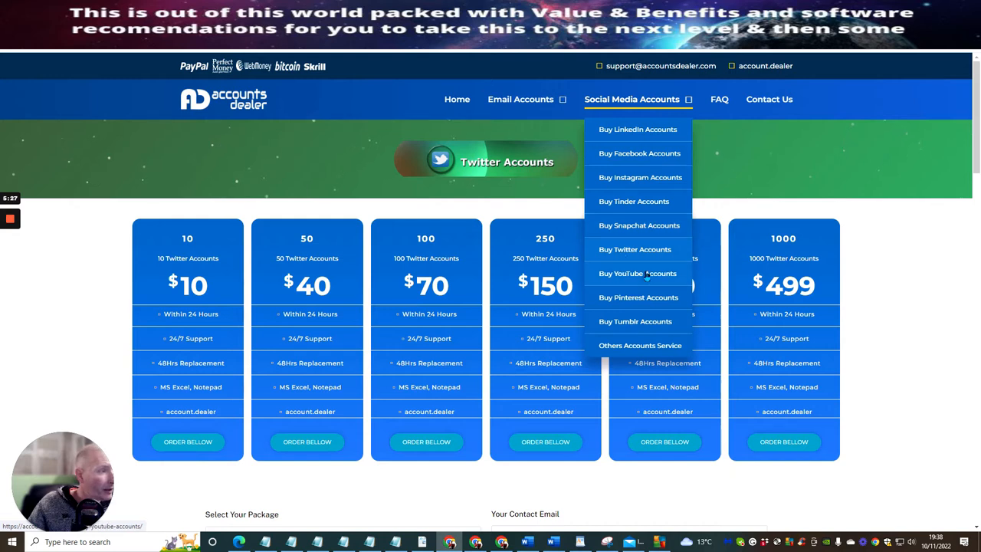
mouse_move(639, 346)
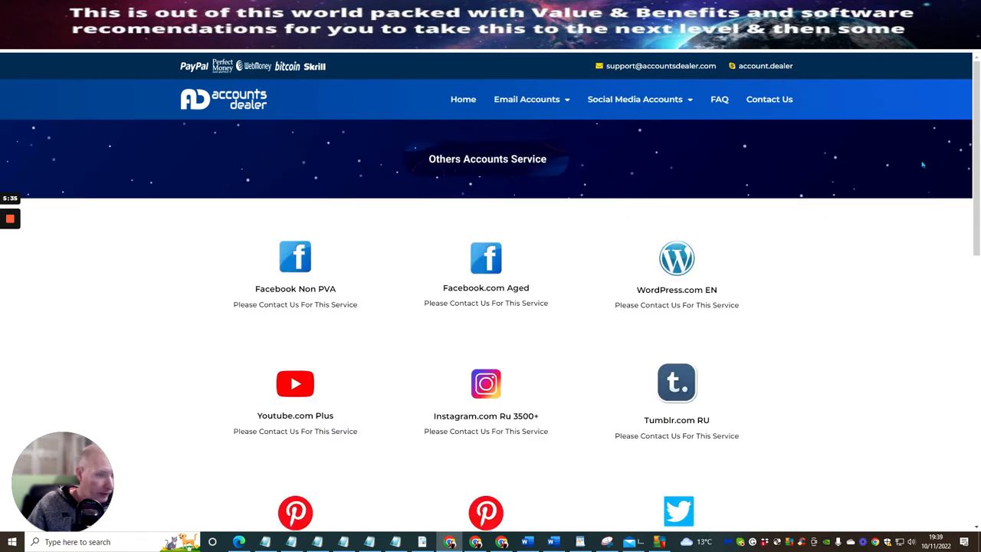
- Scroll down the Others Accounts Service listings toward Contact Details, then back up slightly
scroll(down, 3)
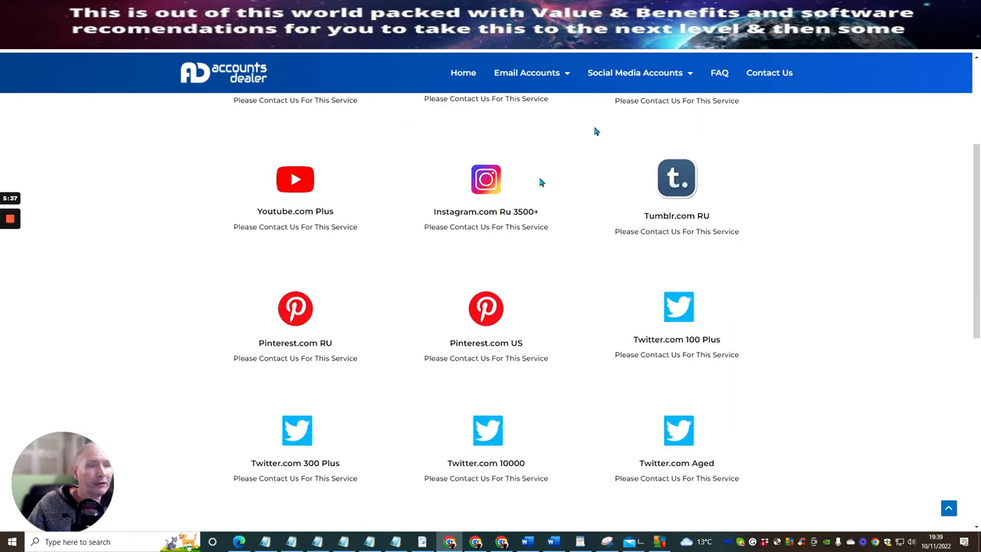
scroll(down, 3)
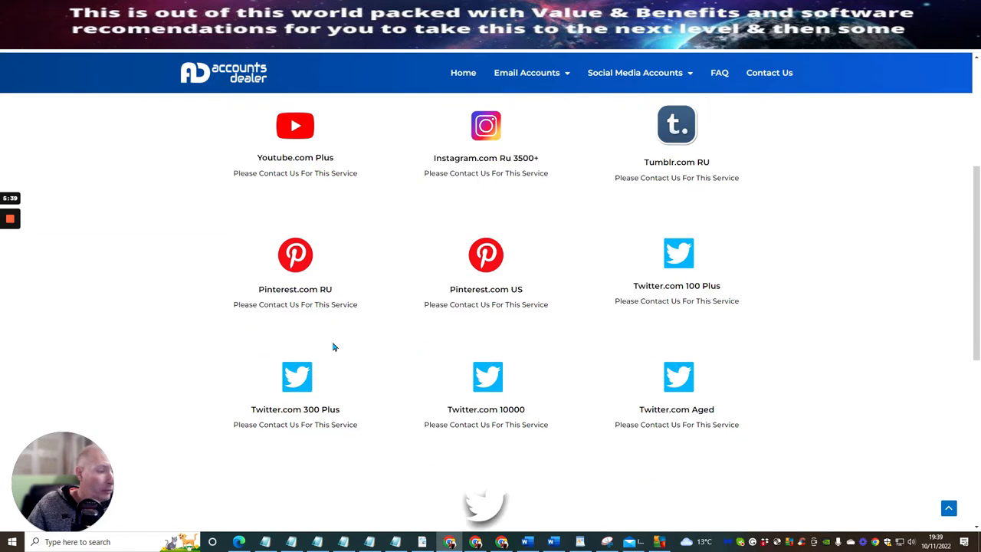
scroll(down, 3)
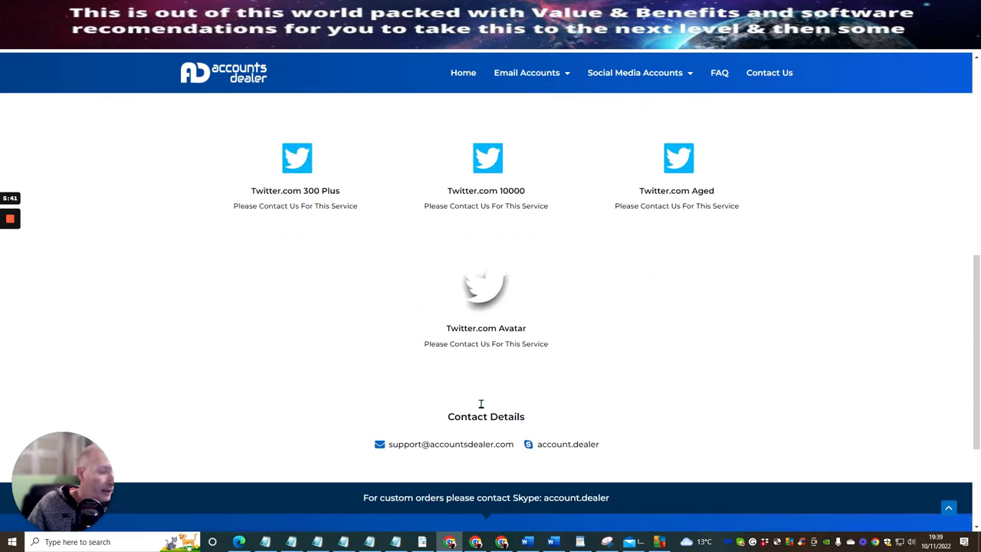
scroll(up, 3)
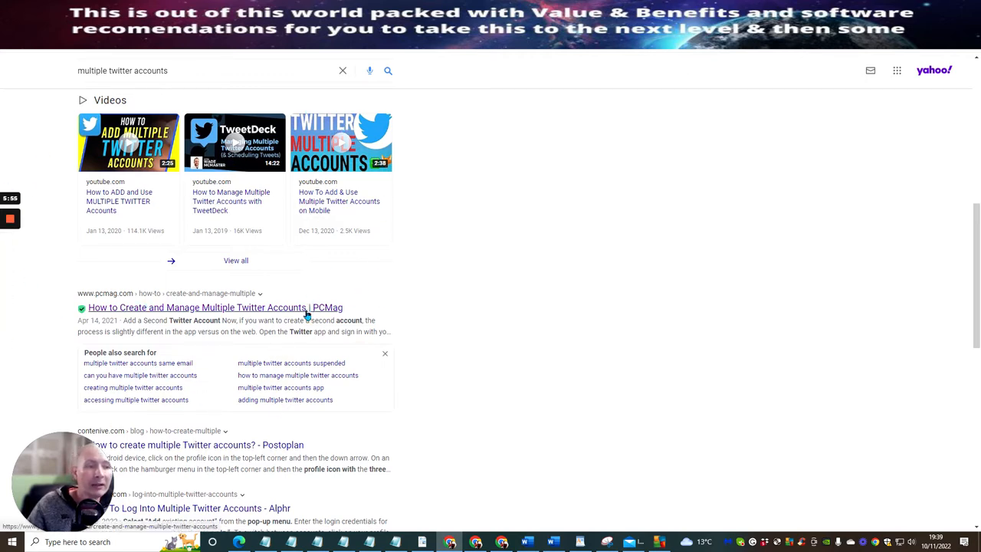
mouse_move(475, 287)
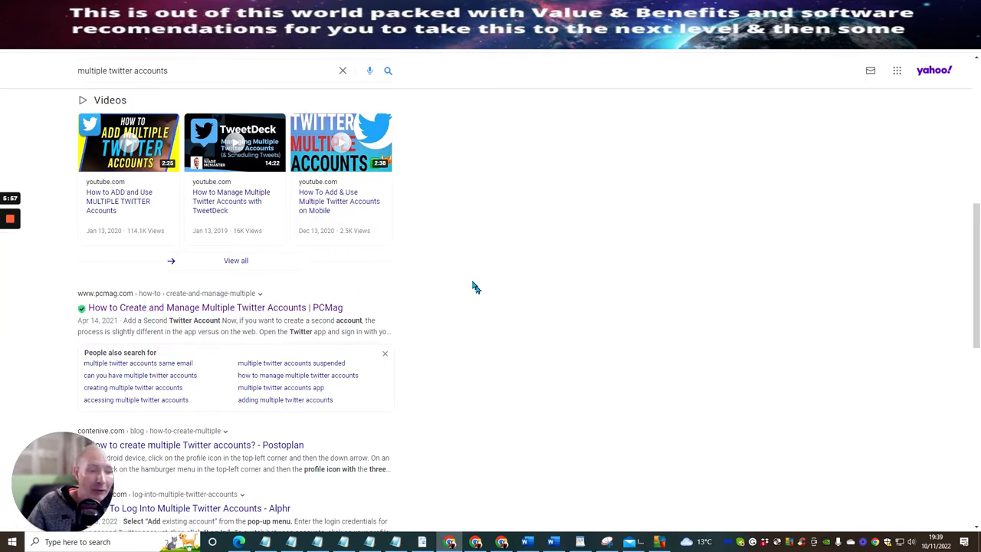
mouse_move(501, 373)
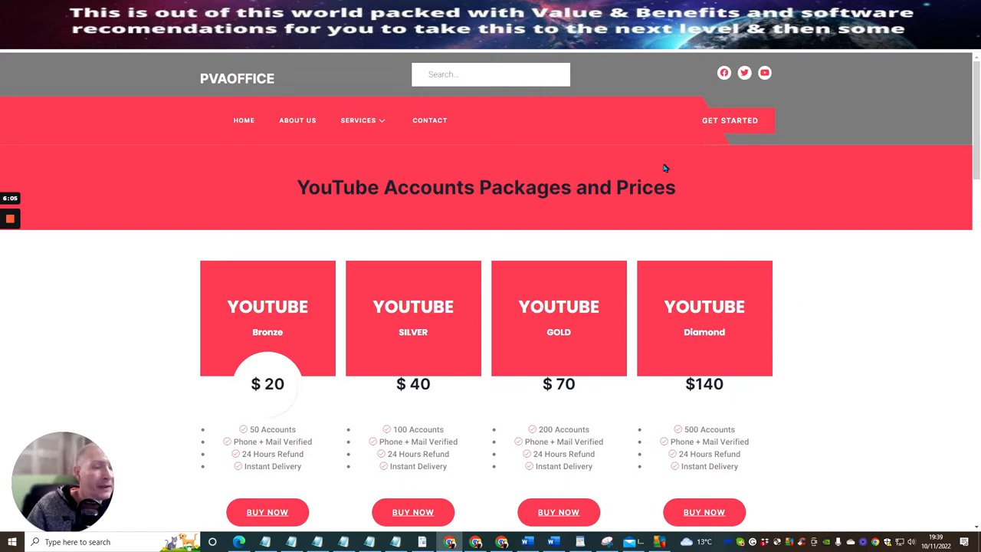
mouse_move(73, 227)
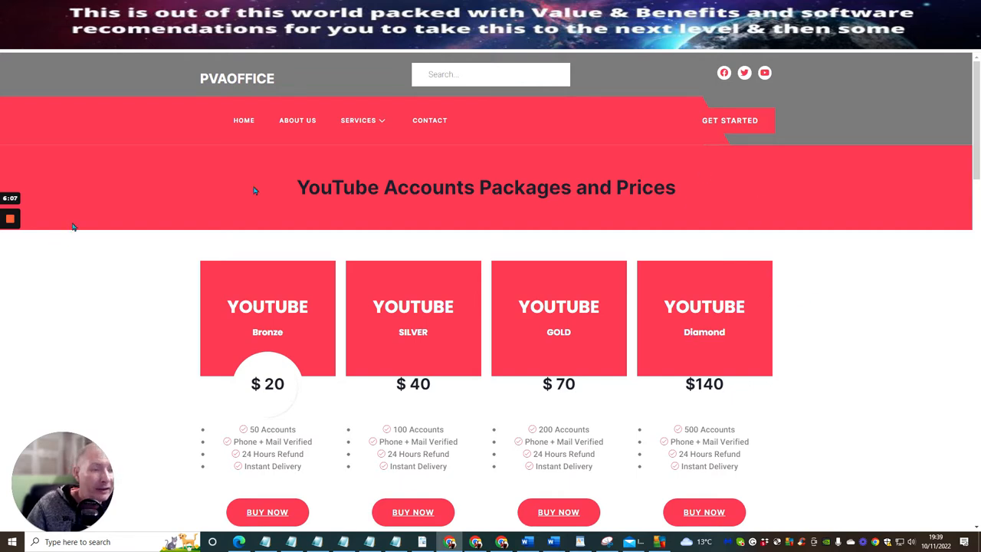
scroll(down, 3)
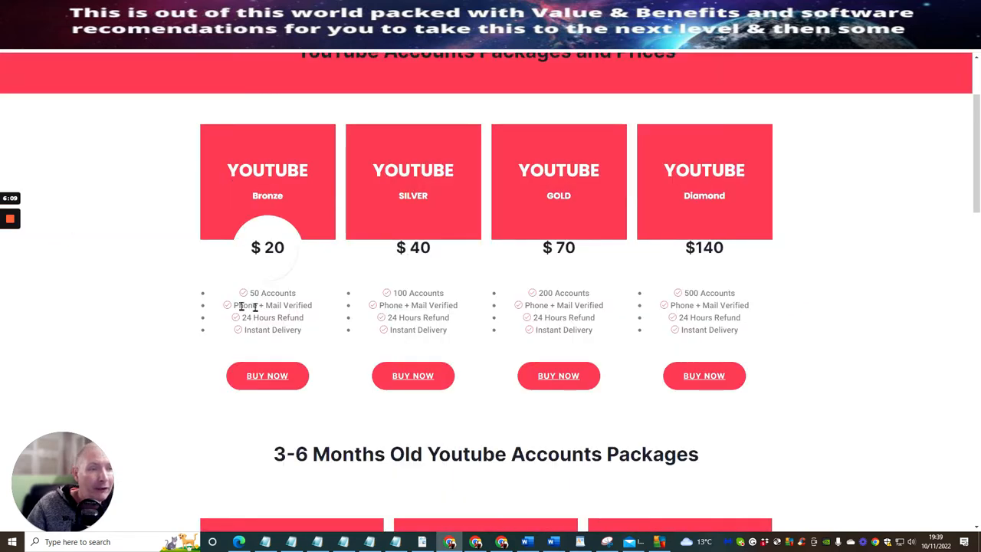
mouse_move(278, 292)
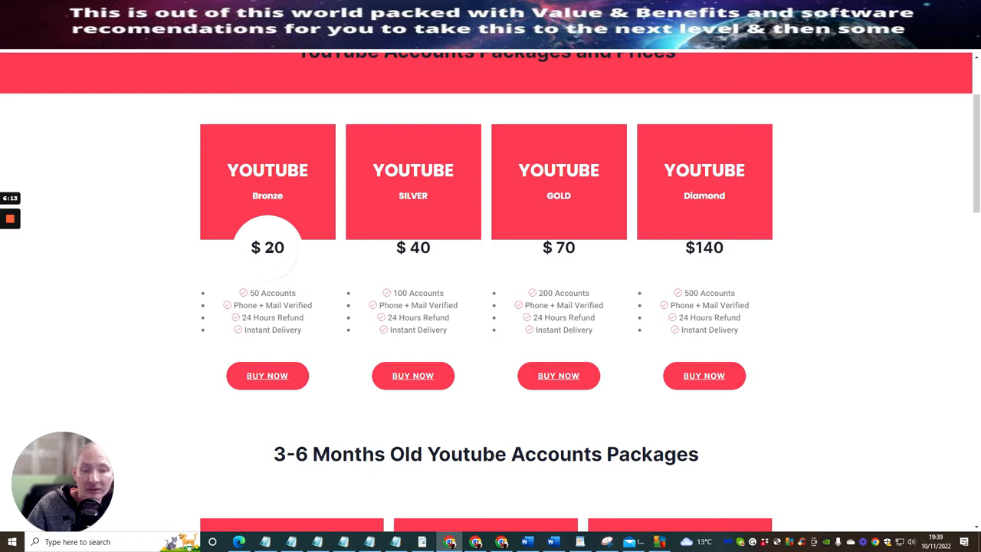
mouse_move(273, 259)
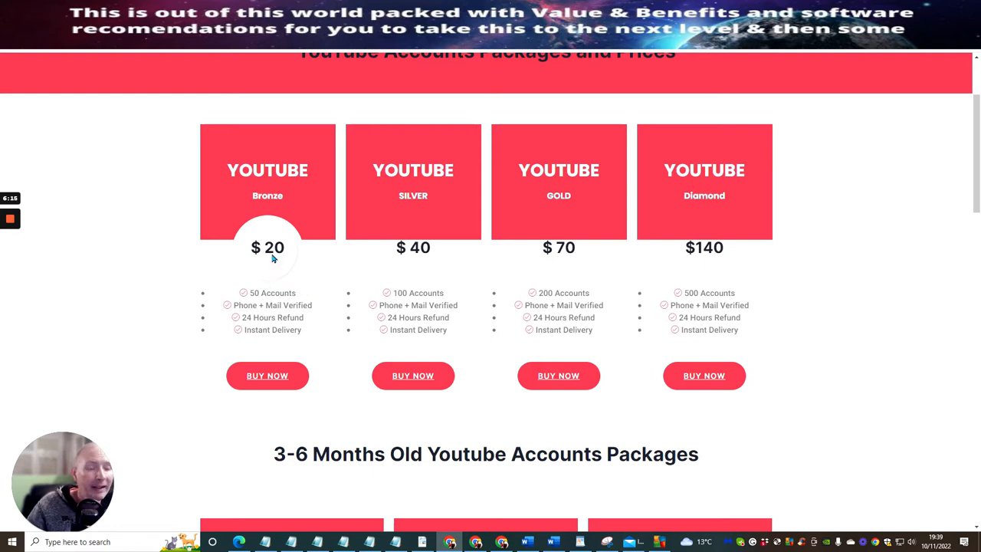
mouse_move(270, 243)
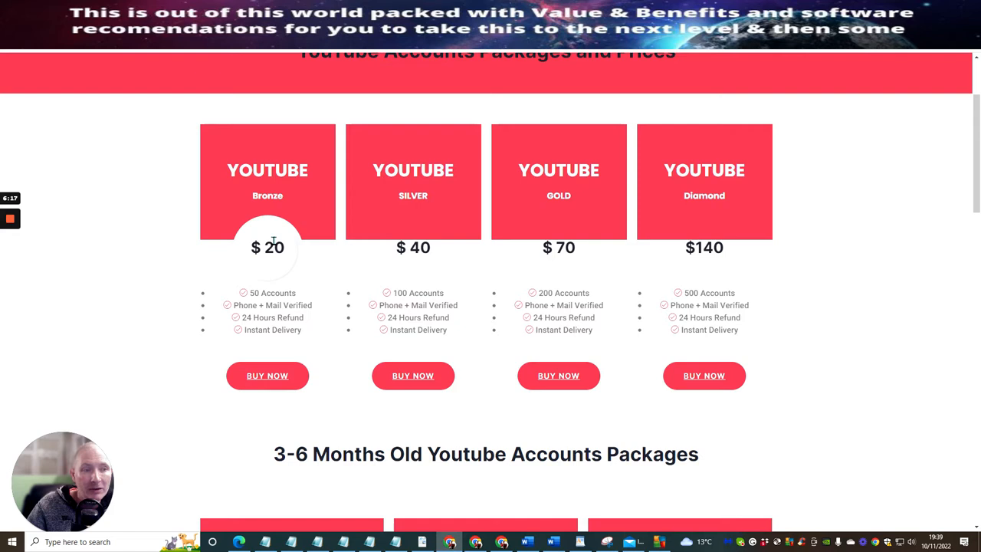
mouse_move(264, 247)
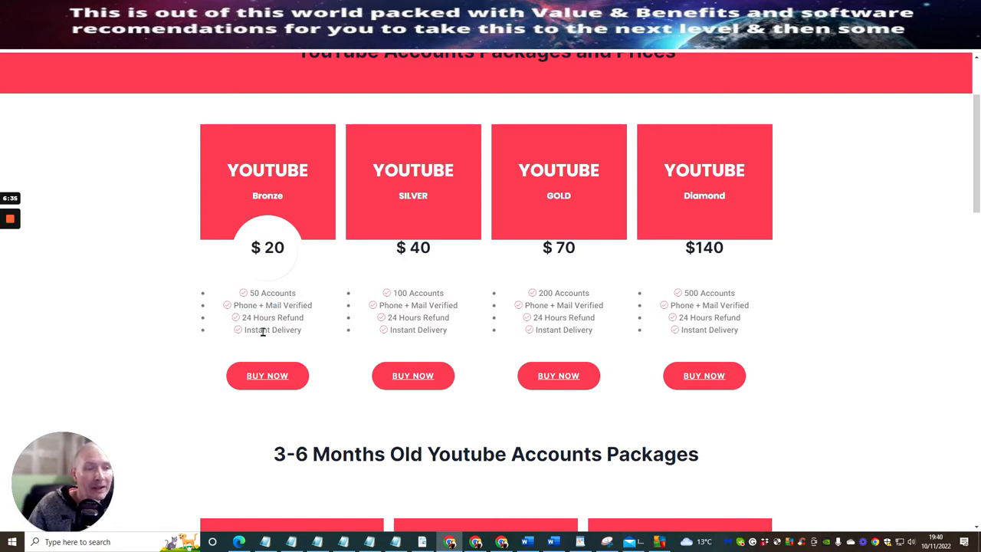
mouse_move(222, 316)
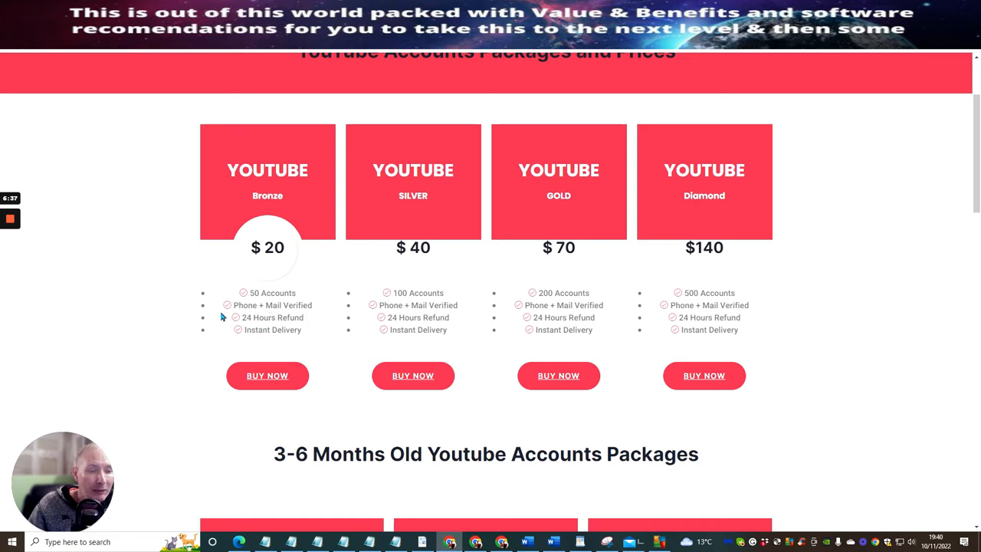
scroll(down, 3)
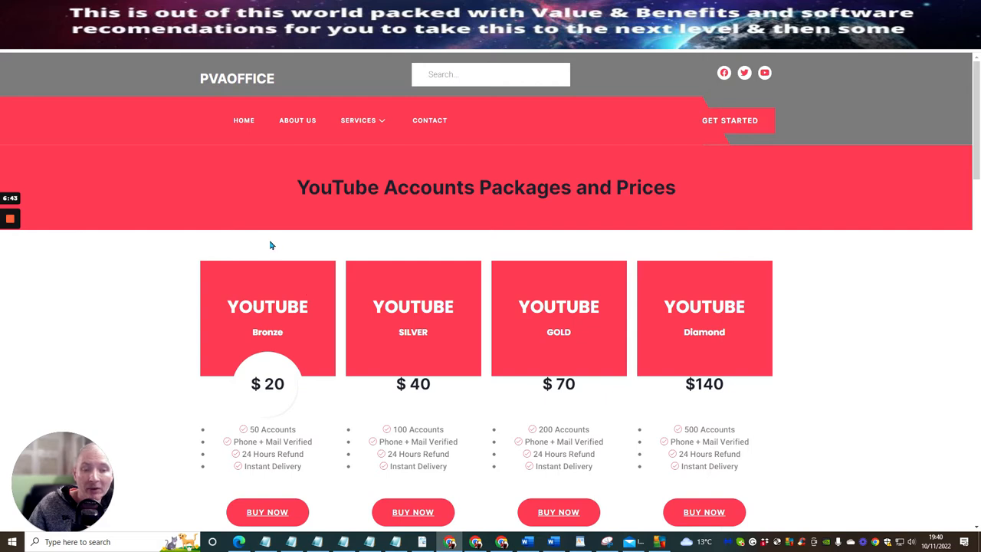
scroll(down, 3)
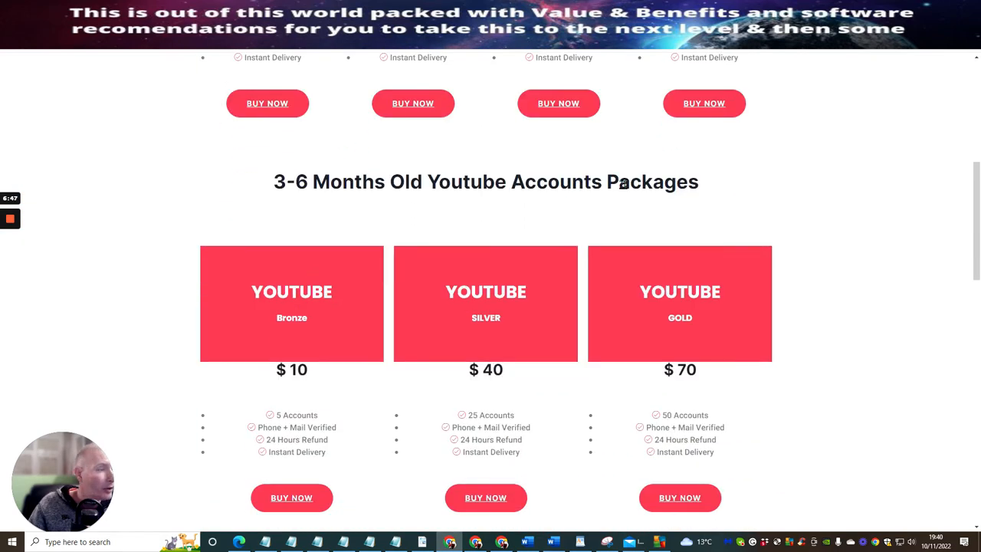
mouse_move(249, 406)
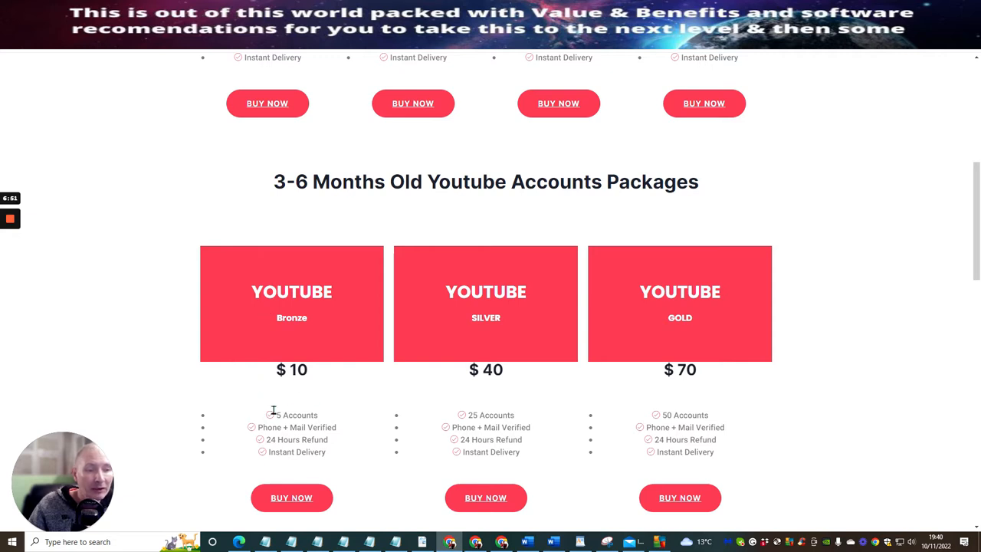
- Scroll past the 7-11 month and 2-3 year YouTube packages, then back toward 3-6 months
scroll(down, 3)
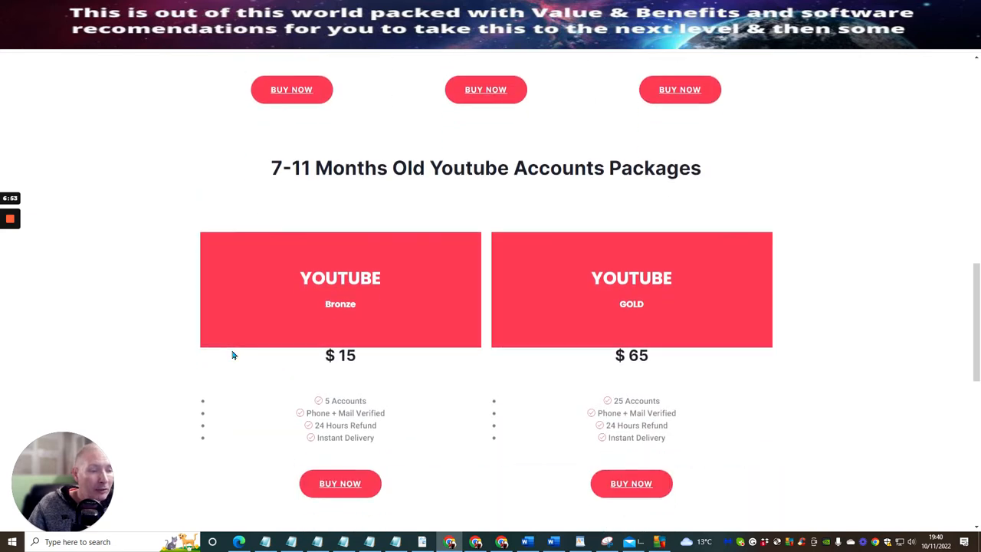
mouse_move(161, 251)
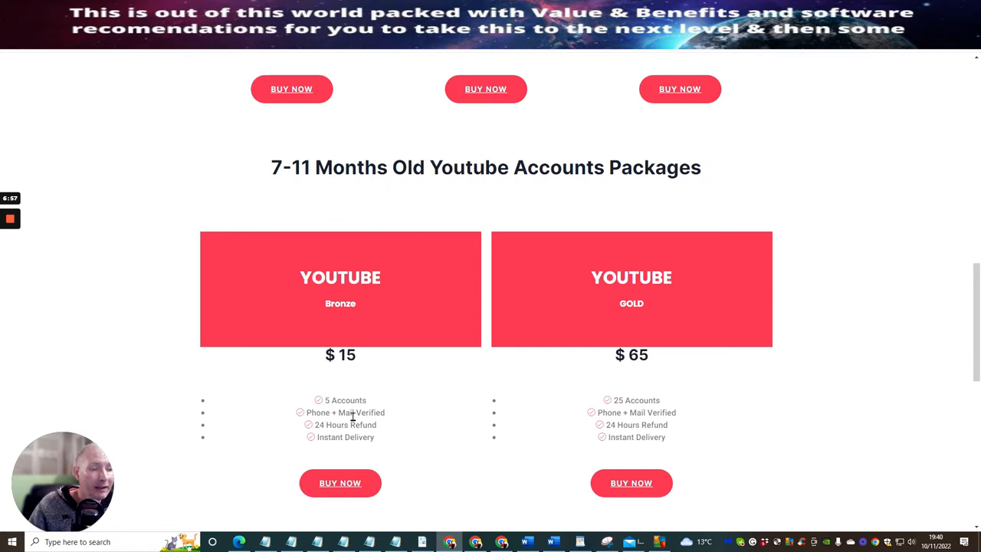
mouse_move(350, 258)
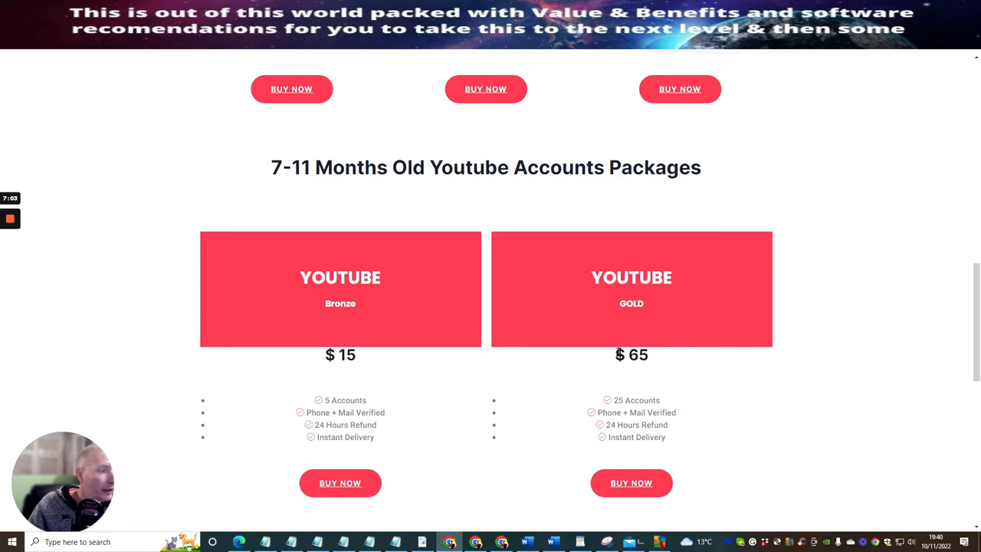
mouse_move(617, 400)
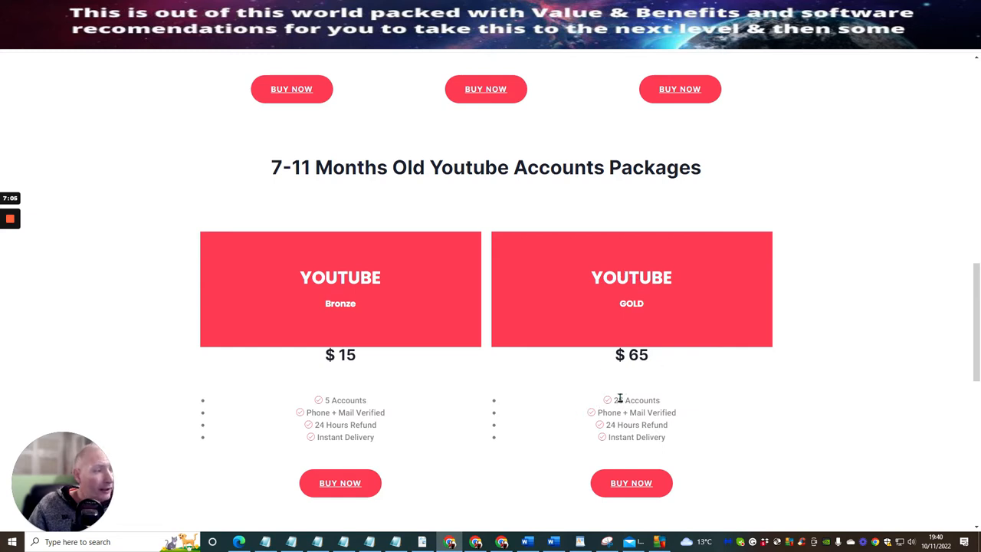
scroll(down, 3)
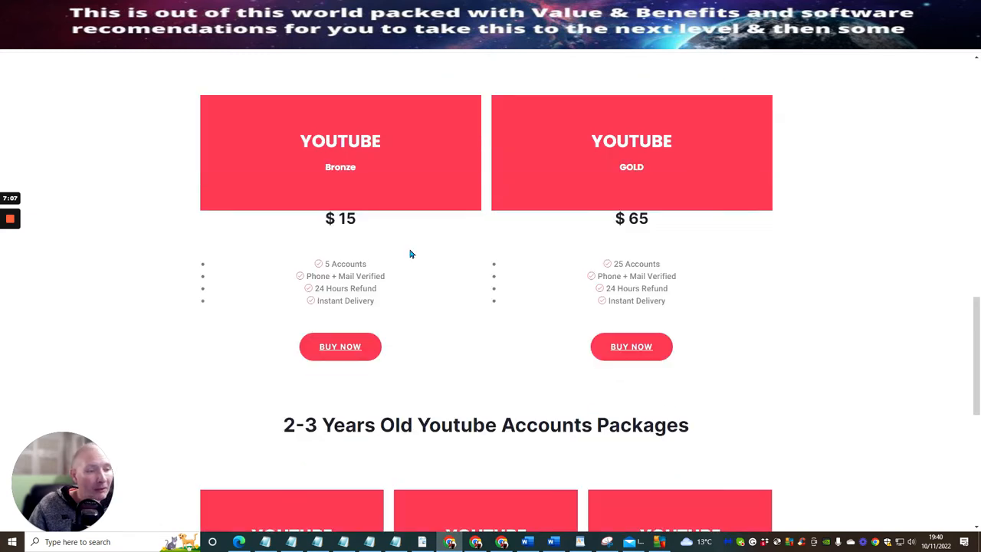
scroll(down, 3)
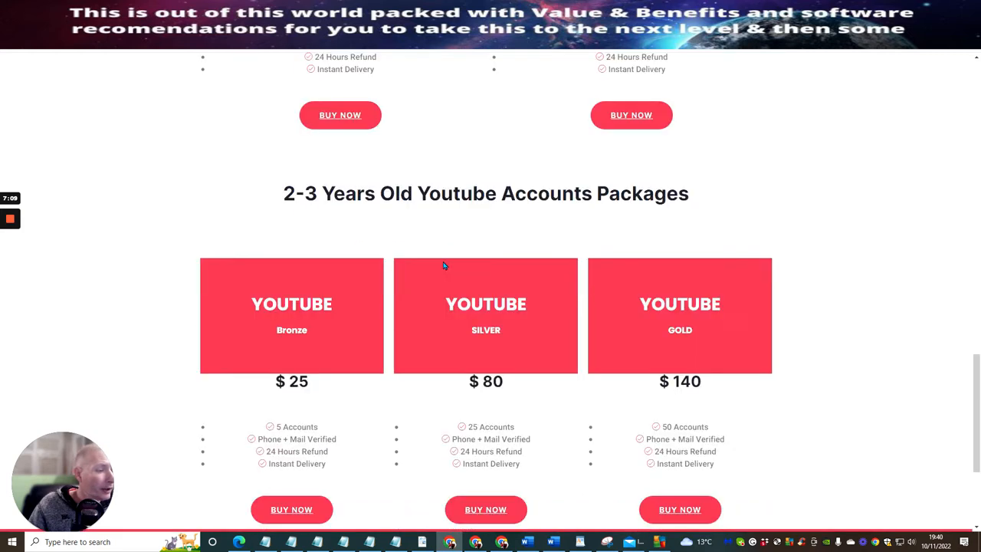
scroll(down, 3)
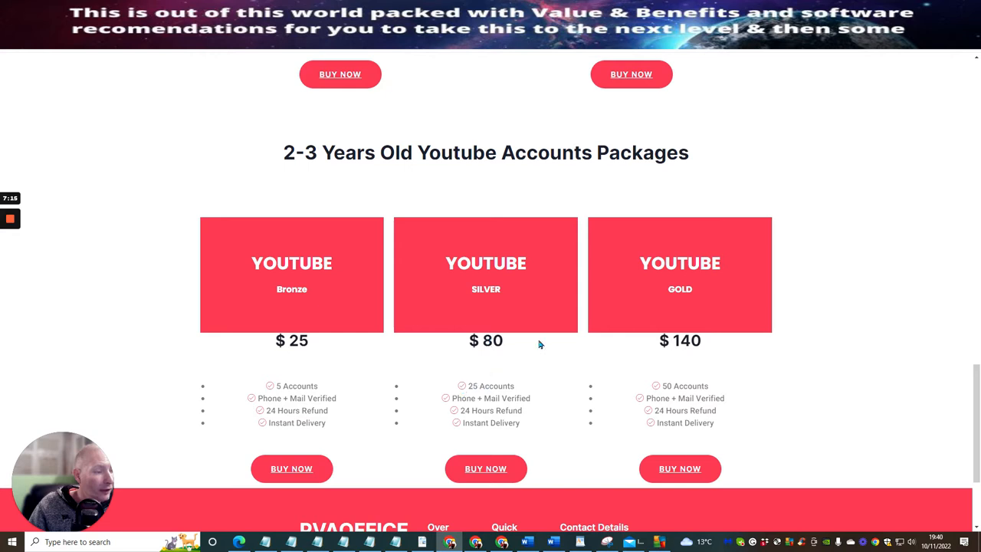
mouse_move(736, 307)
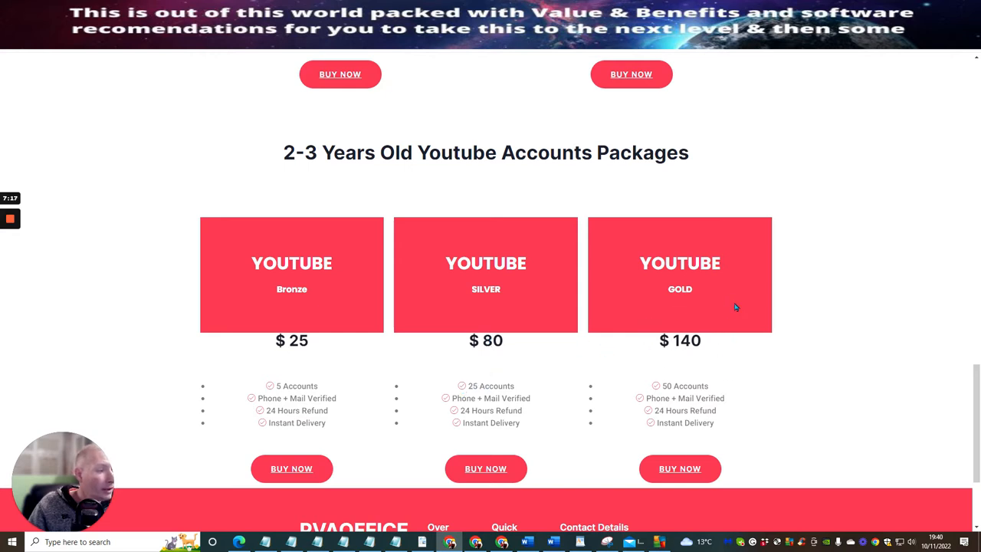
mouse_move(649, 312)
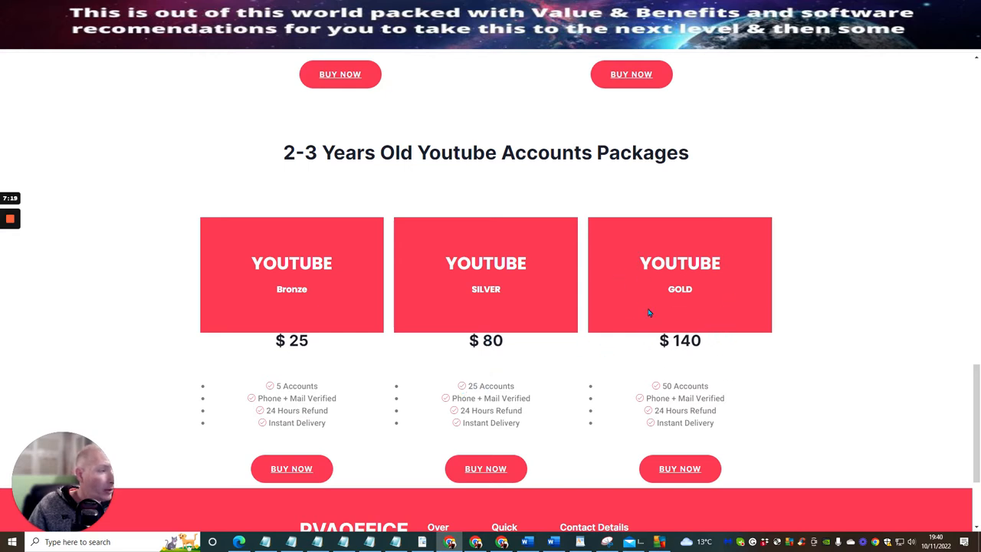
mouse_move(534, 150)
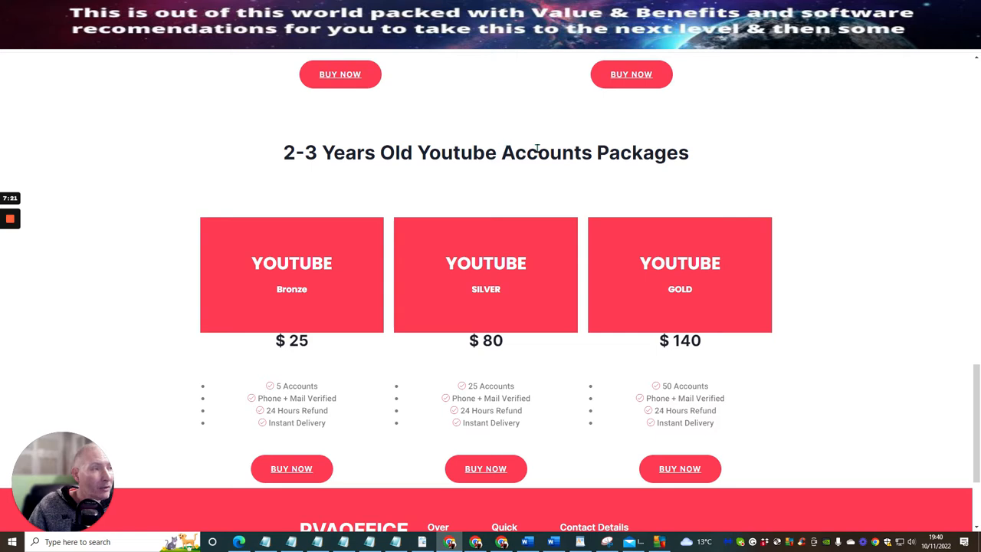
scroll(down, 3)
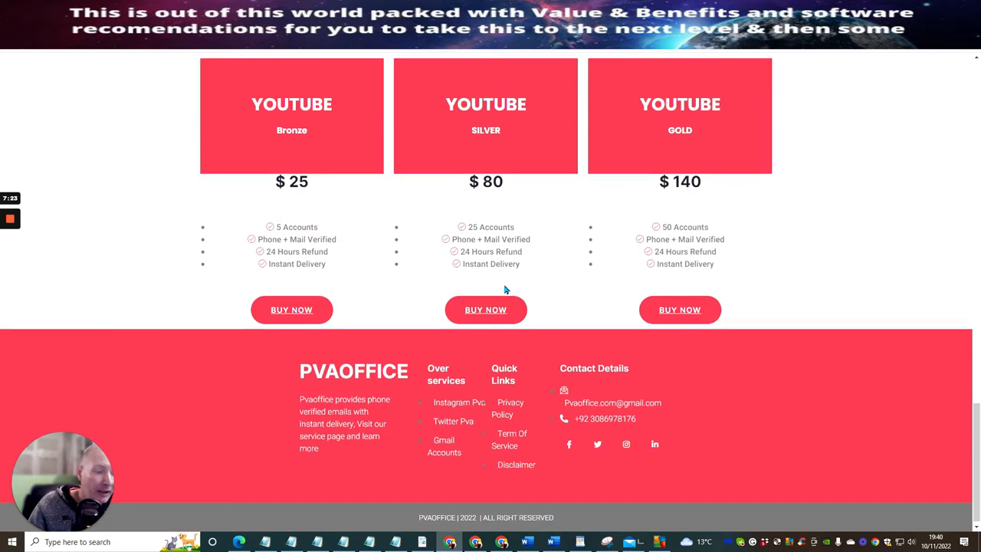
scroll(down, 3)
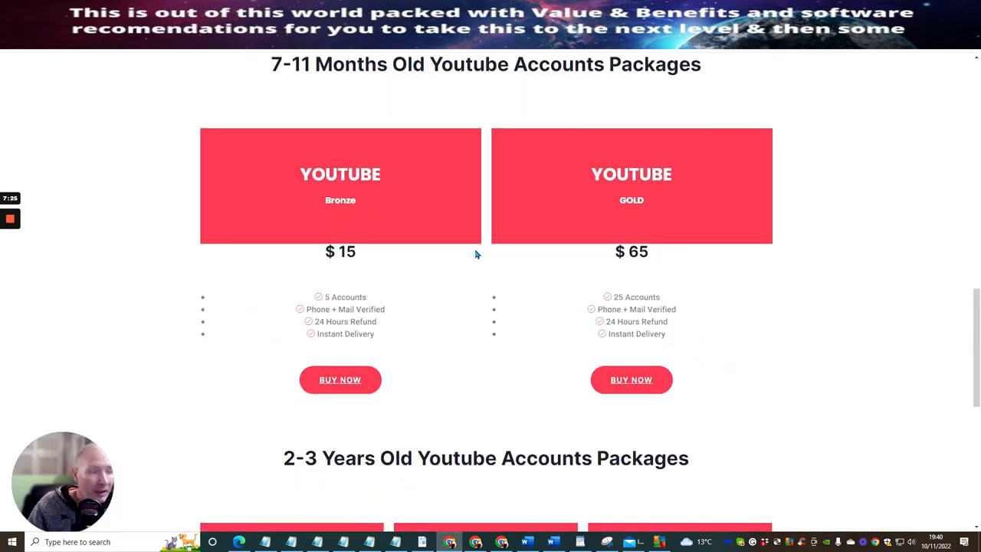
scroll(up, 3)
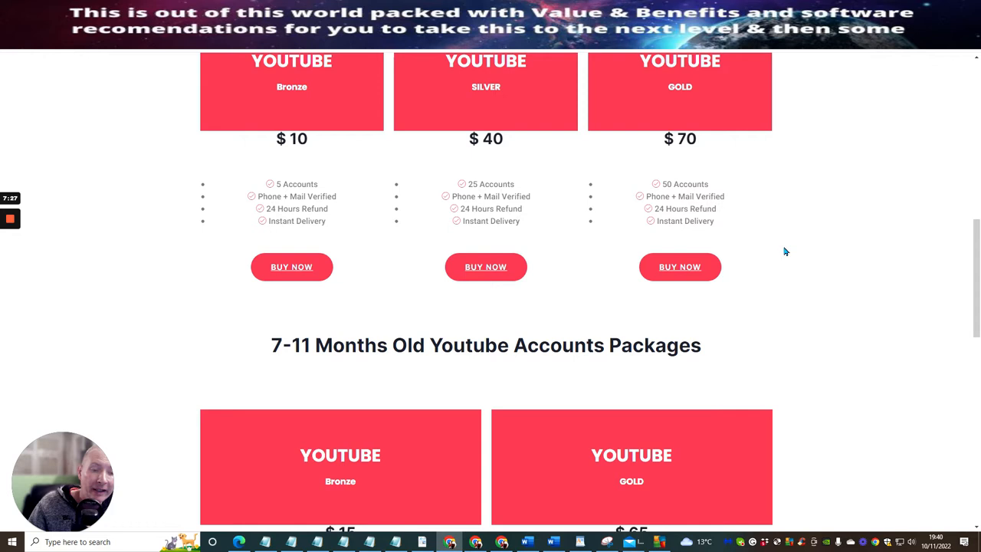
mouse_move(819, 285)
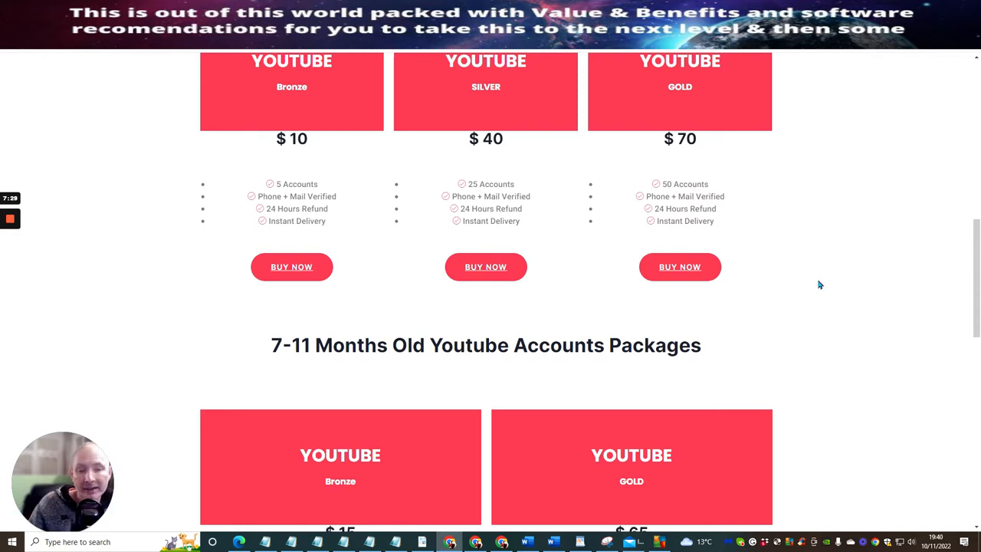
mouse_move(763, 232)
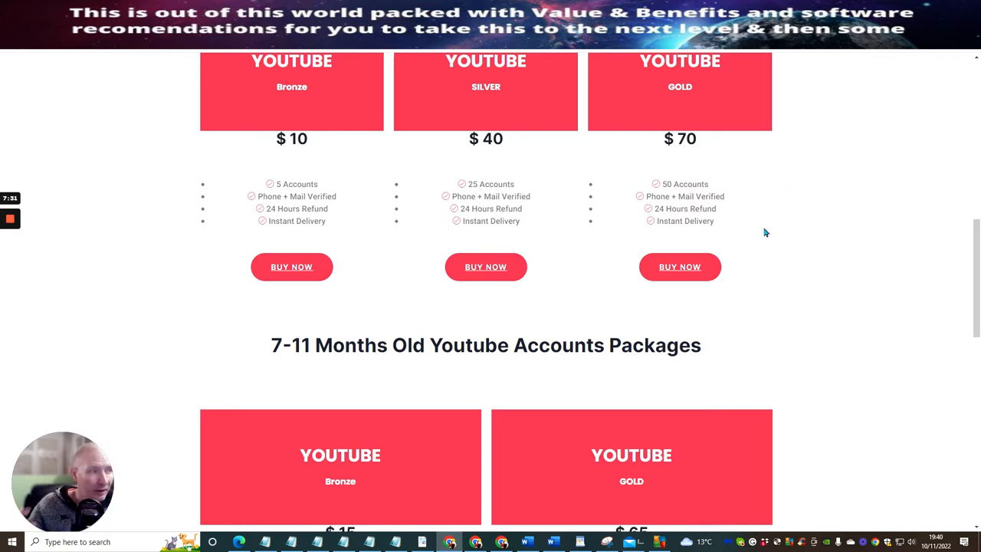
scroll(down, 3)
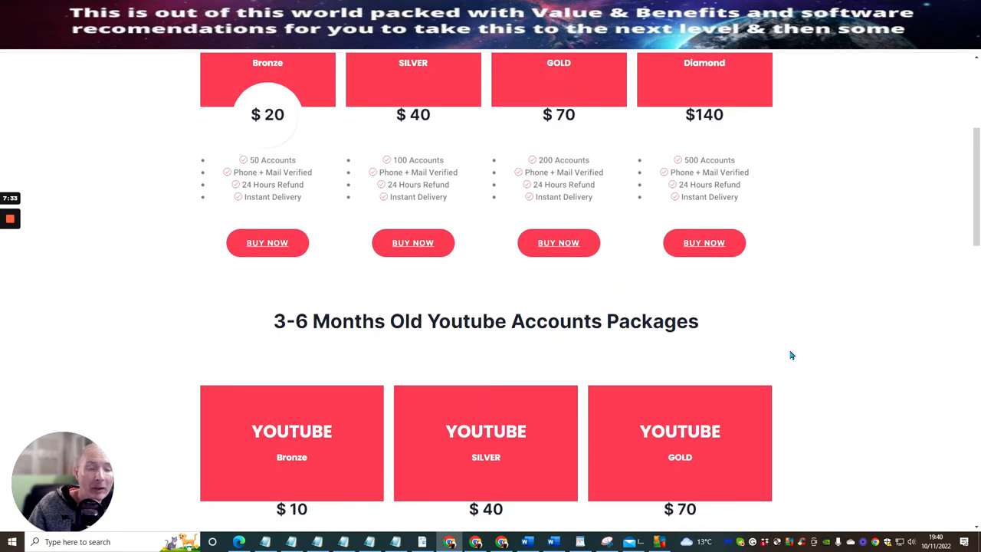
- Go from the YouTube packages page to Facebook PVA Accounts through the Services menu
scroll(up, 3)
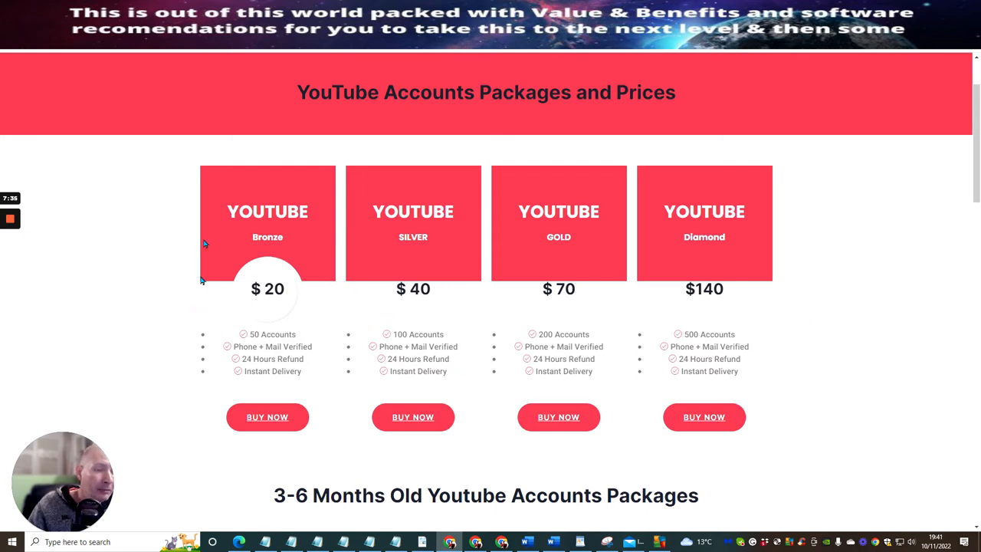
mouse_move(188, 252)
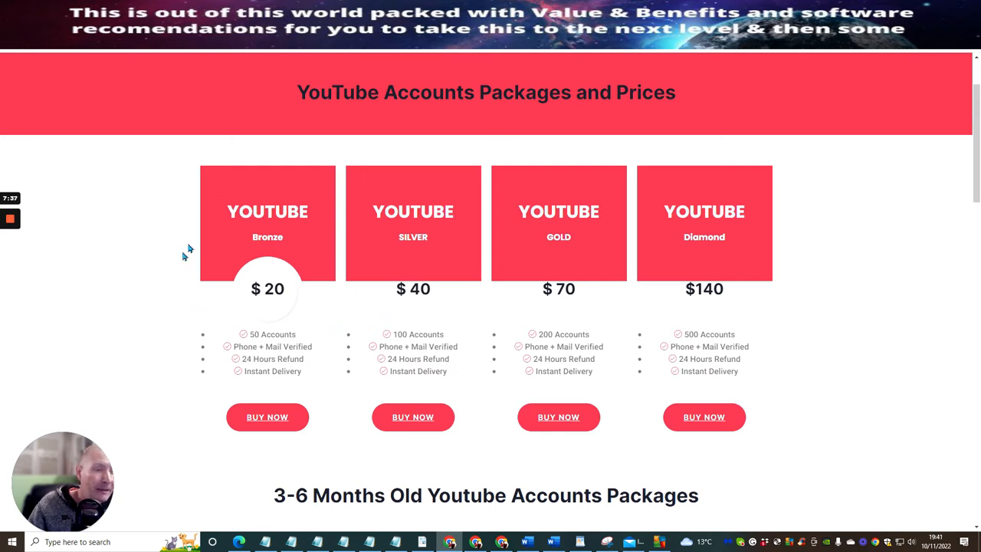
mouse_move(314, 329)
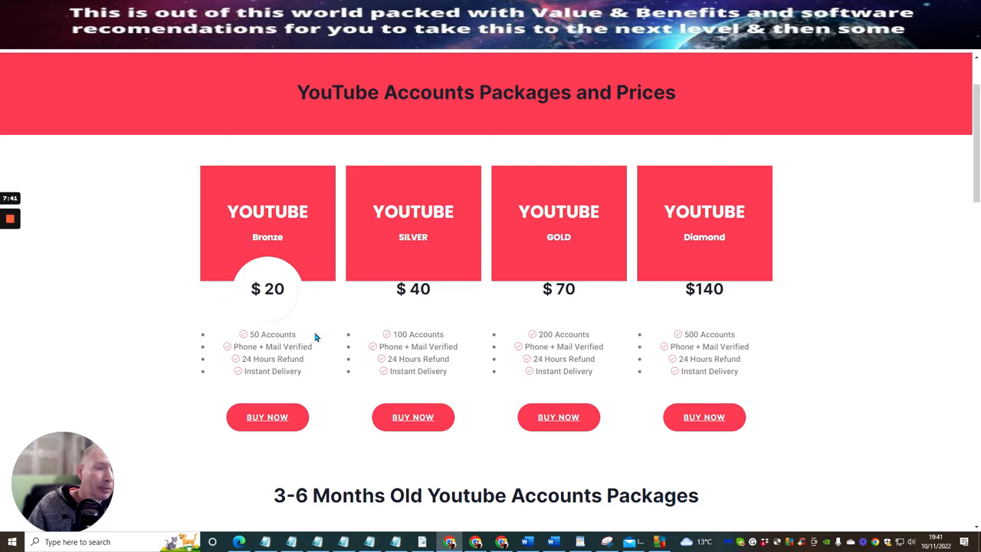
mouse_move(314, 302)
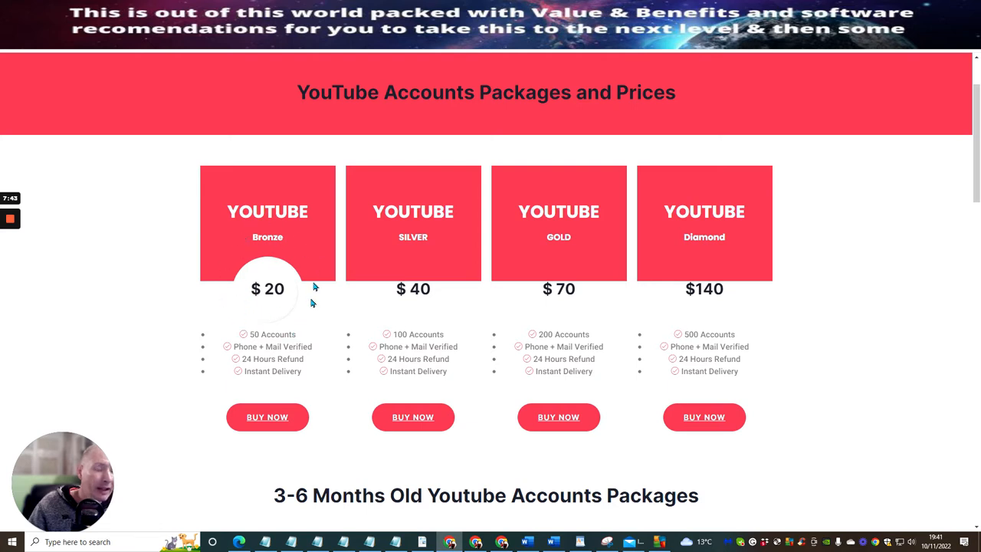
mouse_move(221, 251)
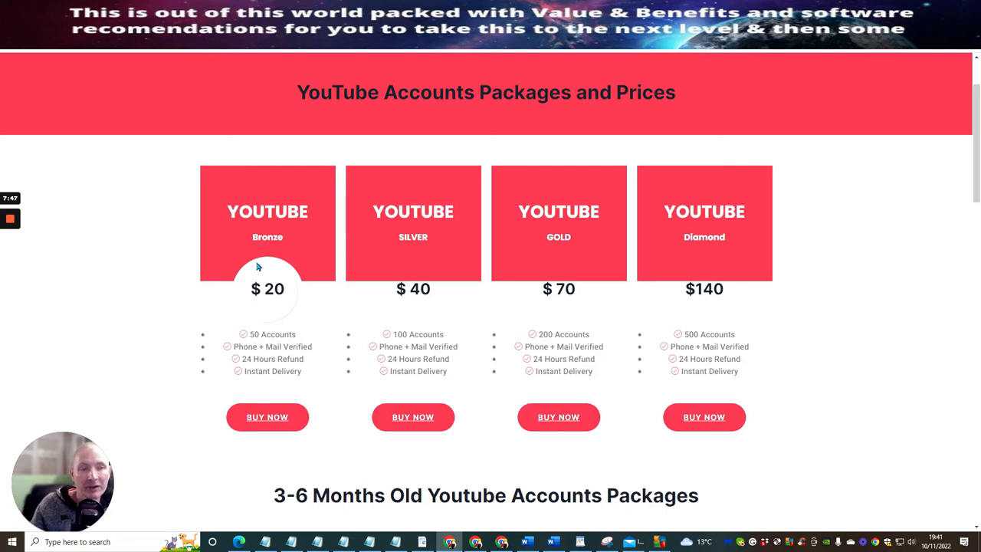
mouse_move(302, 313)
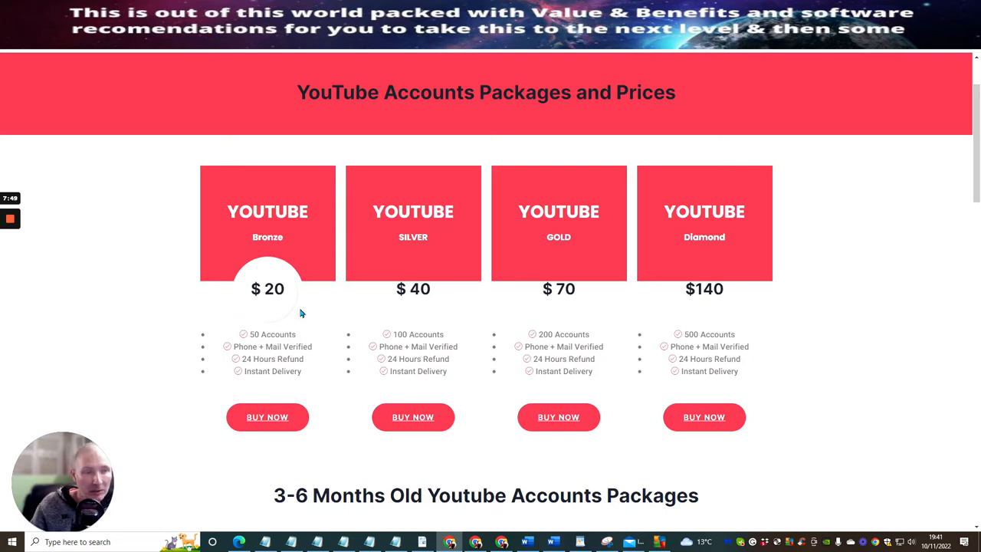
mouse_move(258, 305)
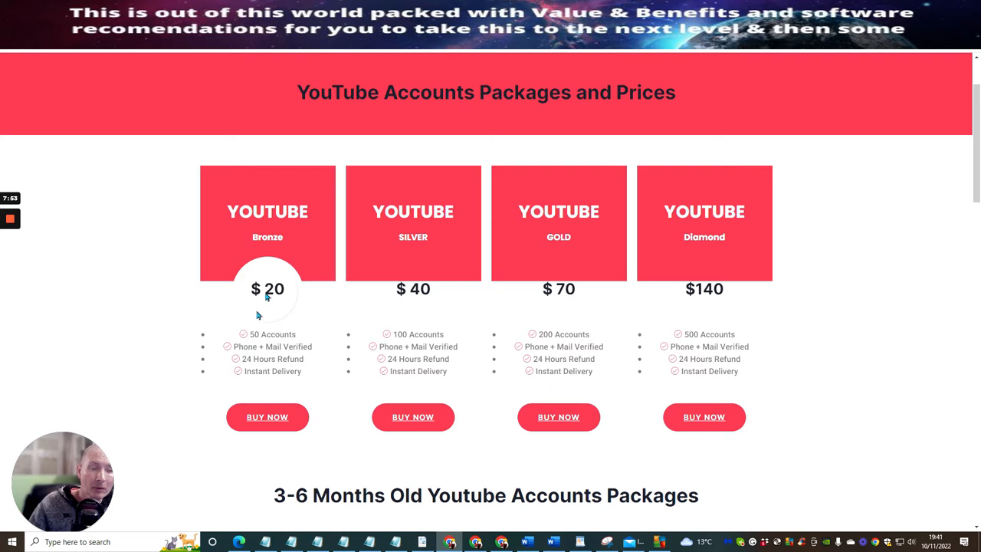
mouse_move(195, 419)
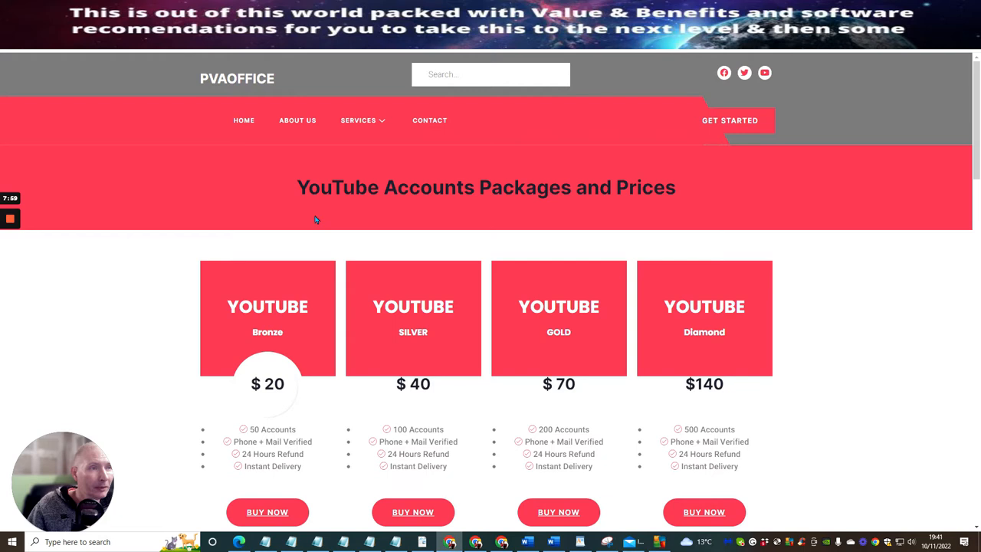
scroll(down, 3)
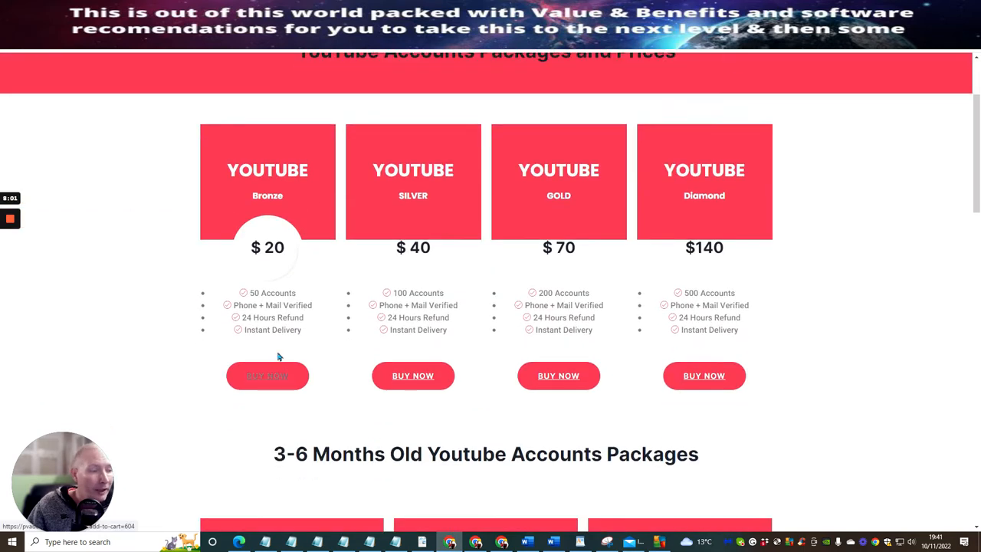
mouse_move(274, 263)
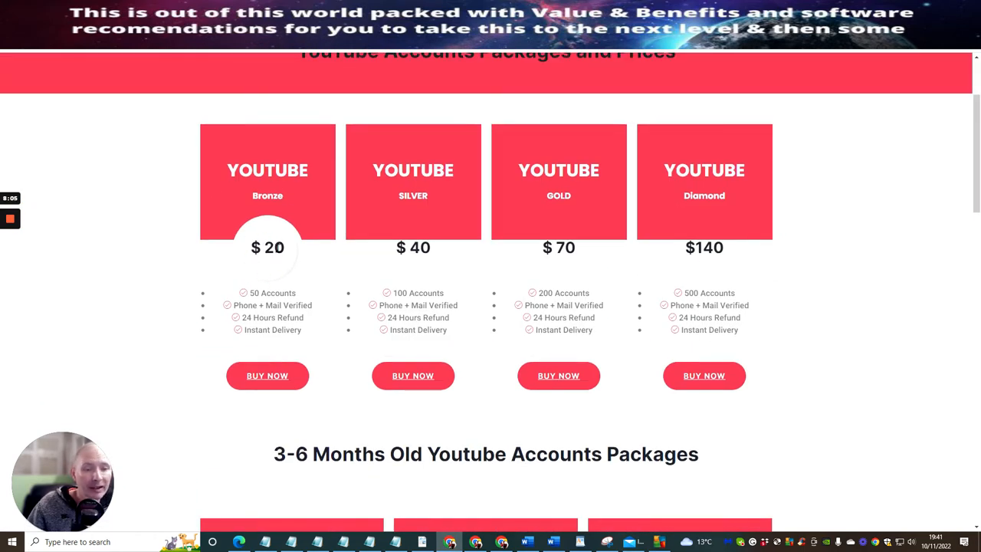
mouse_move(274, 269)
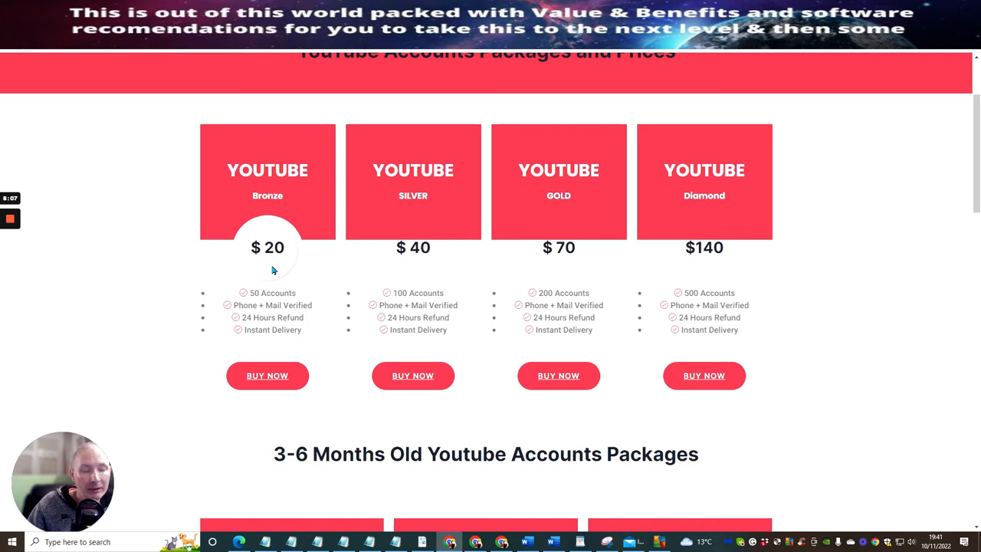
mouse_move(646, 182)
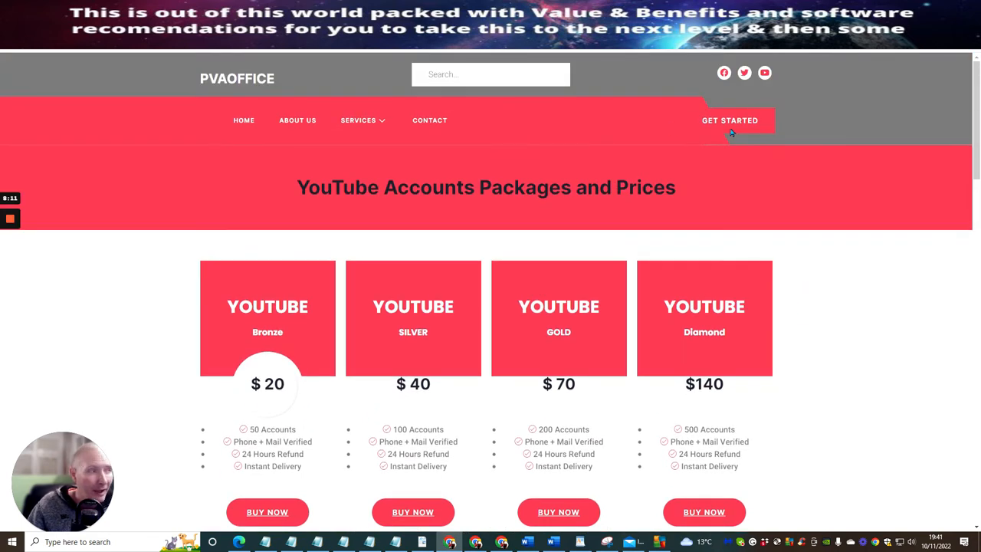
click(363, 120)
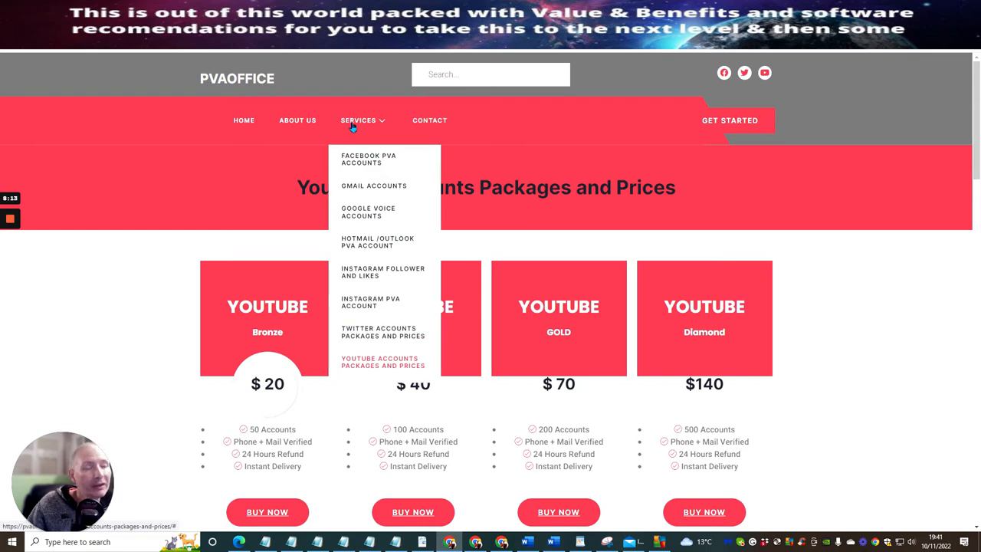
mouse_move(369, 186)
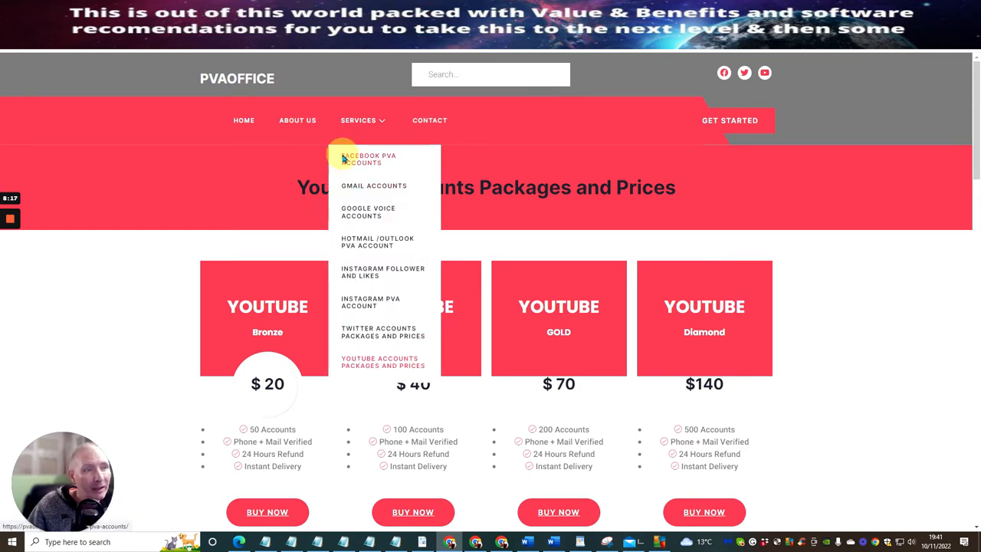
click(369, 159)
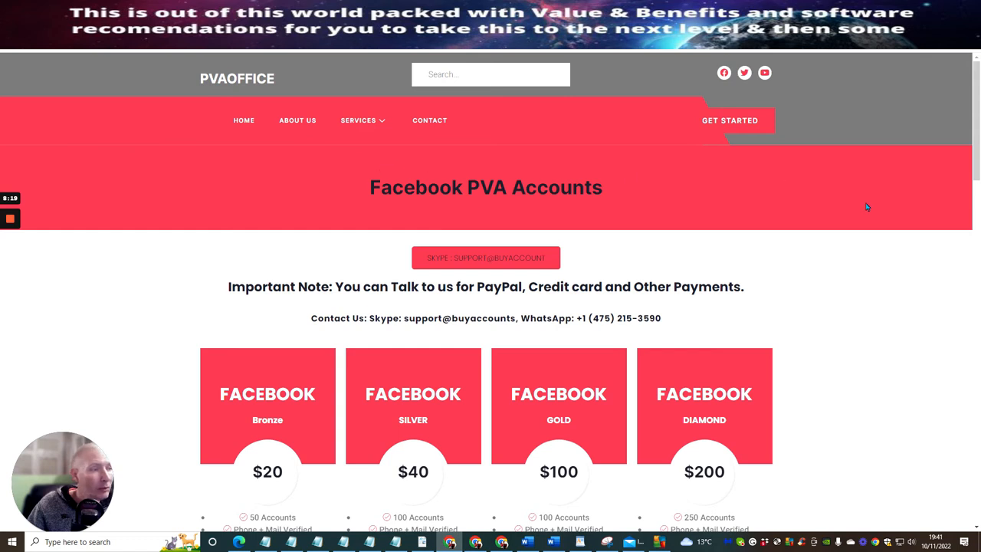
scroll(down, 3)
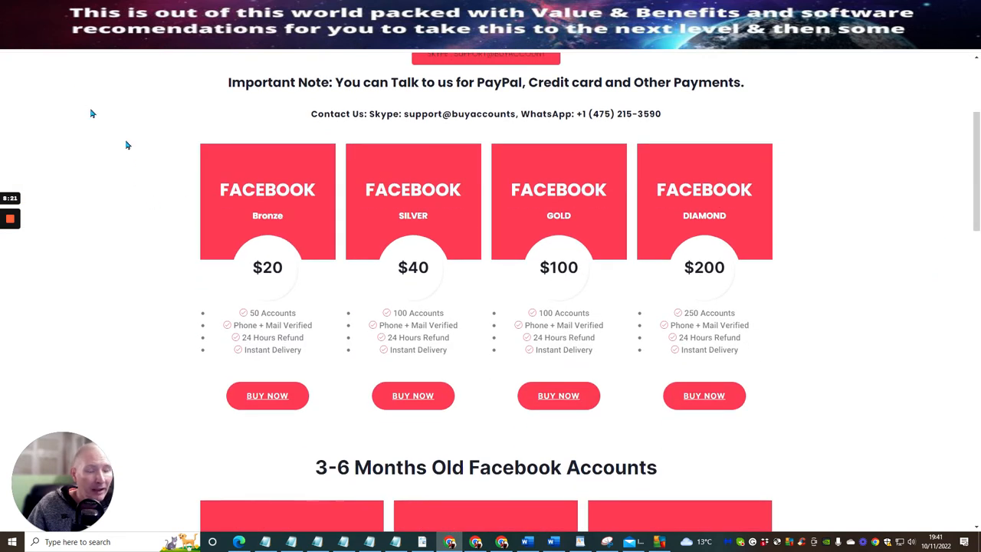
mouse_move(264, 311)
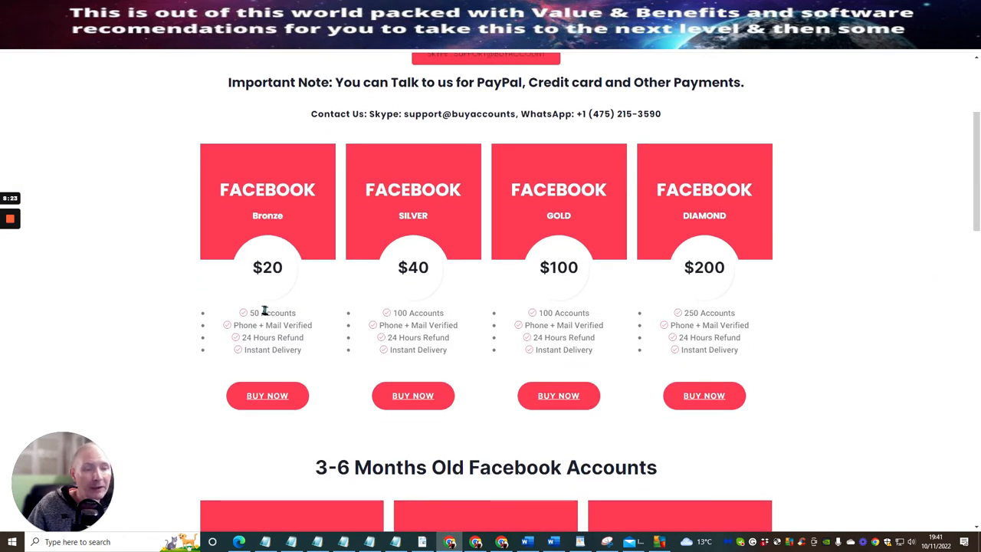
scroll(down, 3)
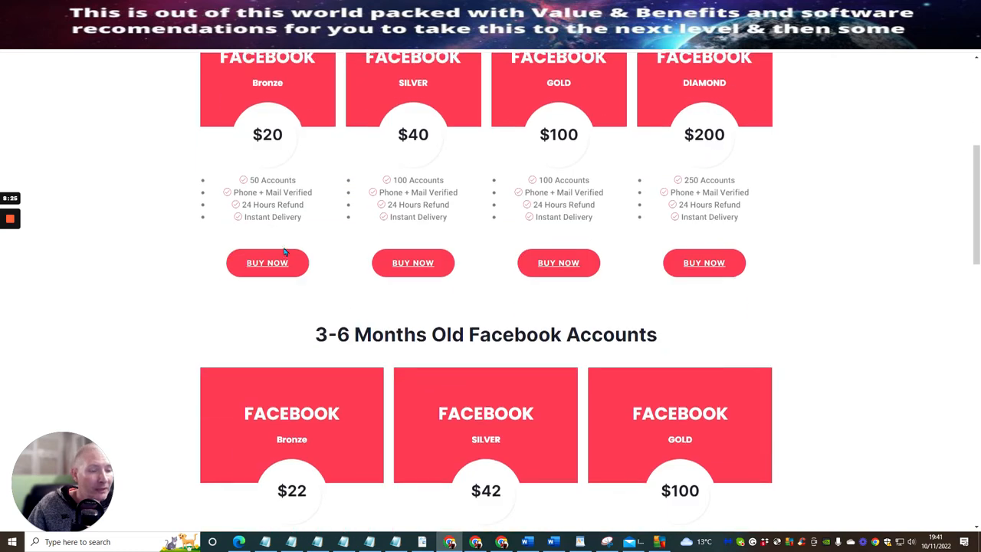
scroll(down, 3)
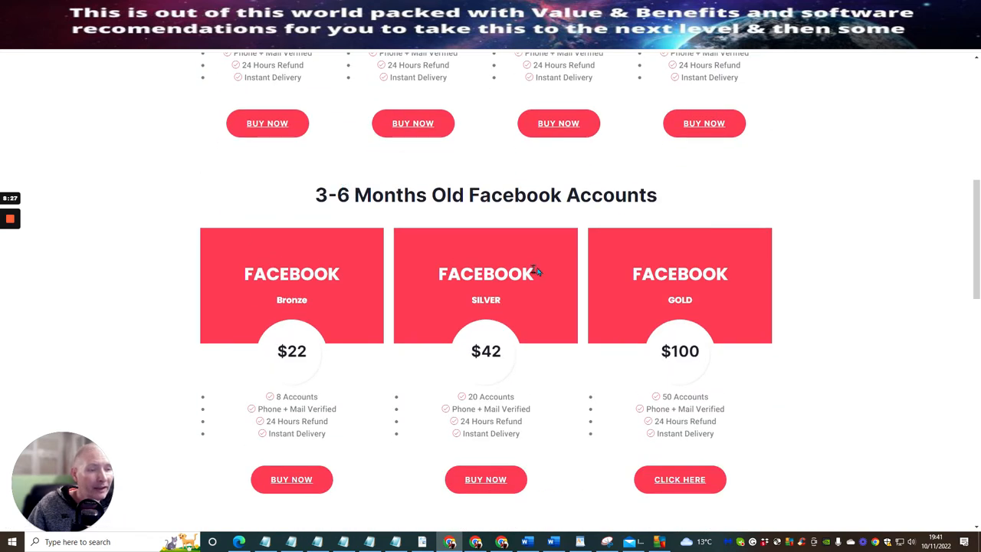
scroll(down, 3)
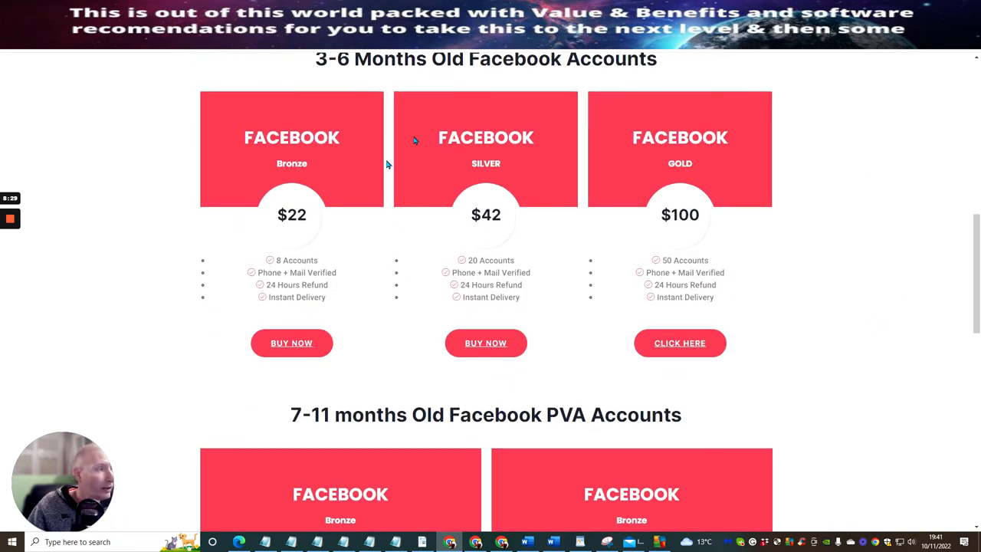
mouse_move(676, 331)
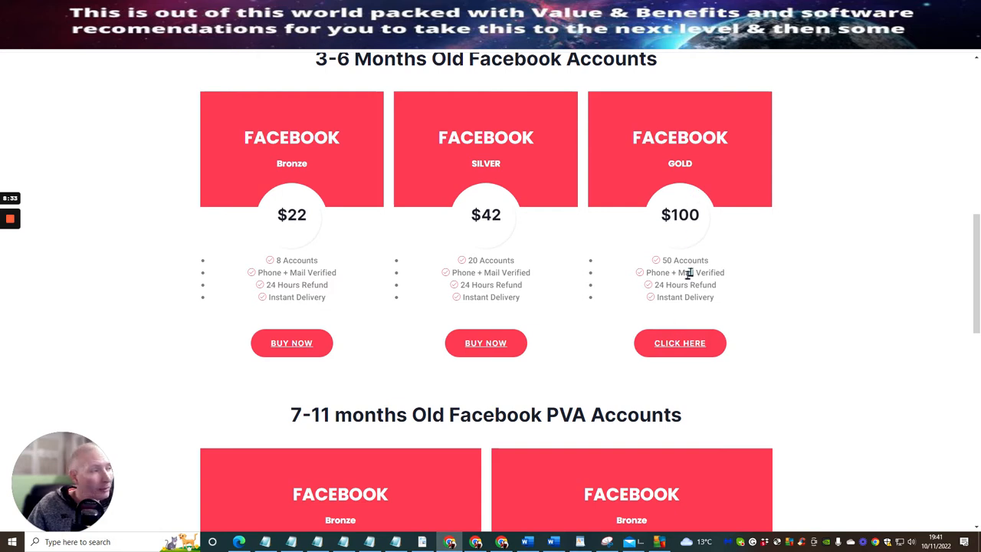
mouse_move(680, 183)
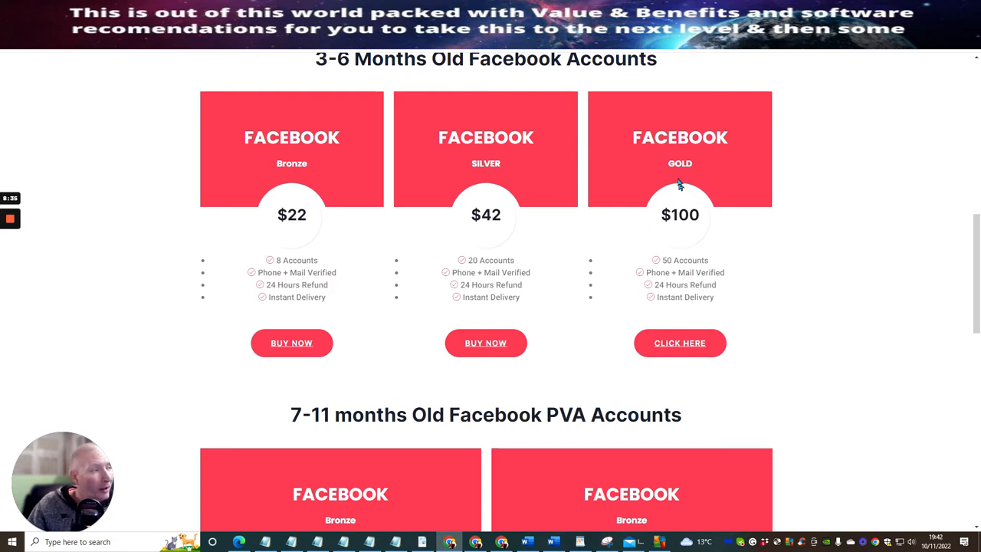
mouse_move(641, 235)
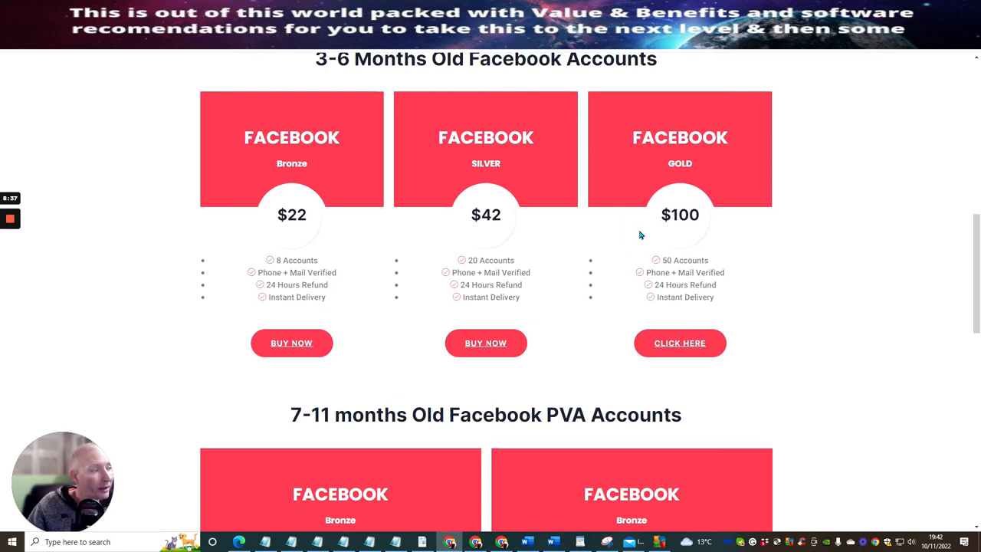
scroll(down, 3)
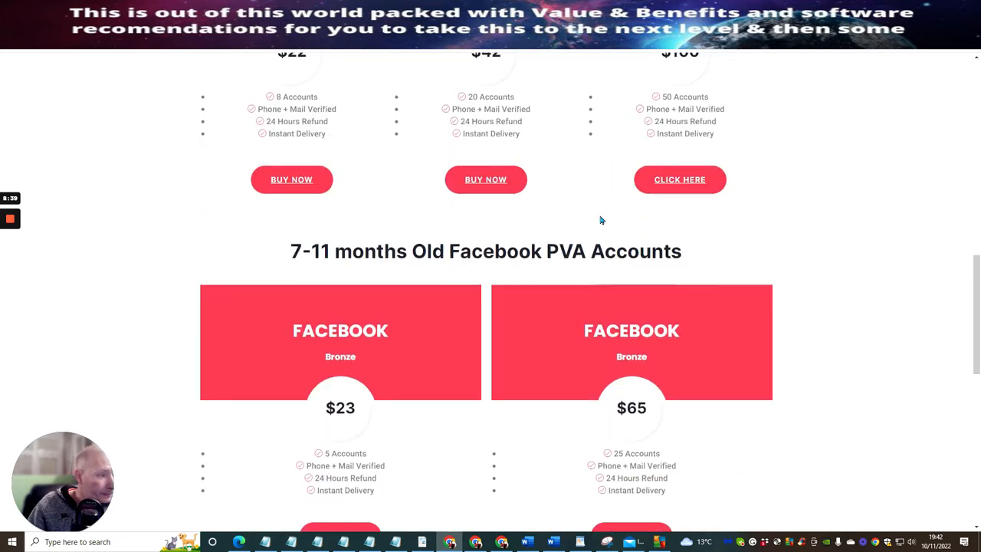
scroll(down, 3)
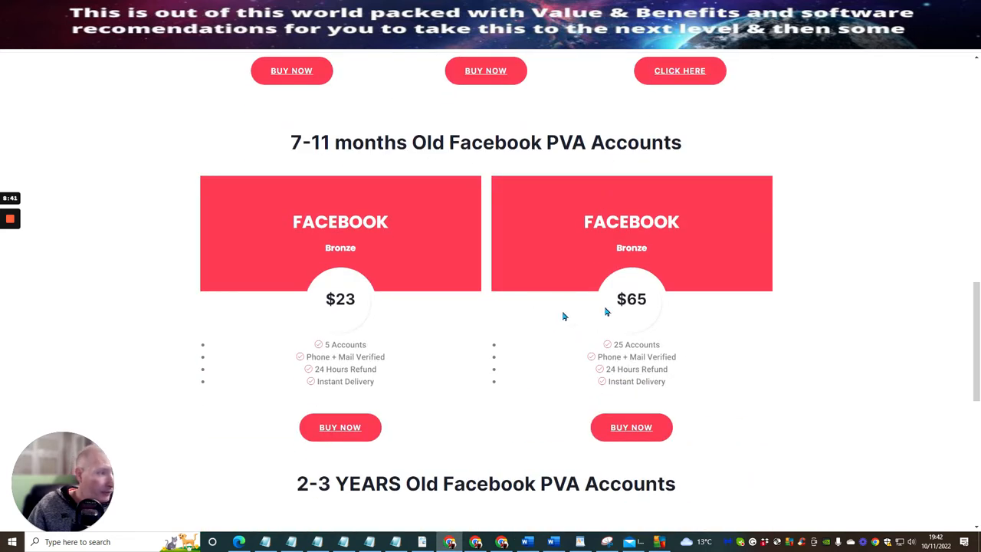
scroll(down, 3)
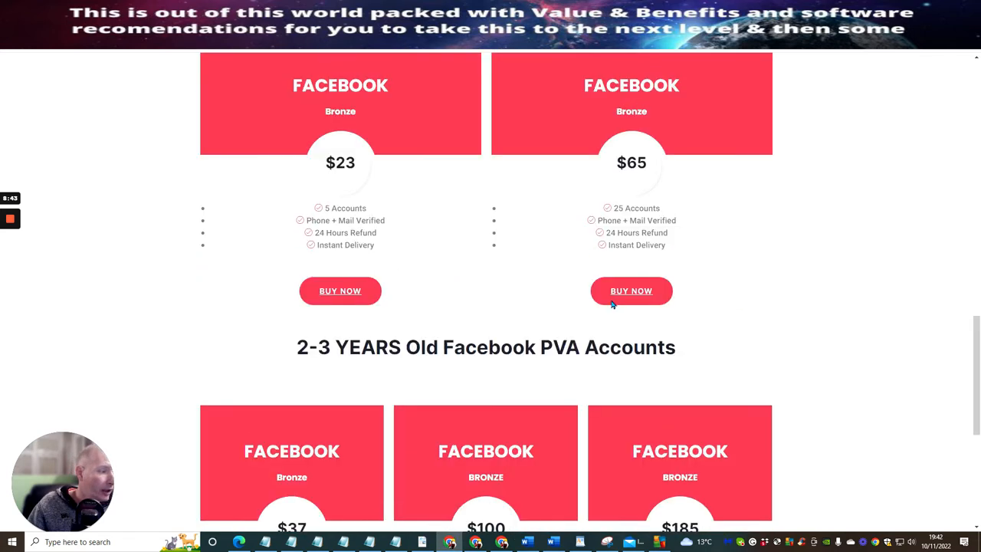
scroll(down, 3)
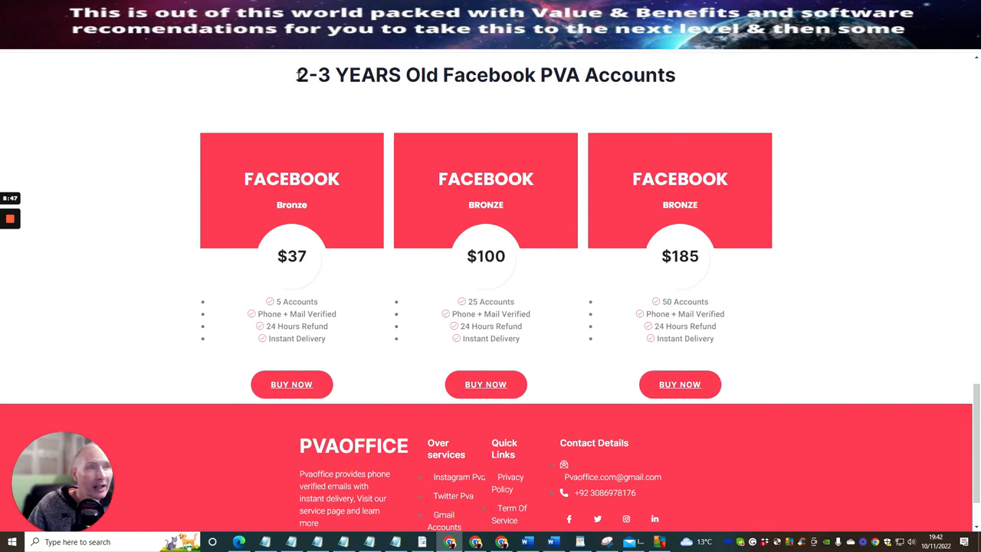
mouse_move(611, 69)
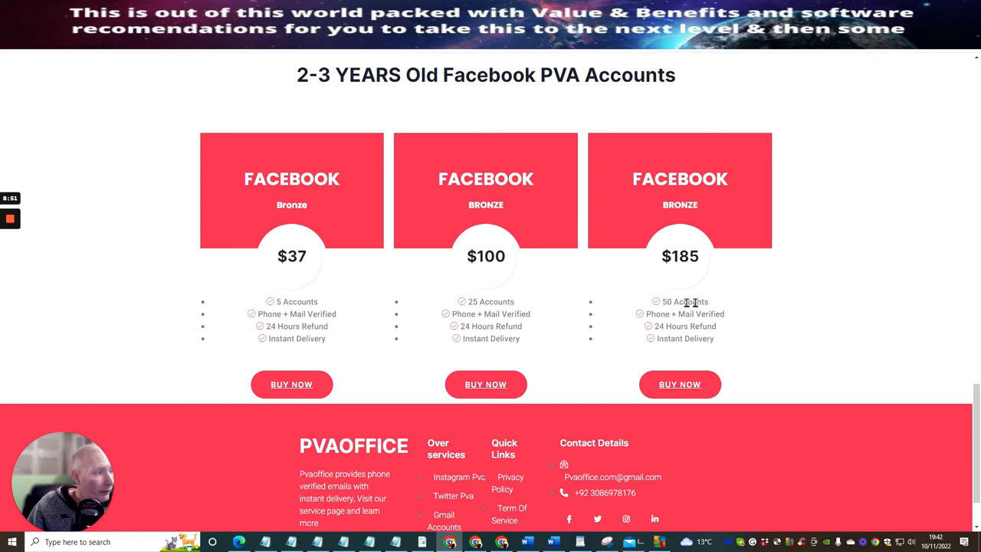
mouse_move(695, 213)
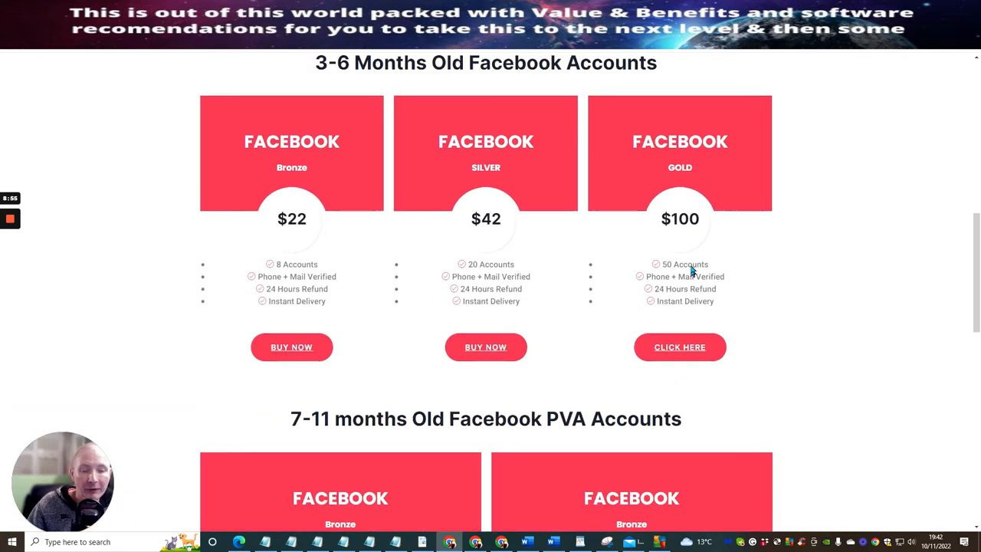
scroll(down, 3)
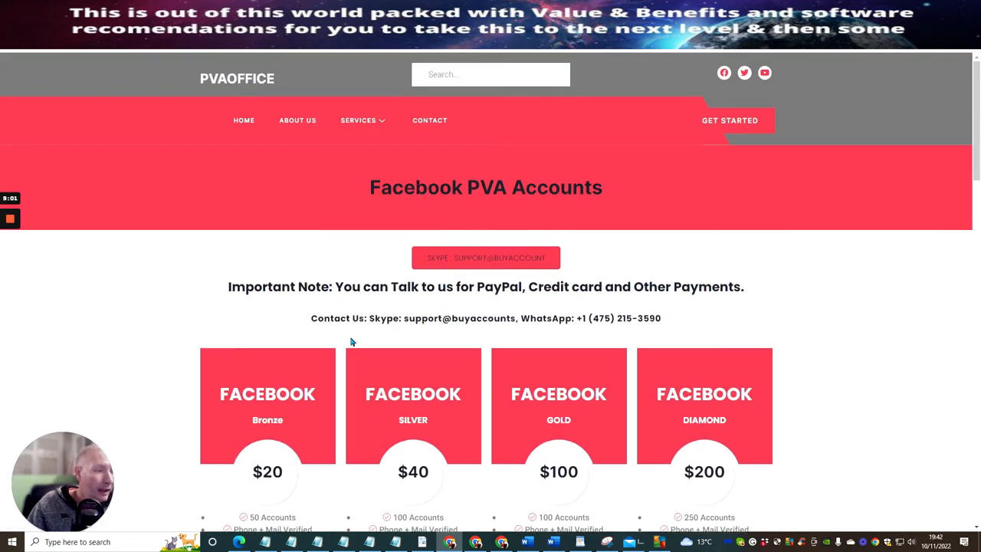
mouse_move(487, 287)
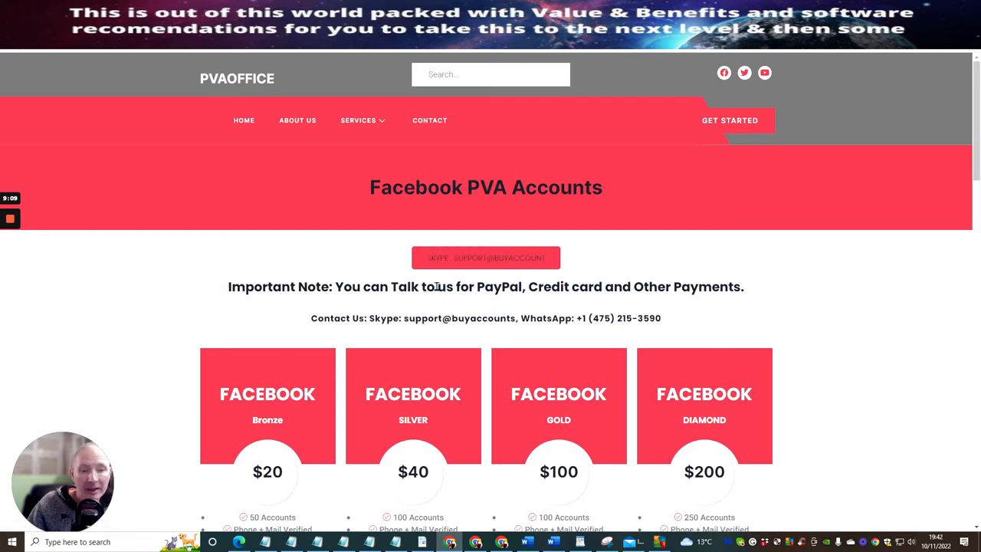
- Show the Services dropdown listing the Gmail, Hotmail, Instagram, Twitter and YouTube pages
click(357, 120)
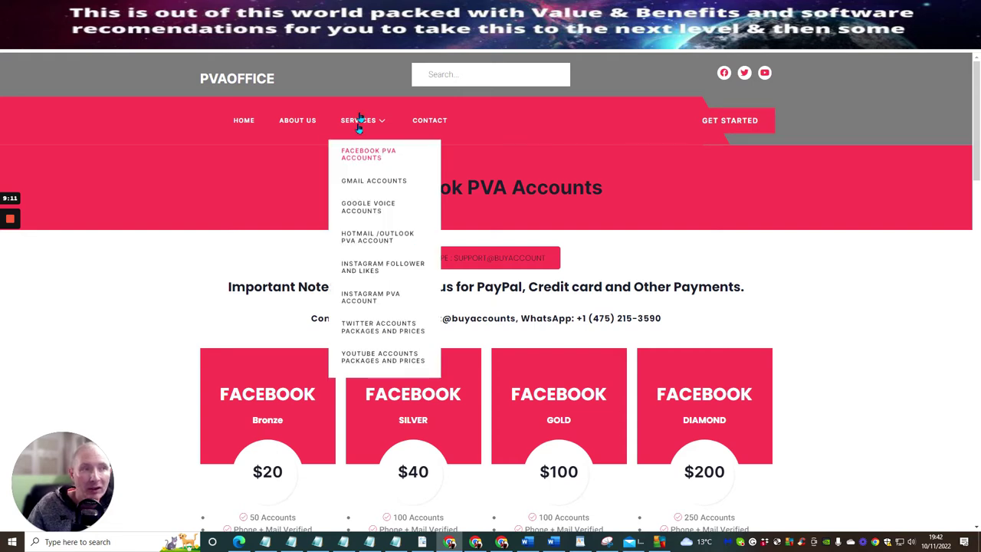
mouse_move(362, 191)
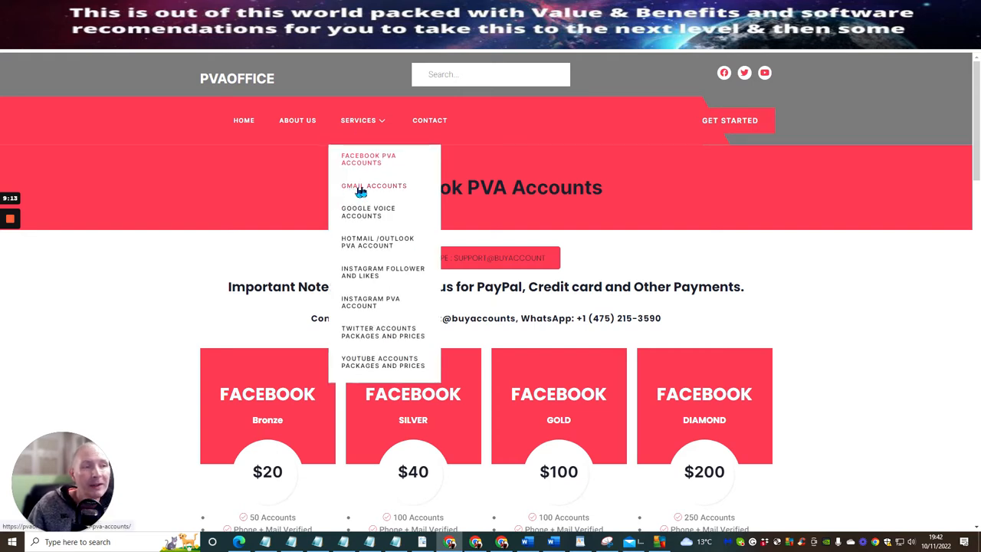
- Open Gmail Accounts and scroll through its Bronze to Diamond tiers ($30–$270)
click(373, 185)
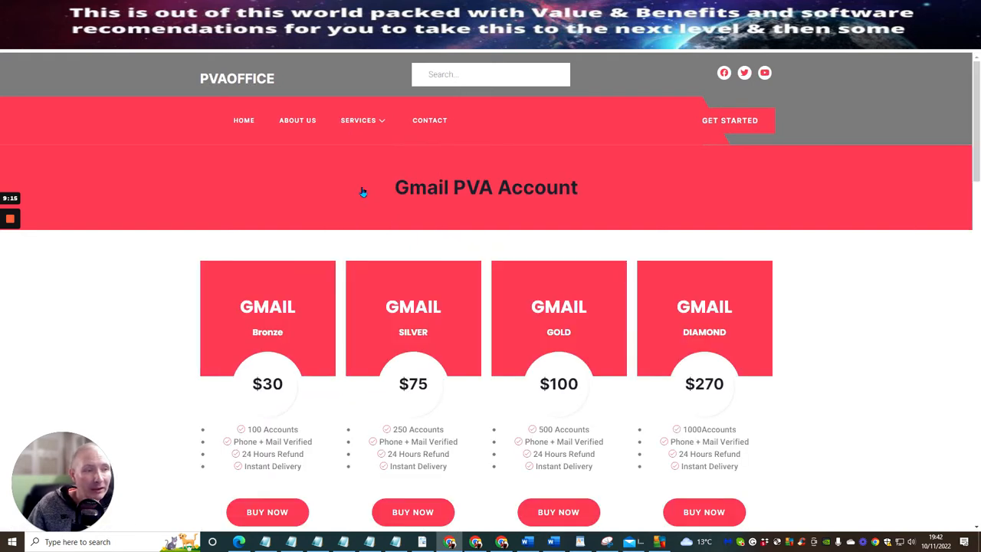
scroll(down, 3)
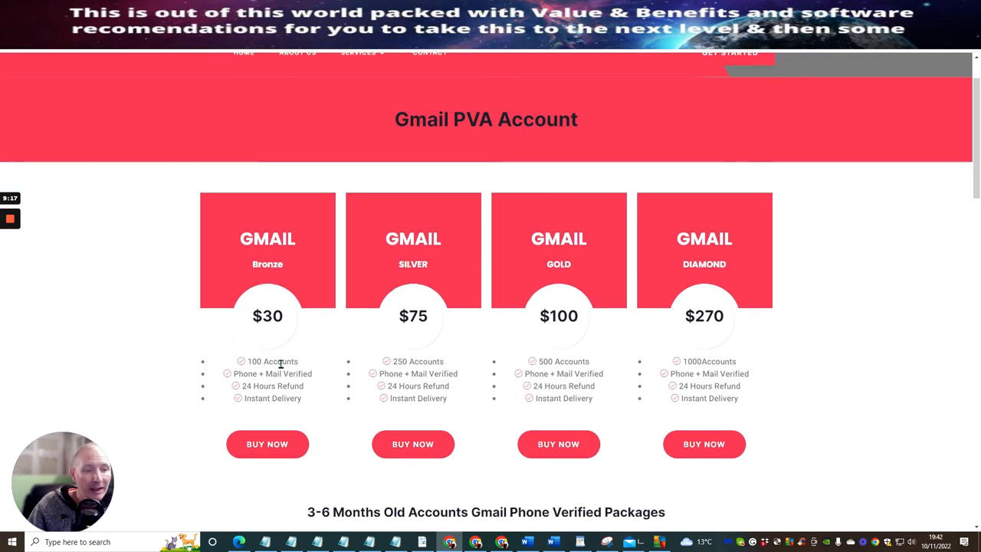
scroll(down, 3)
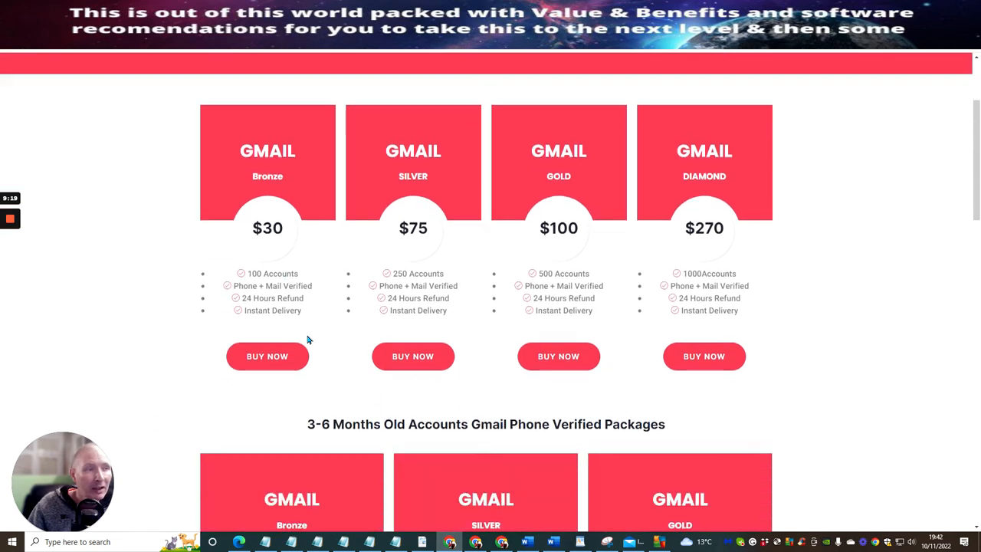
scroll(down, 3)
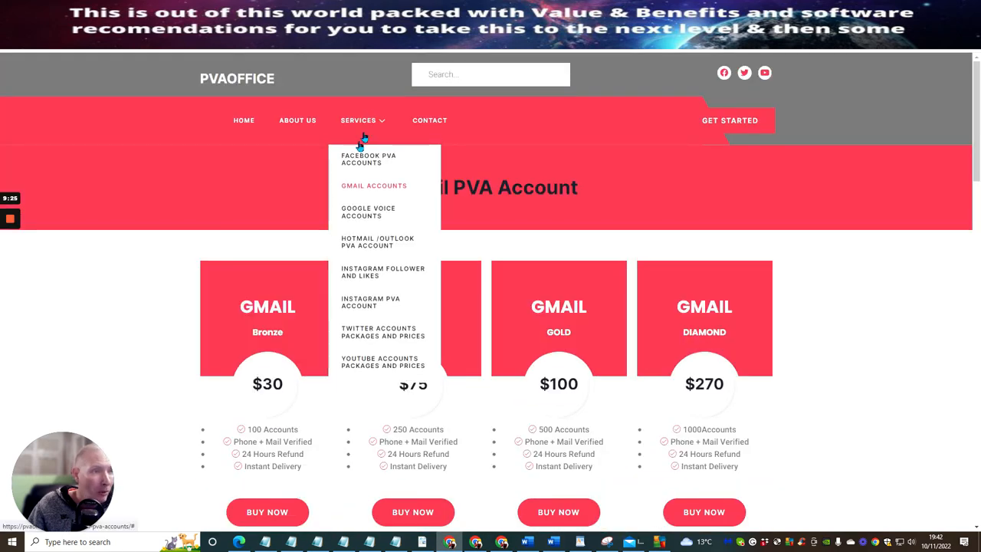
mouse_move(361, 246)
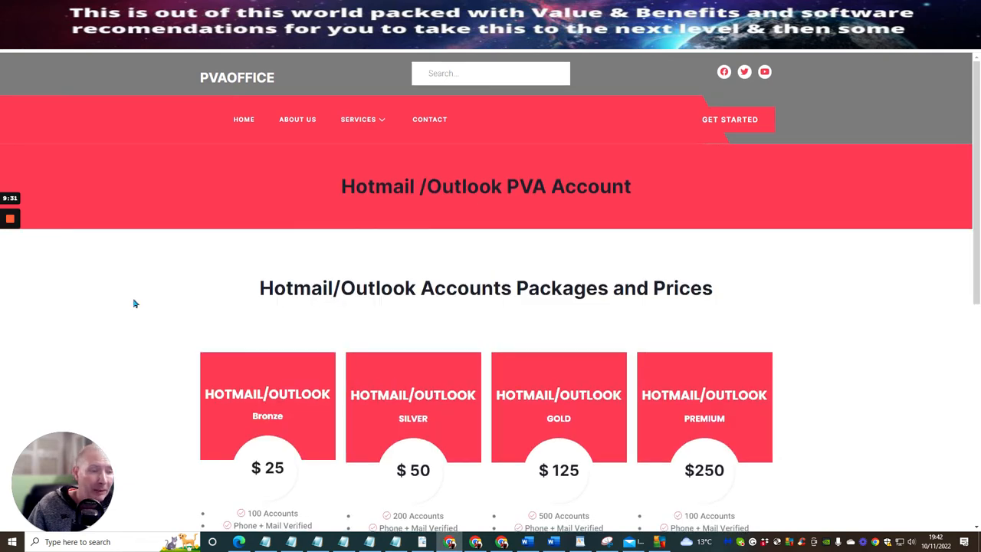
- Scroll through the Hotmail/Outlook Bronze to Premium cards ($25–$250) and back to the top
scroll(down, 3)
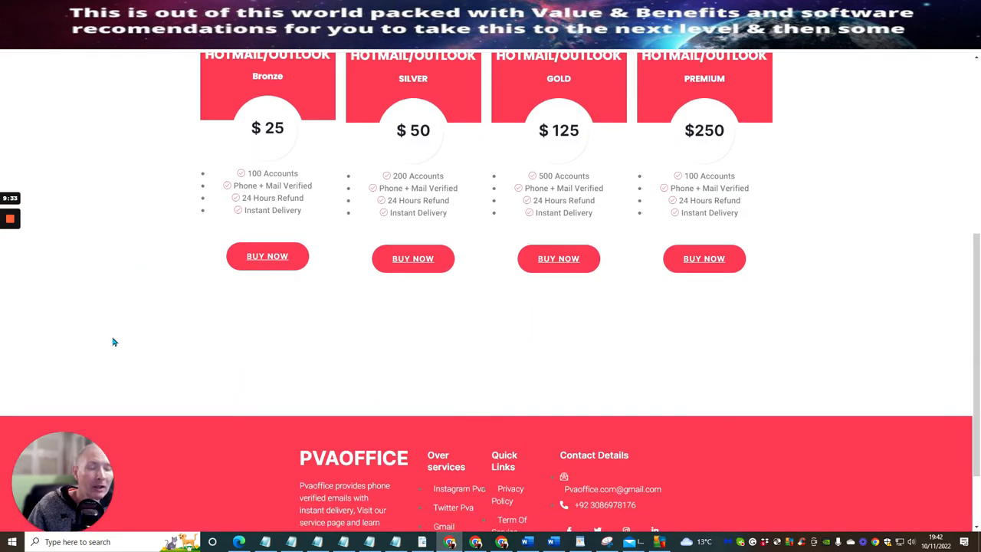
mouse_move(119, 316)
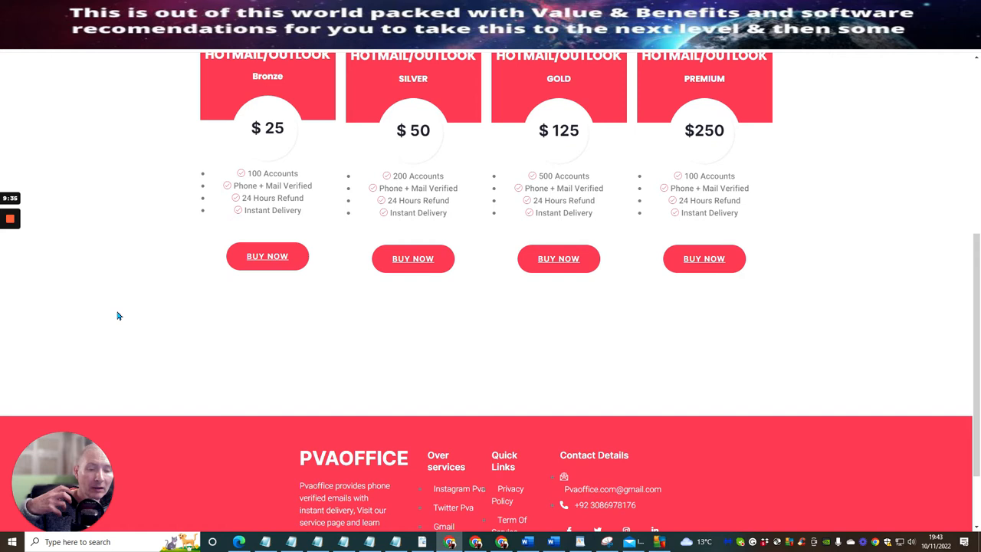
mouse_move(113, 295)
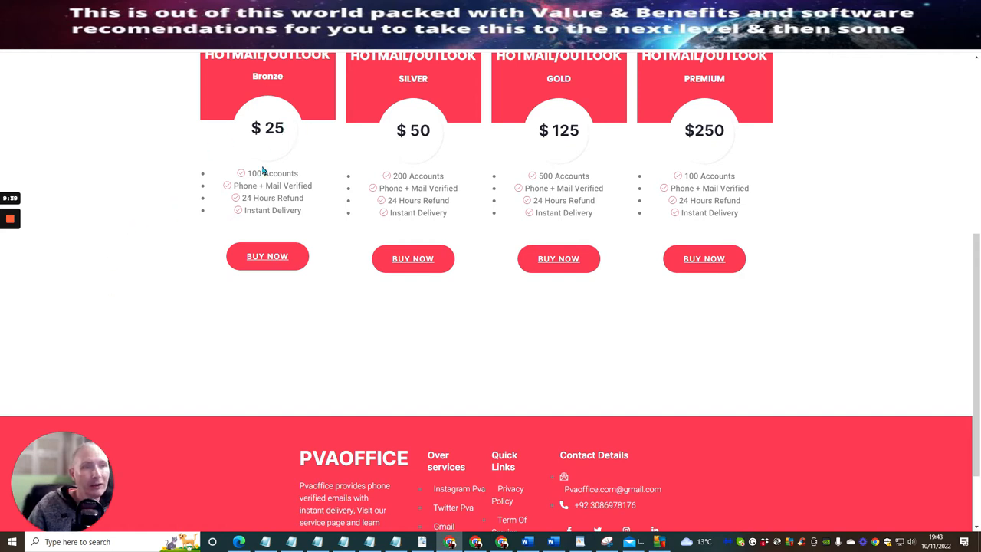
scroll(up, 3)
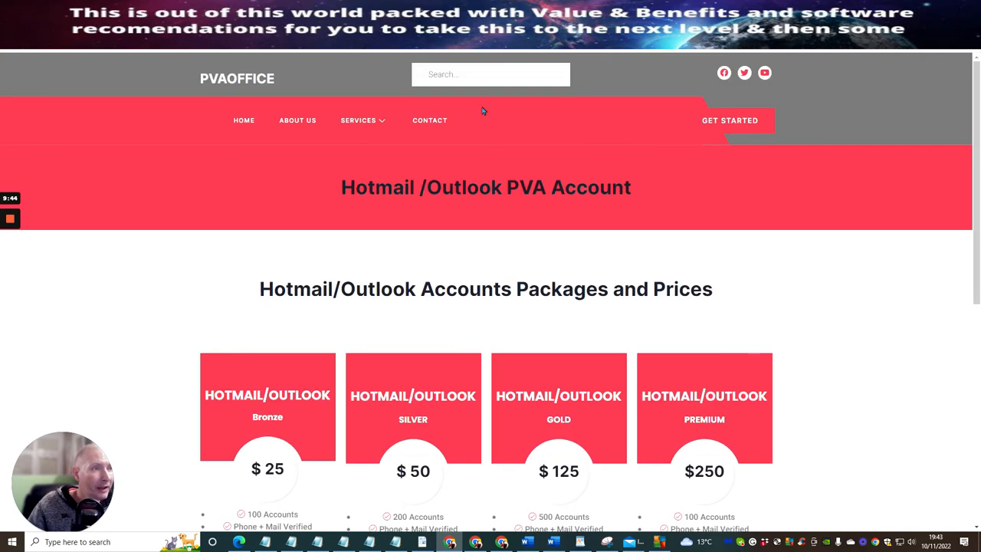
- Open Instagram Follower and Likes and scroll through follower ($20–$150) and likes ($5–$200) packages
click(358, 120)
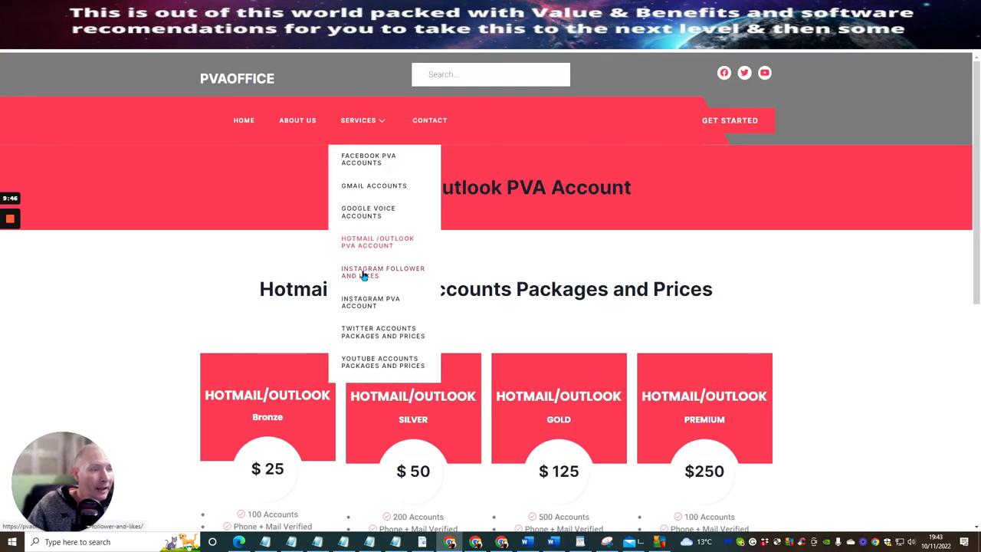
click(382, 272)
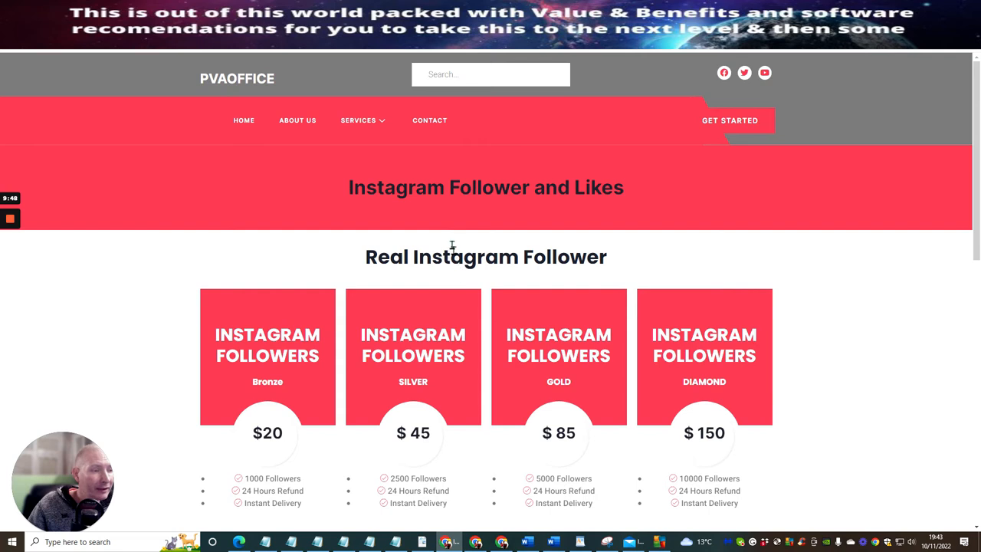
scroll(down, 3)
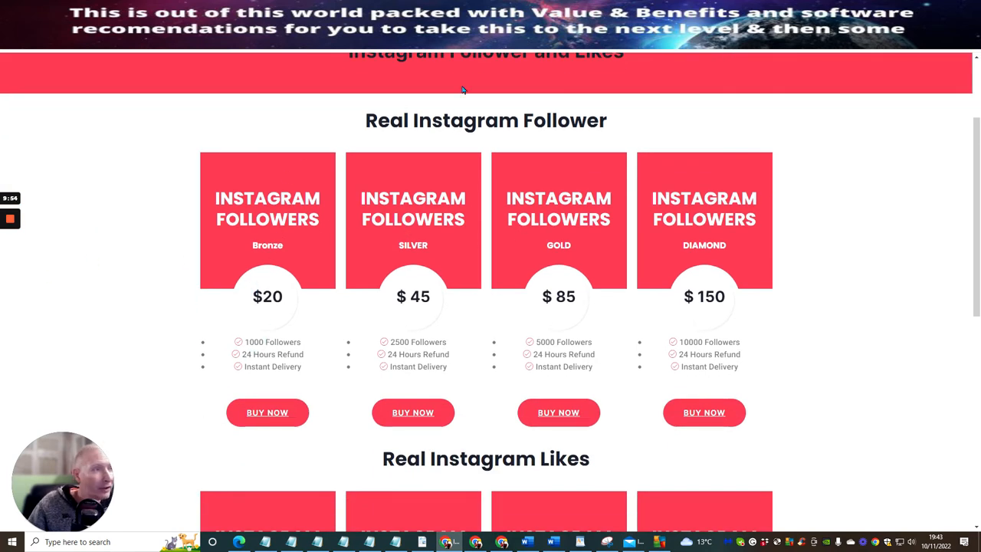
scroll(down, 3)
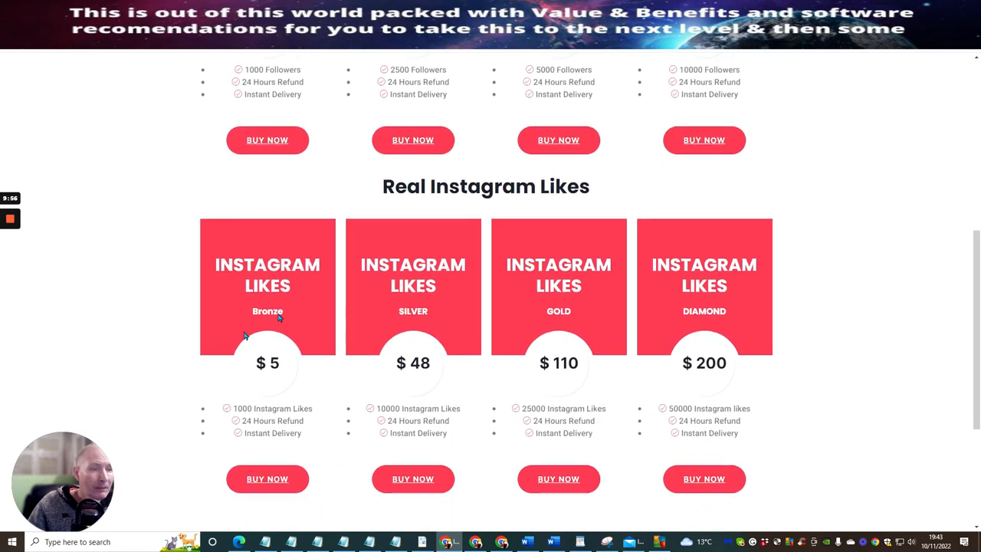
mouse_move(253, 442)
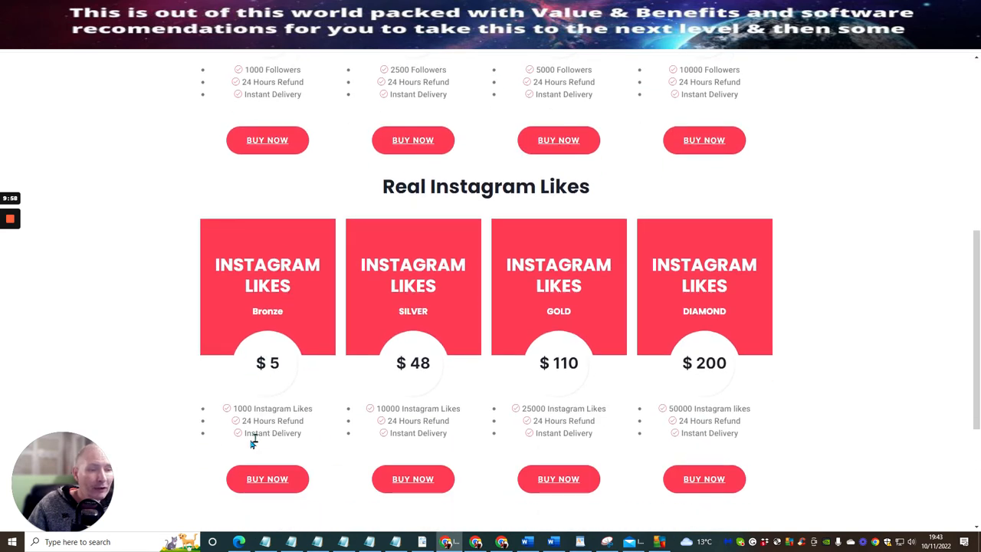
mouse_move(351, 223)
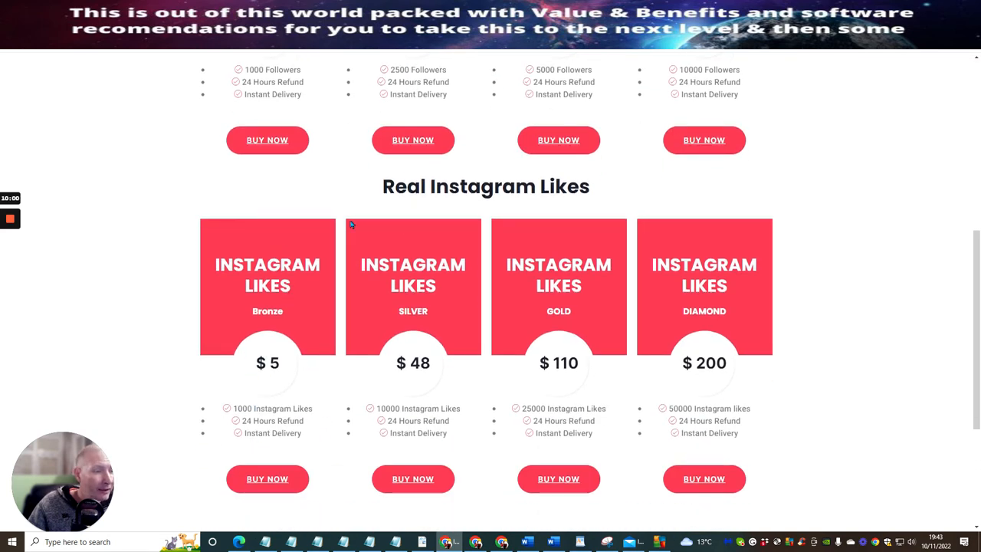
mouse_move(241, 359)
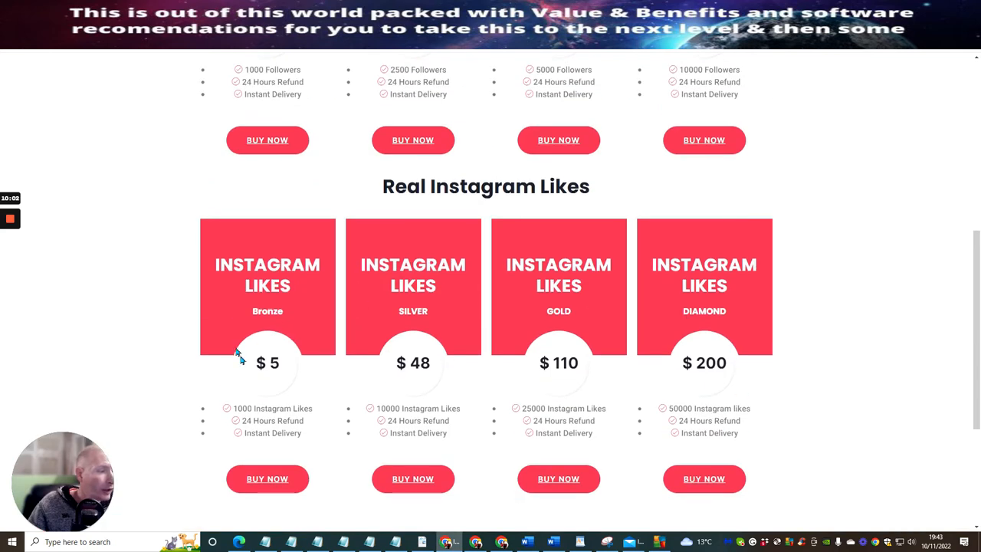
scroll(up, 3)
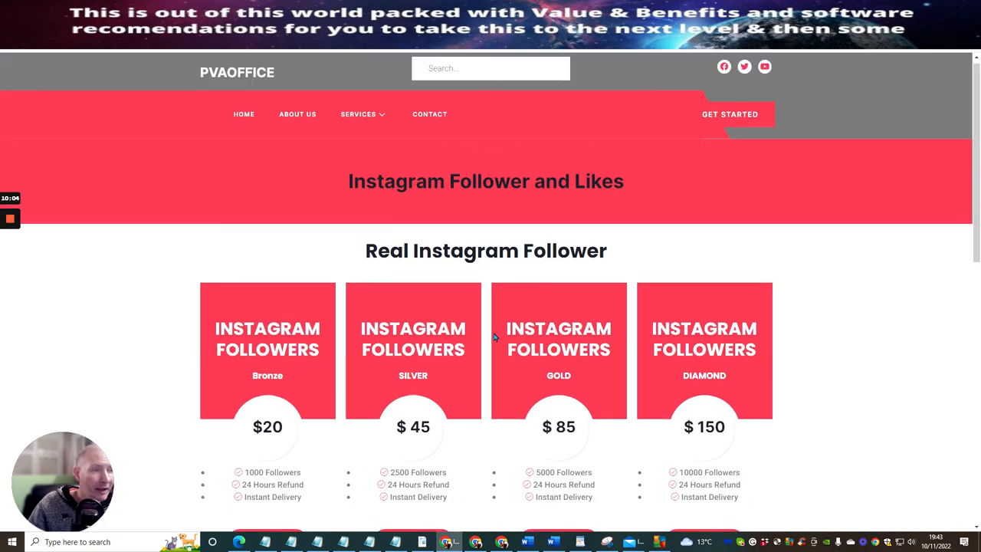
- Open the Instagram PVA Account page from Services and view its $35–$250 tiers
click(359, 120)
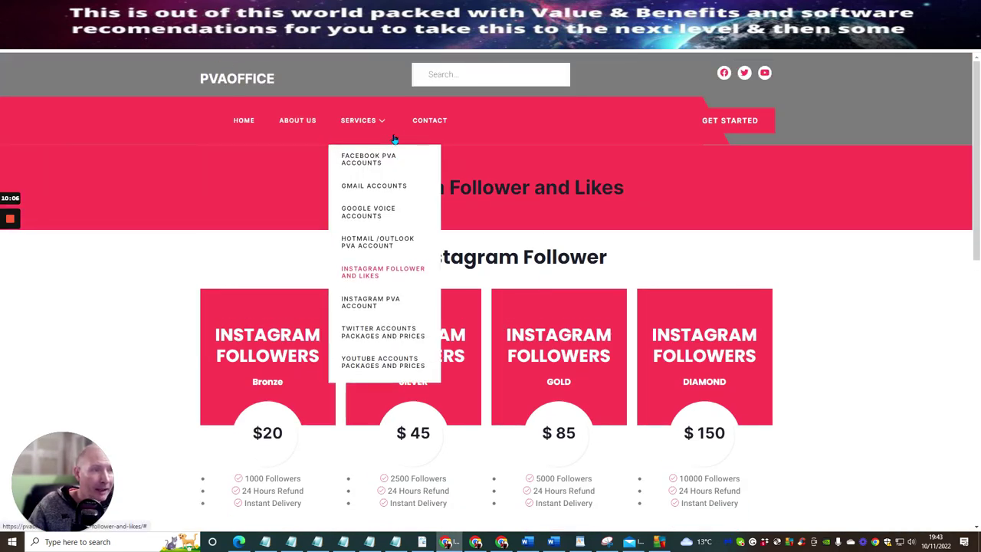
mouse_move(353, 301)
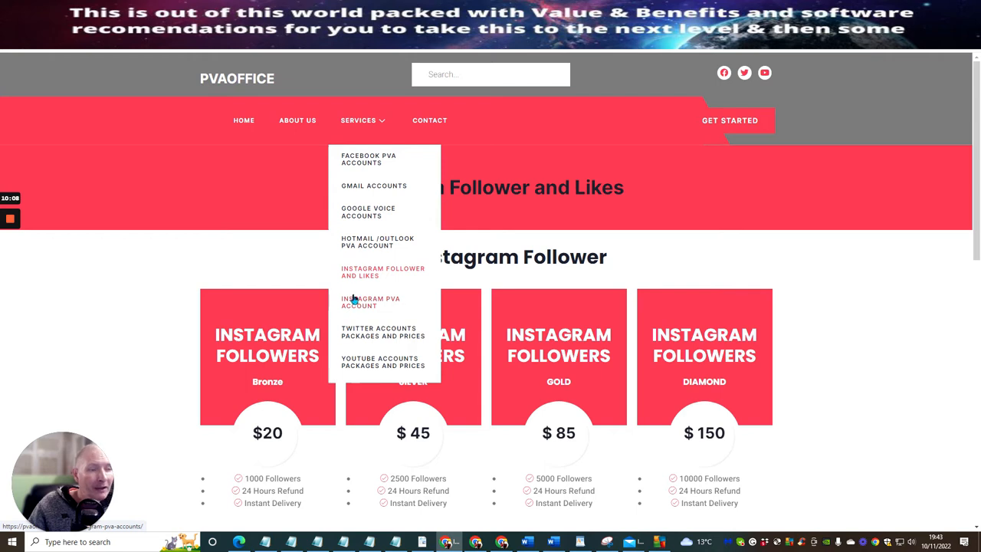
click(370, 302)
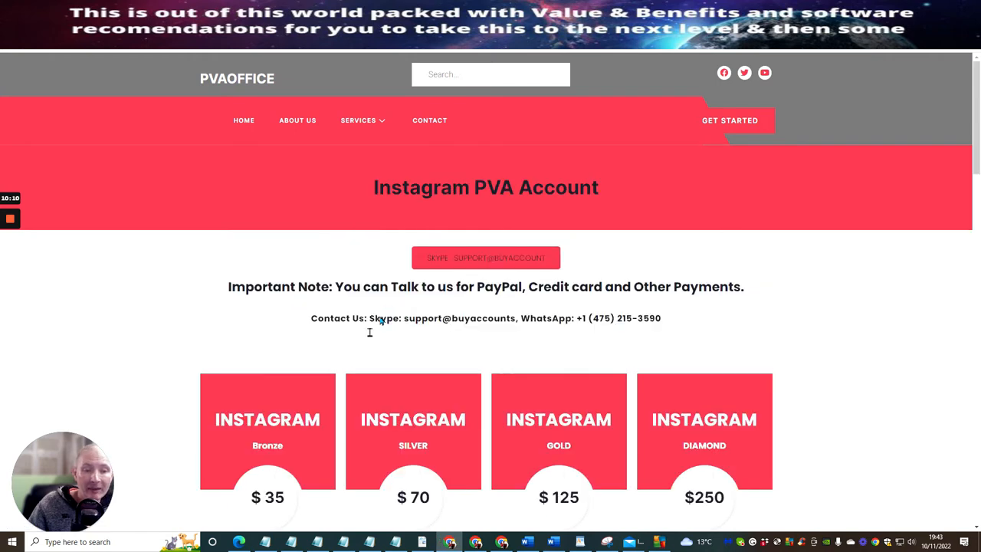
scroll(down, 3)
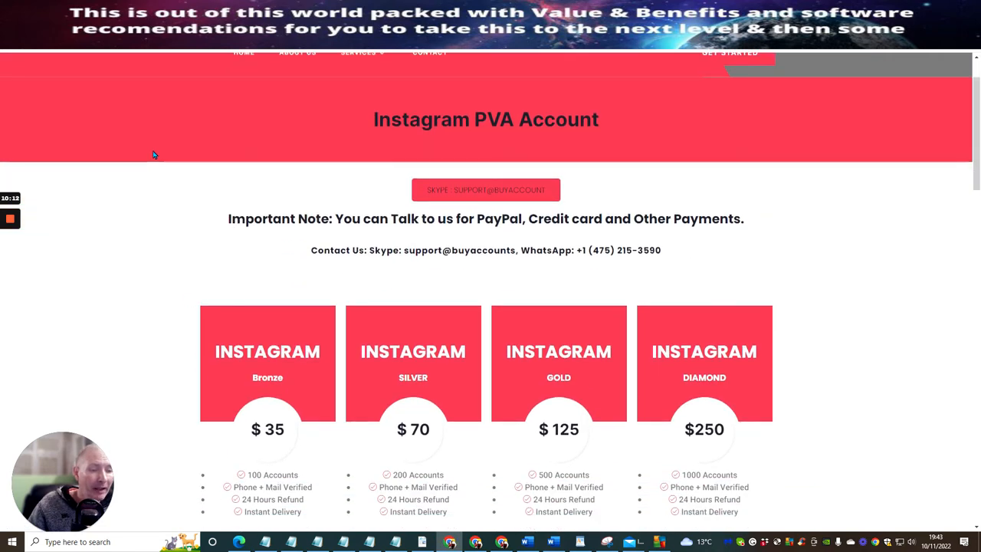
scroll(down, 3)
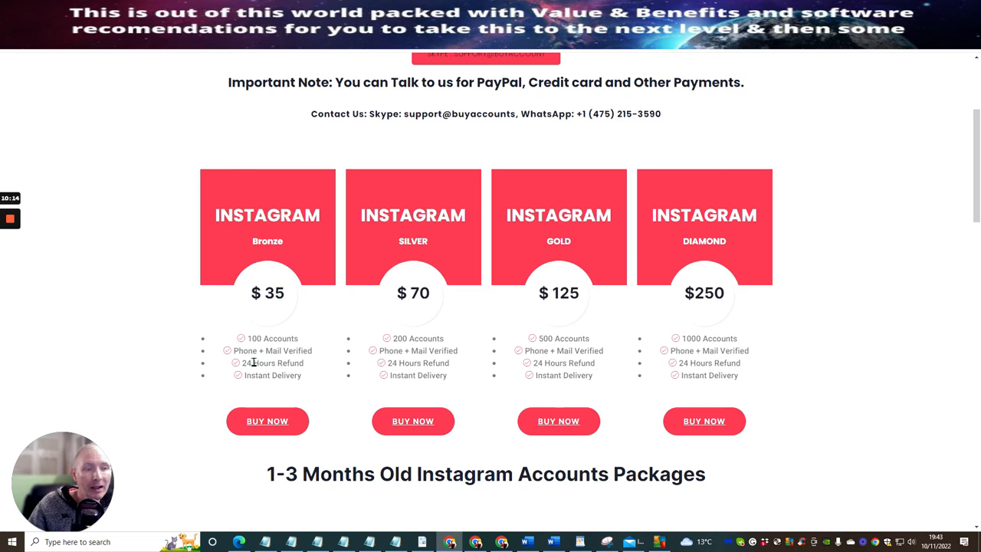
mouse_move(243, 188)
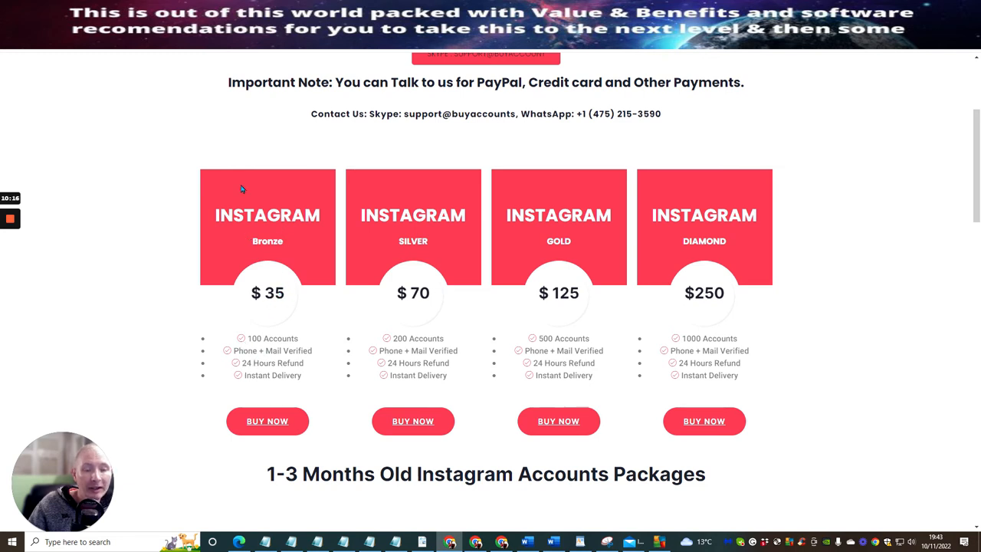
- Scroll down through the 1-3 month and 6-9 month Instagram account packages
scroll(down, 3)
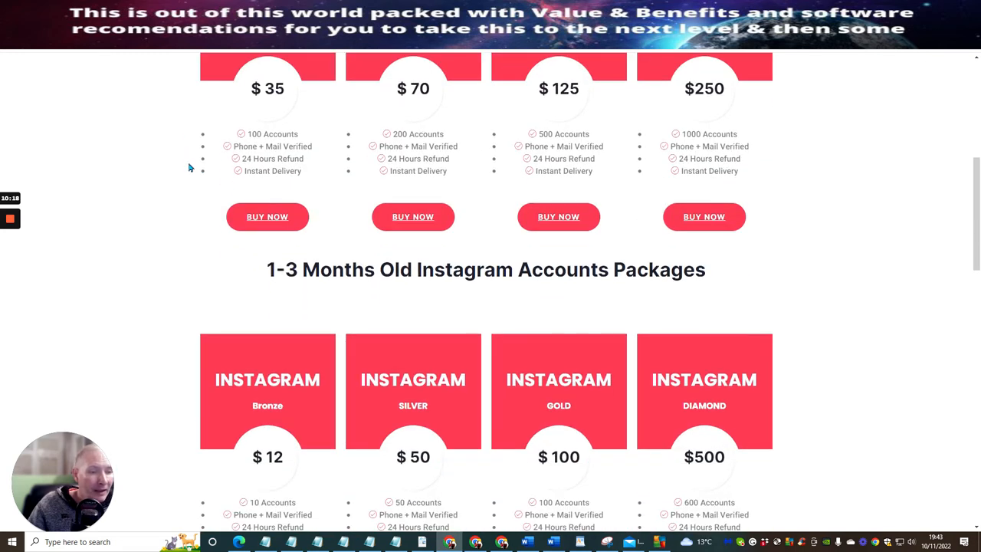
scroll(down, 3)
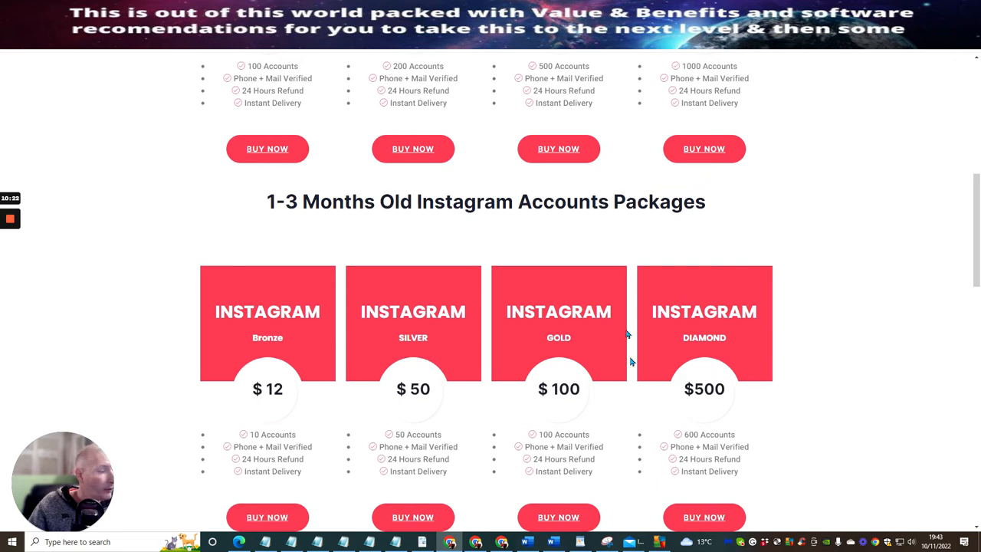
mouse_move(731, 392)
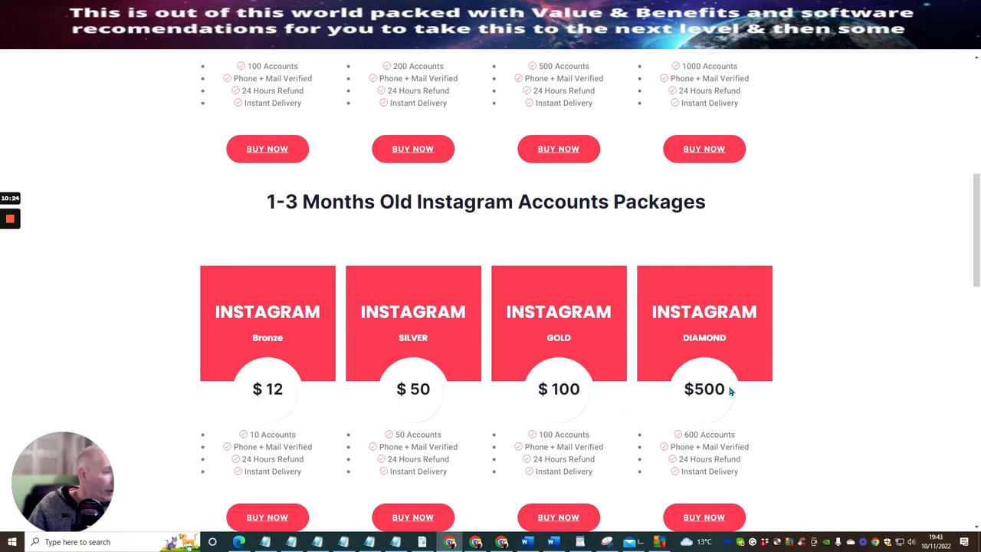
mouse_move(692, 418)
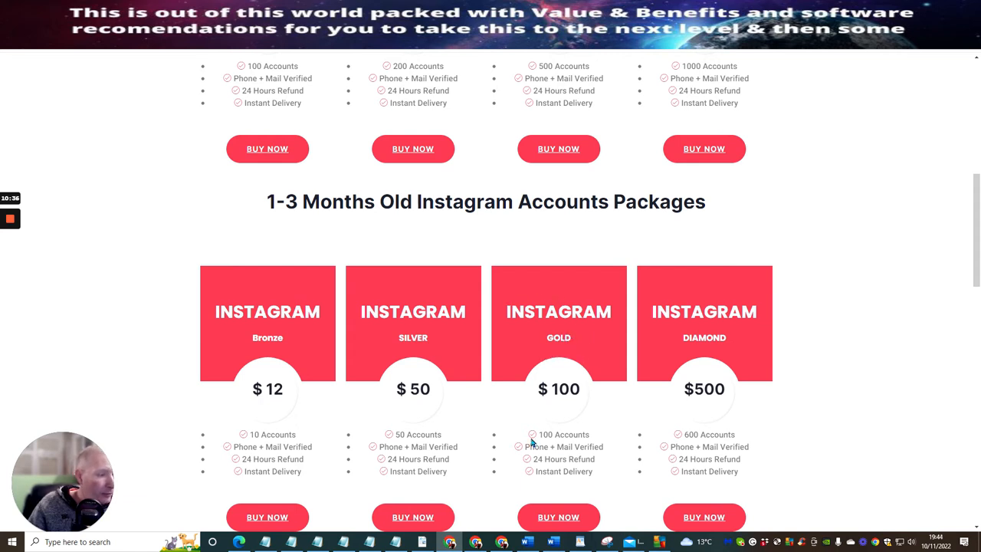
mouse_move(561, 381)
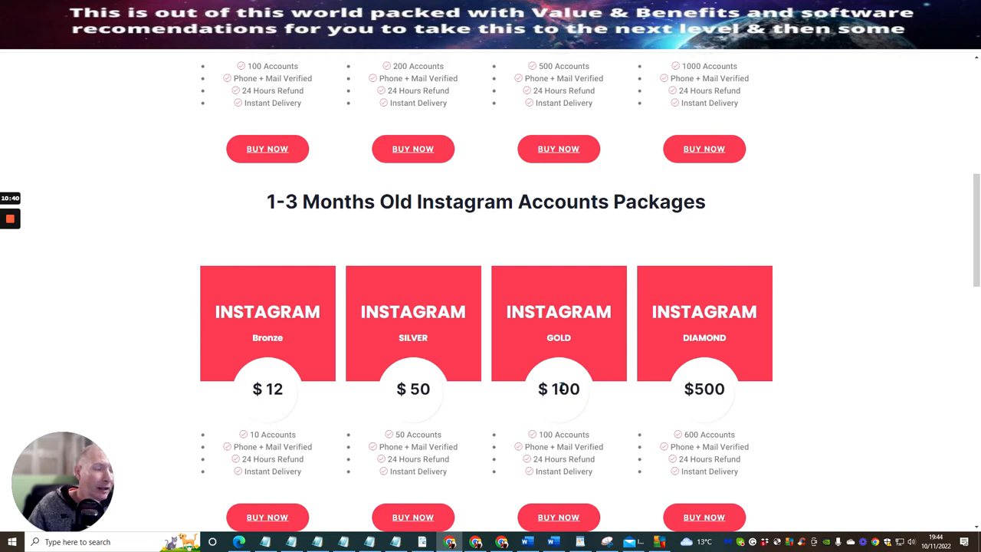
mouse_move(223, 245)
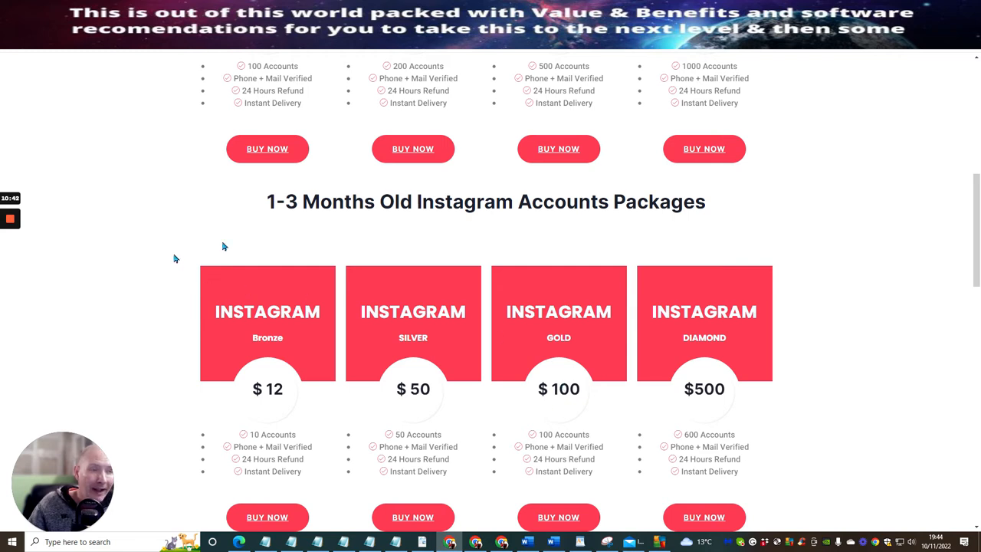
scroll(down, 3)
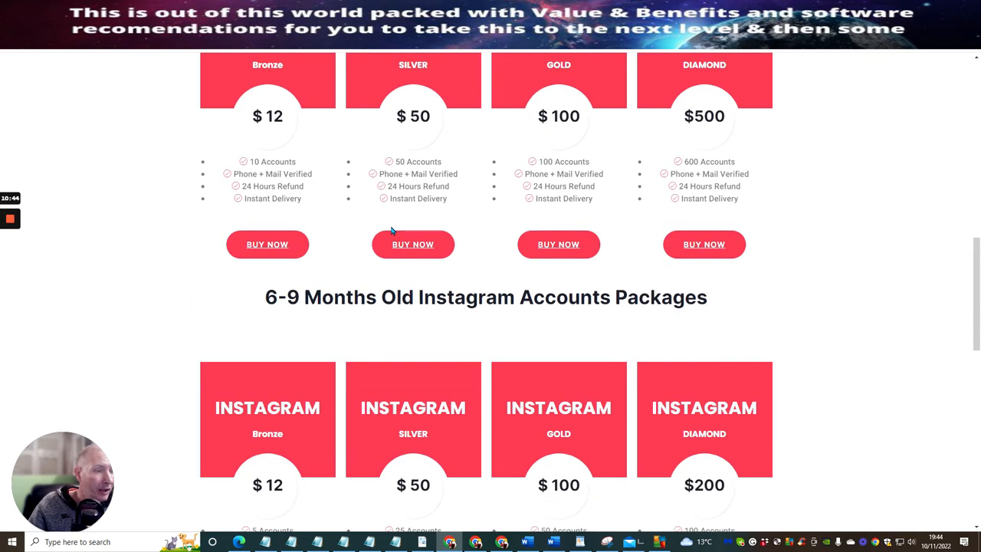
scroll(down, 3)
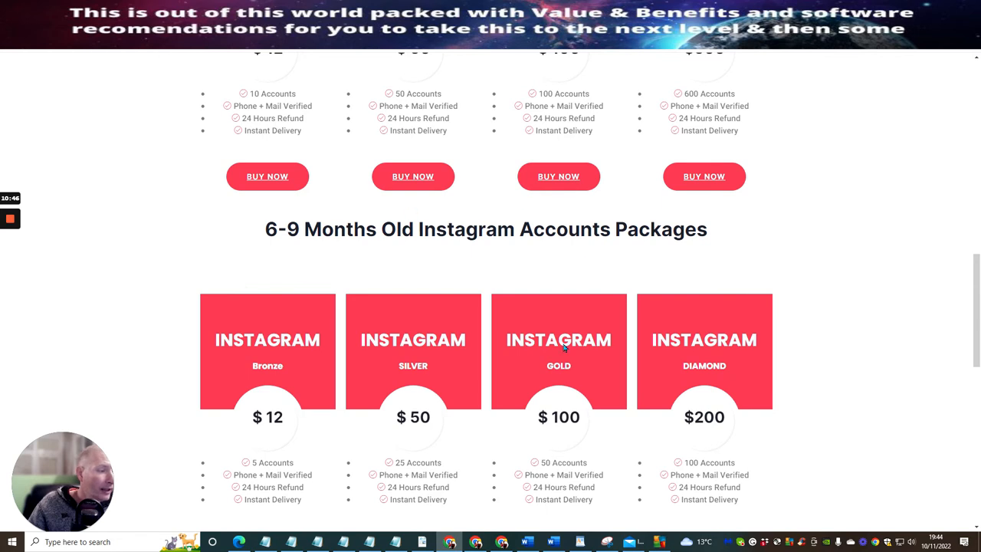
scroll(down, 3)
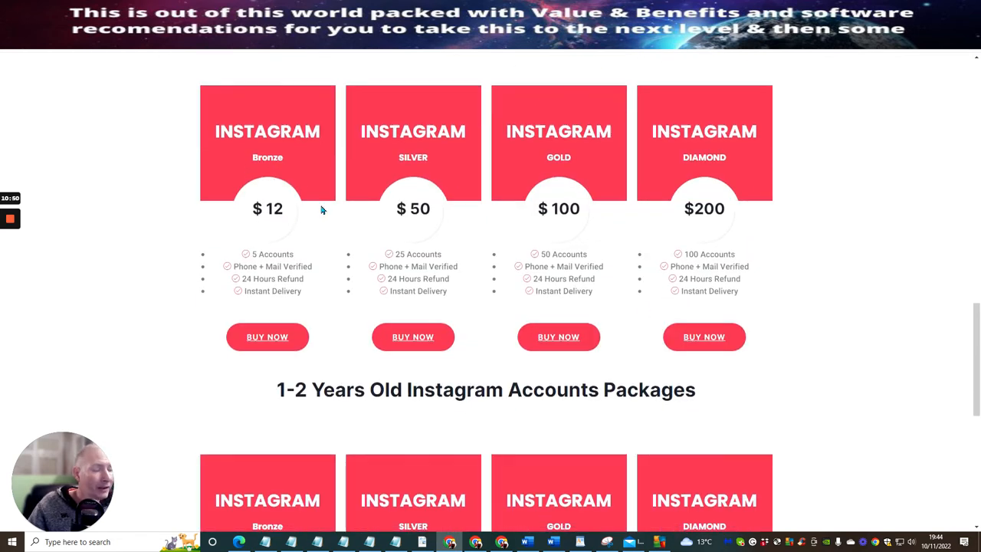
scroll(down, 3)
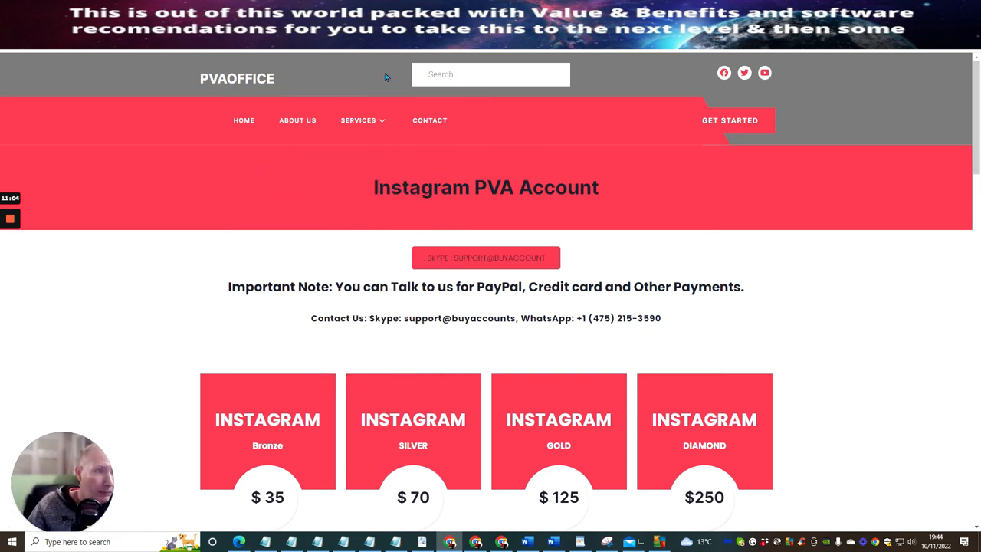
- Open the Twitter PVA Account page from Services and view its $27–$225 tiers
click(357, 120)
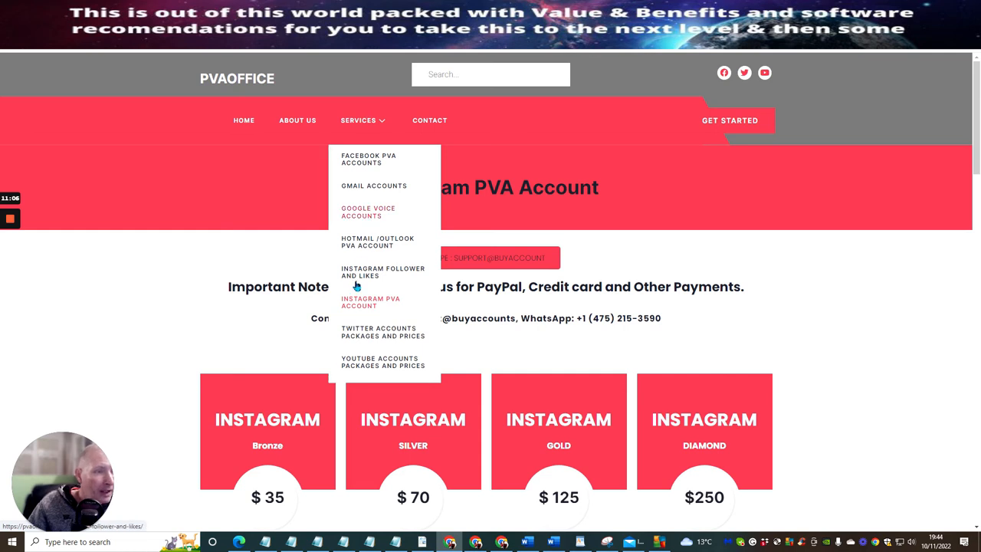
click(380, 328)
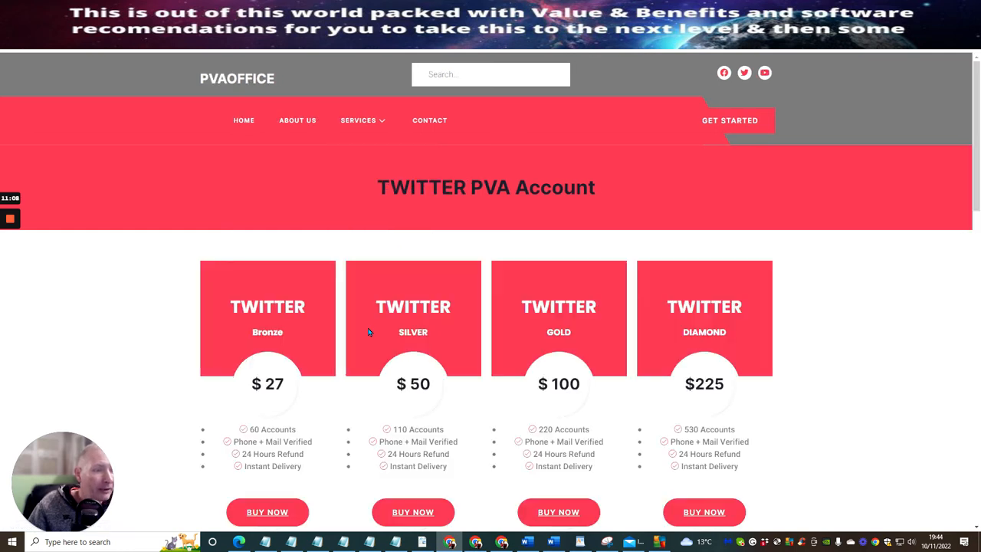
scroll(down, 3)
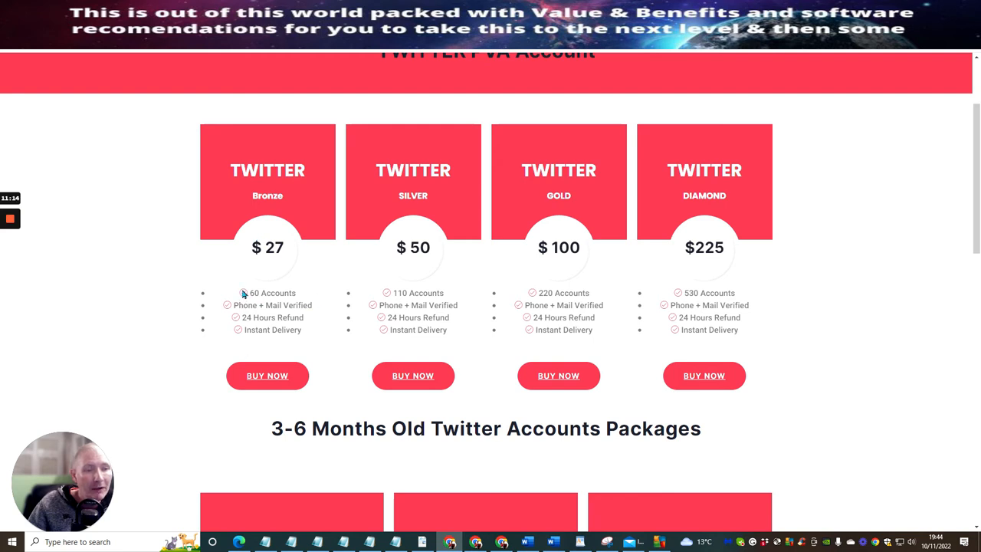
scroll(down, 3)
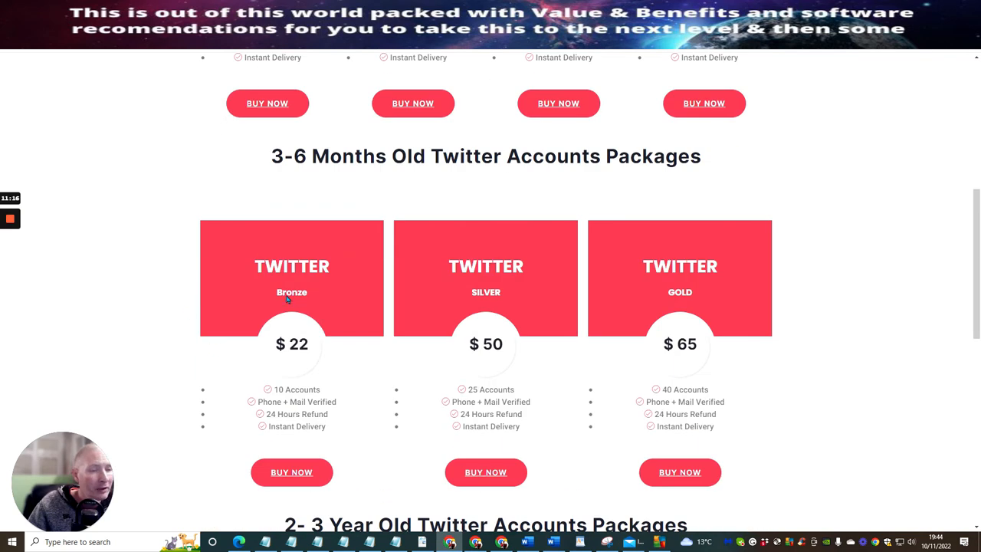
scroll(down, 3)
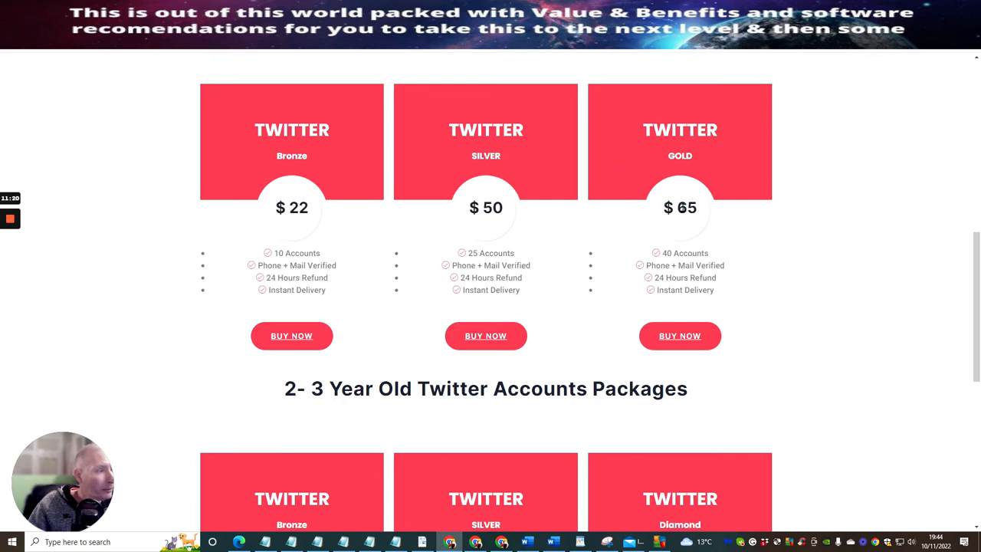
mouse_move(809, 174)
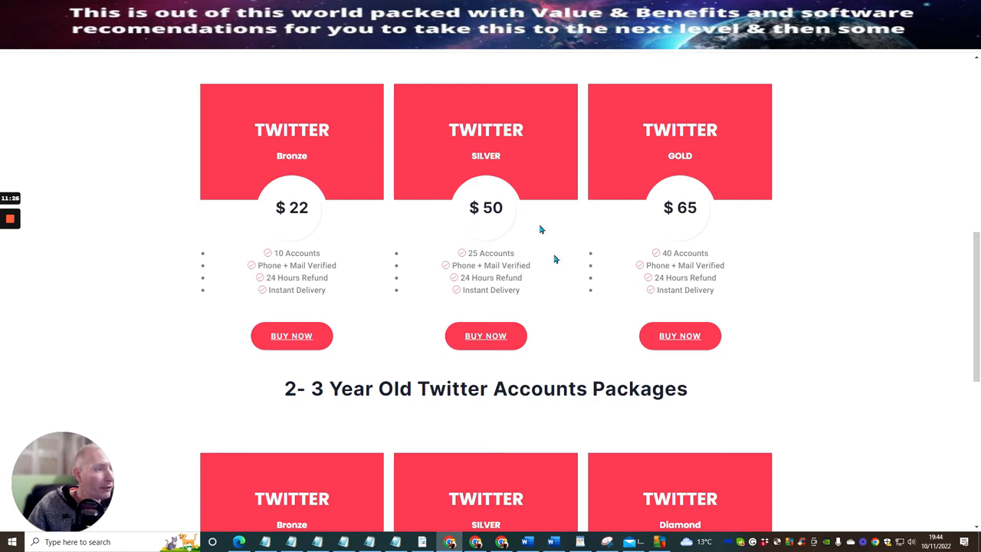
- Scroll to the 3-6 month ($22–$65) and 2-3 year ($41–$145) packages and reopen Services
scroll(down, 3)
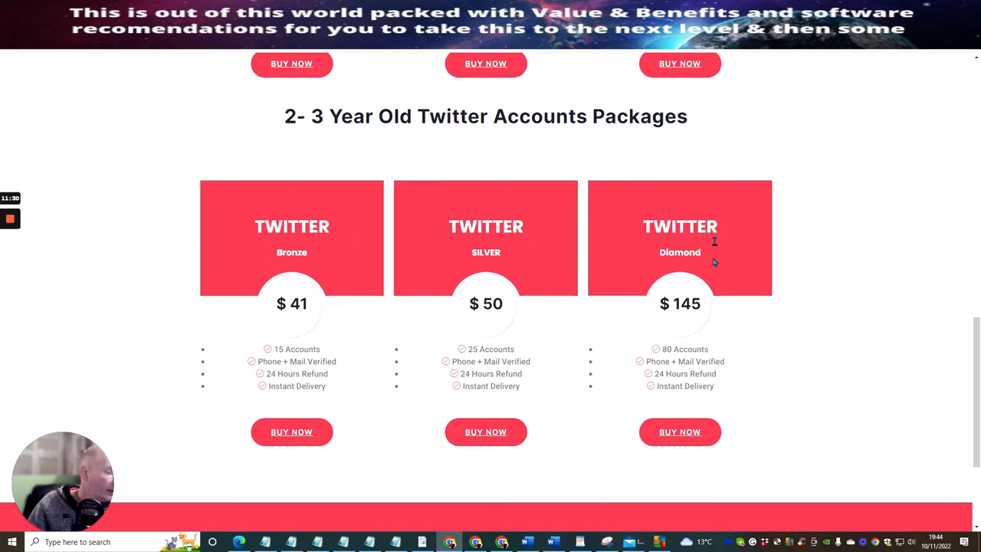
scroll(down, 3)
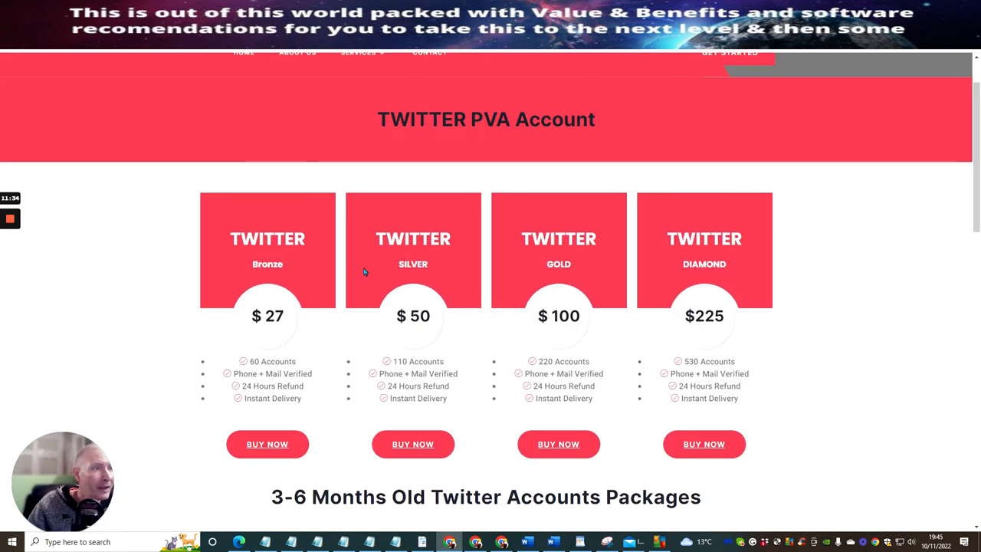
click(363, 120)
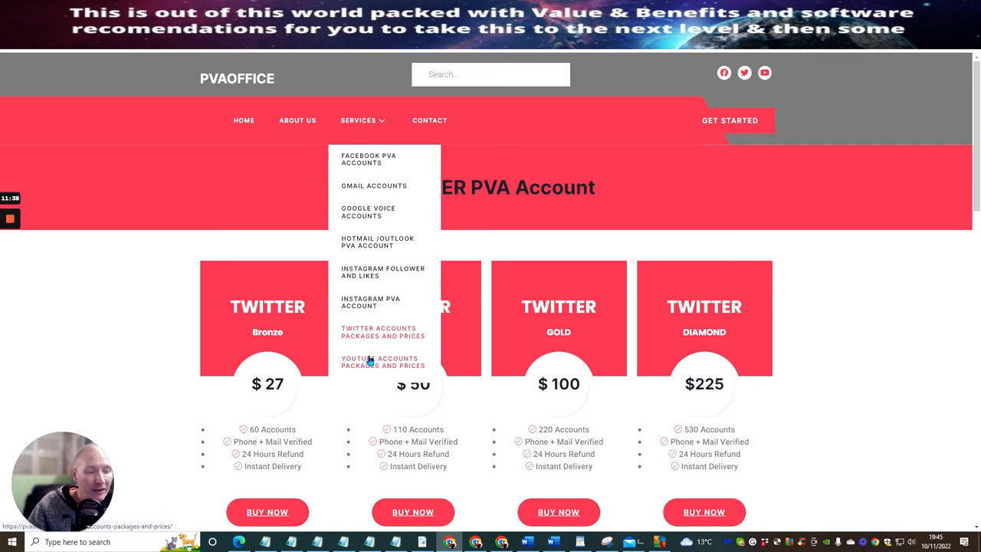
- Open YouTube Accounts Packages and Prices from Services and skim its $20–$140 tiers
click(380, 362)
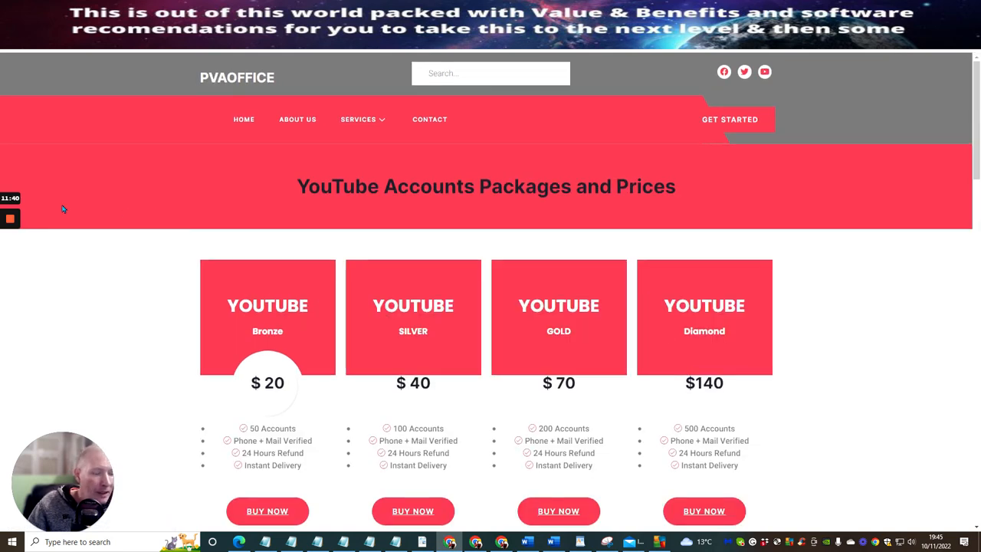
scroll(down, 3)
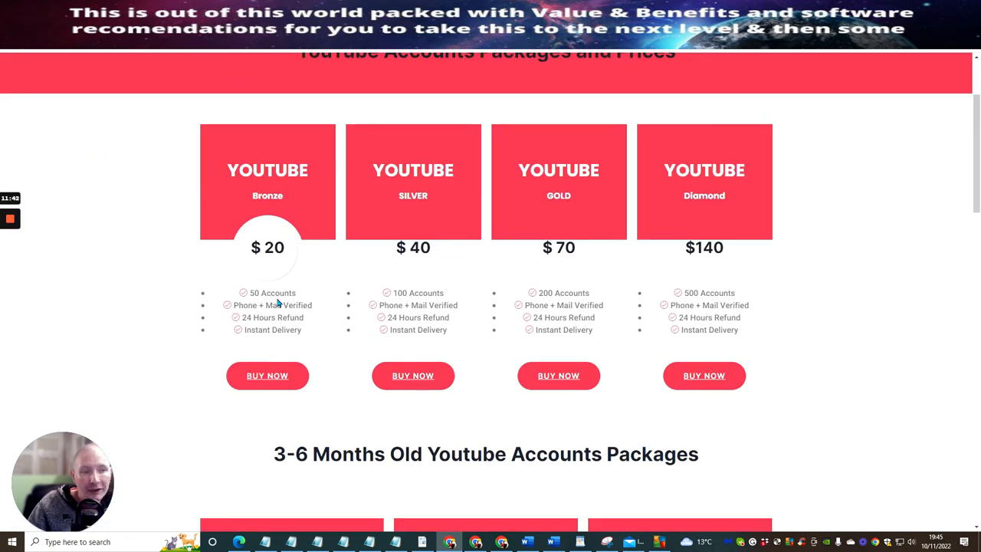
mouse_move(400, 266)
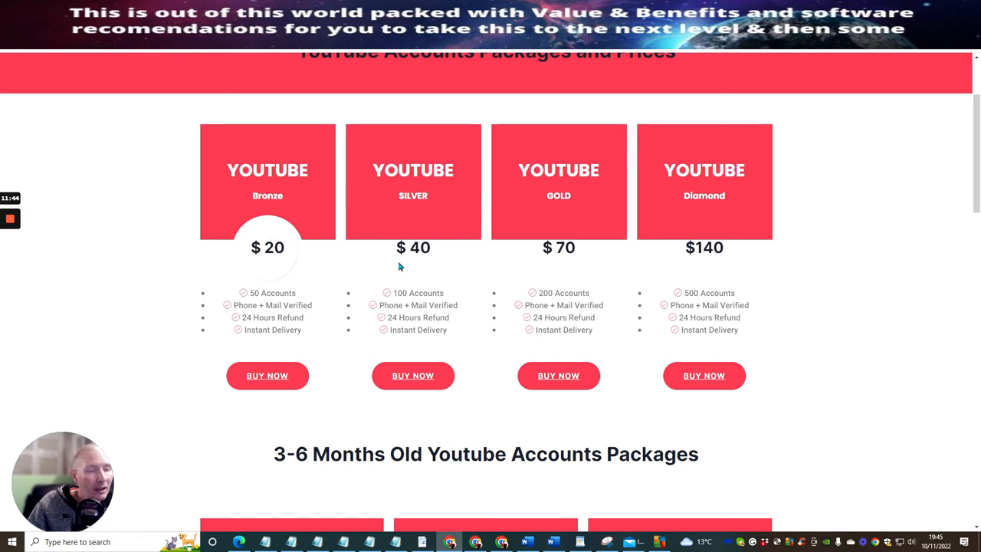
mouse_move(402, 305)
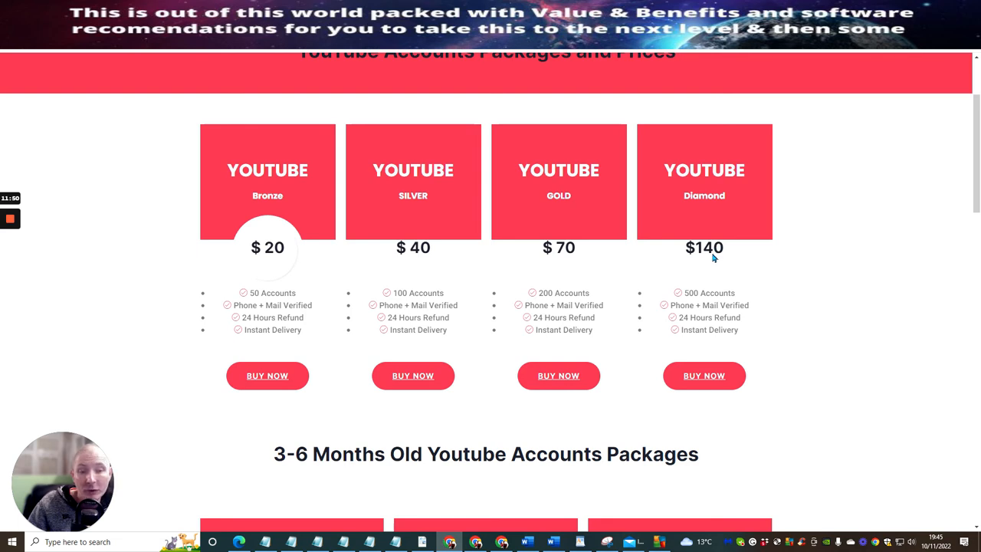
scroll(up, 3)
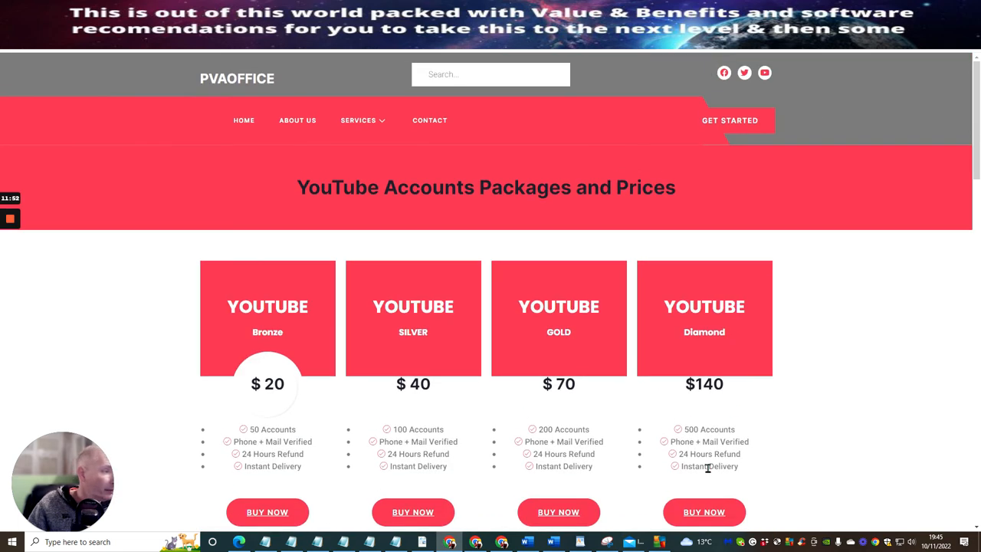
mouse_move(793, 374)
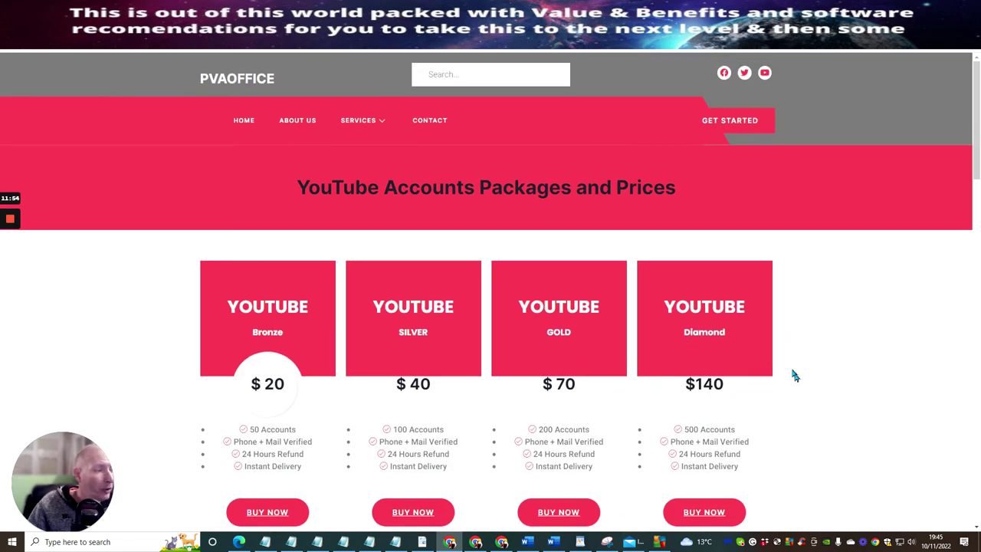
mouse_move(766, 387)
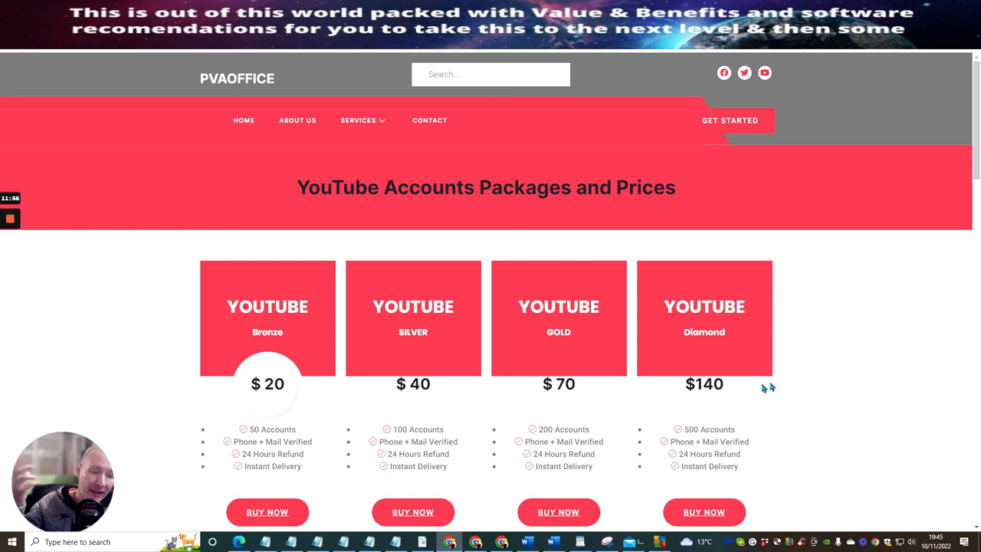
mouse_move(797, 316)
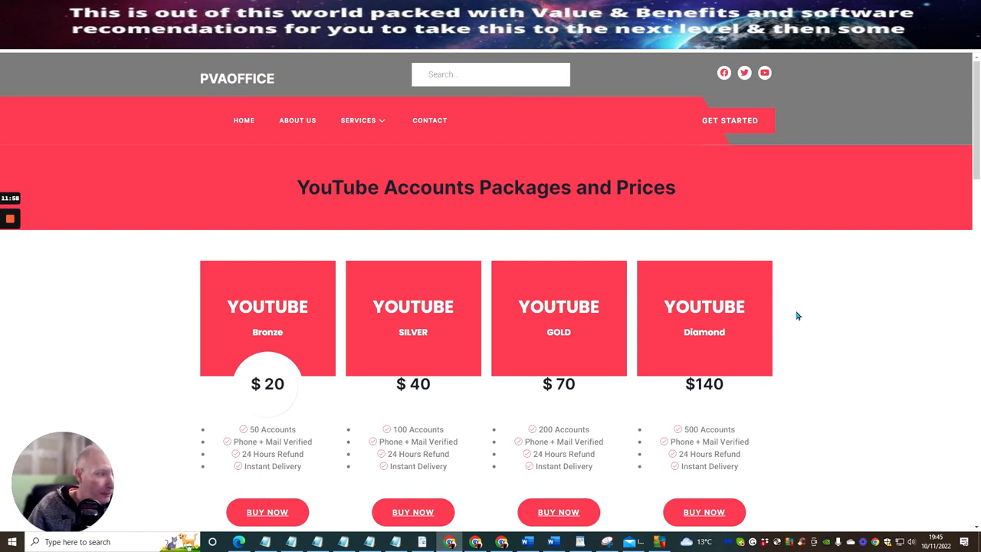
mouse_move(804, 214)
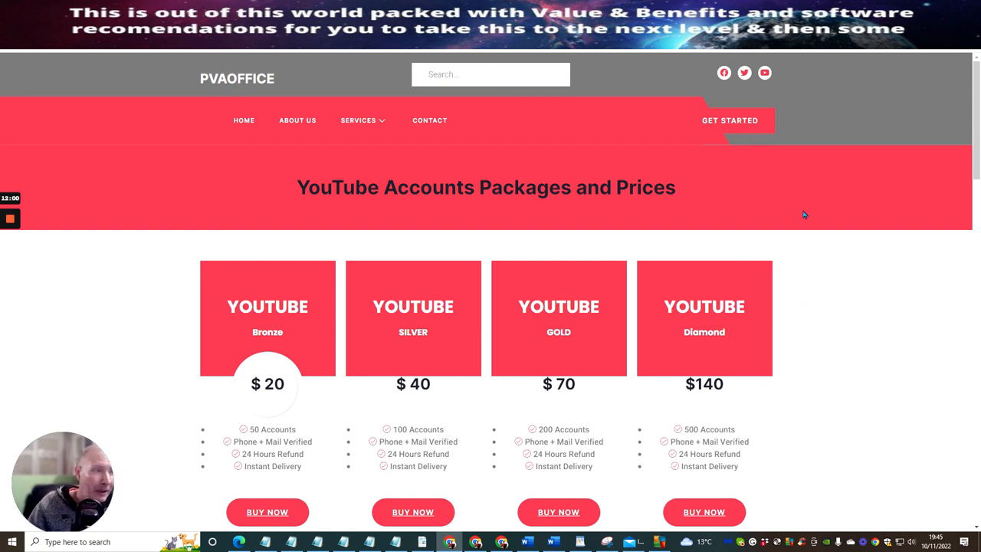
mouse_move(772, 310)
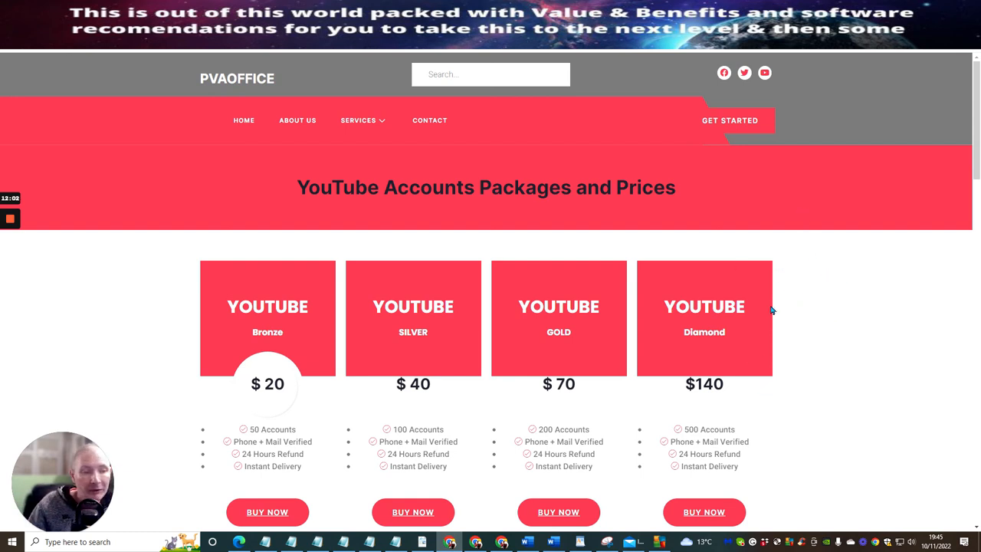
- Scroll down to the aged YouTube packages, through the 2-3 year tiers ($25–$140)
scroll(down, 3)
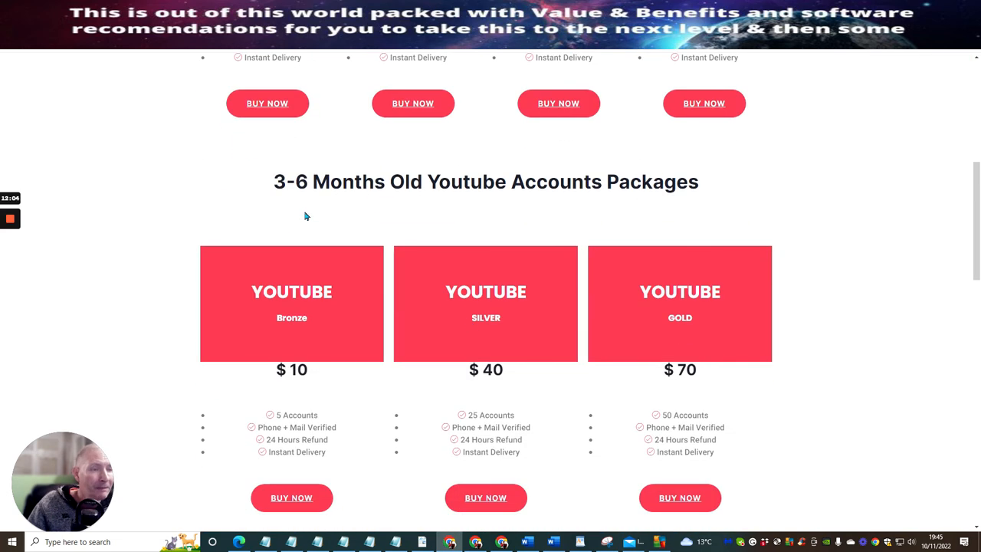
mouse_move(715, 185)
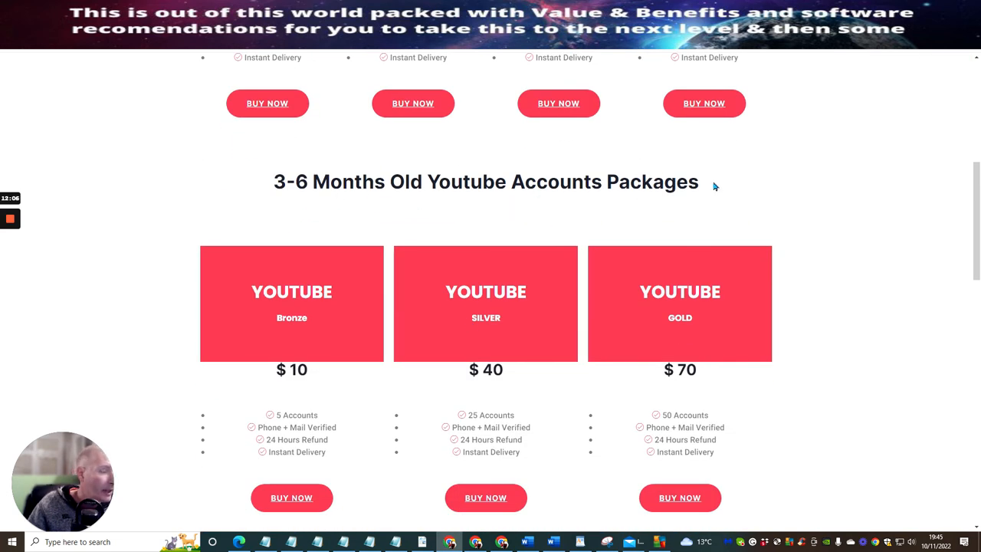
mouse_move(620, 391)
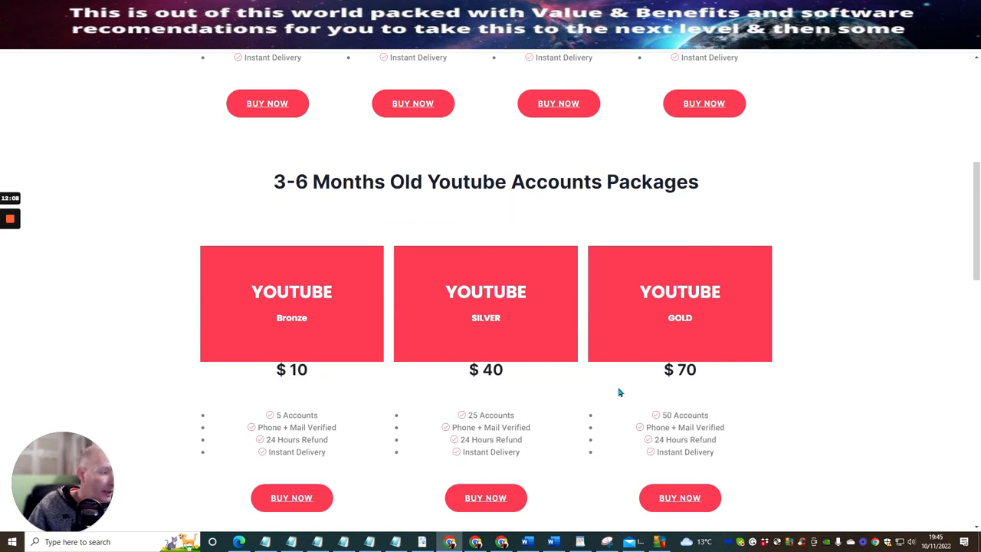
scroll(down, 3)
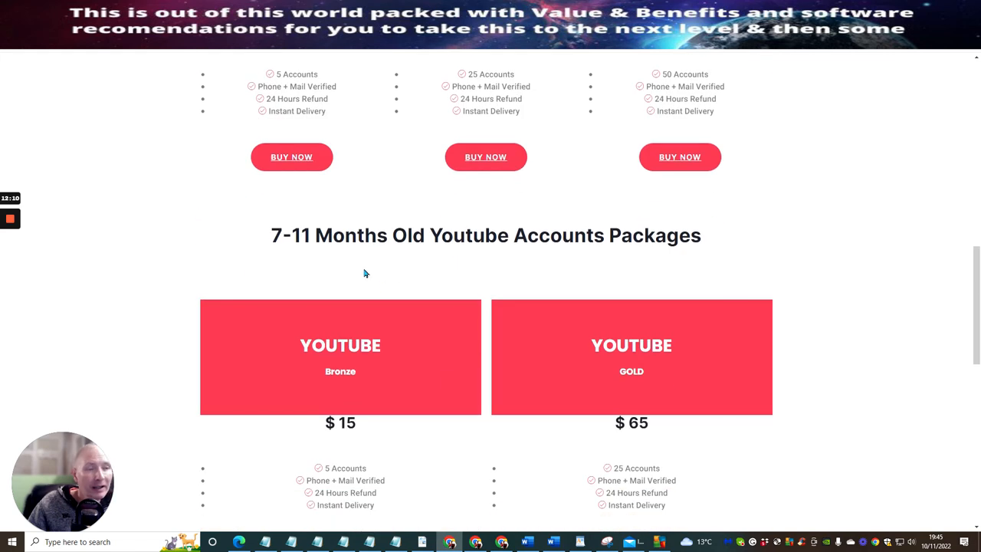
scroll(down, 3)
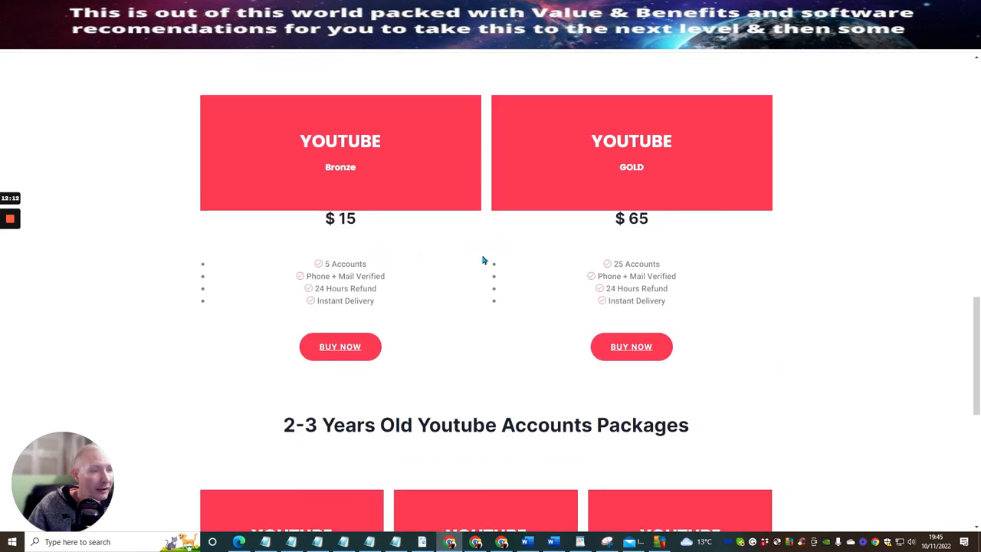
scroll(down, 3)
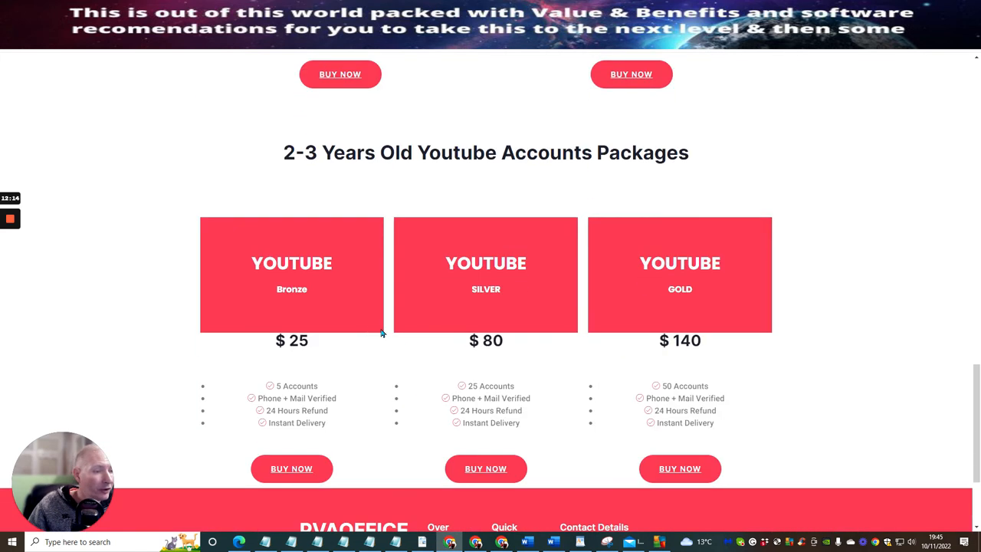
mouse_move(774, 396)
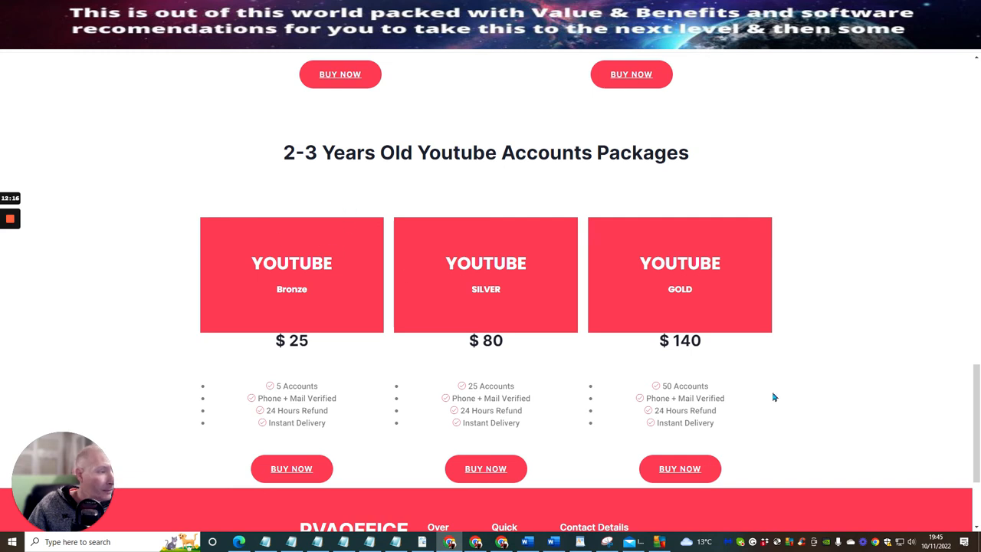
mouse_move(630, 351)
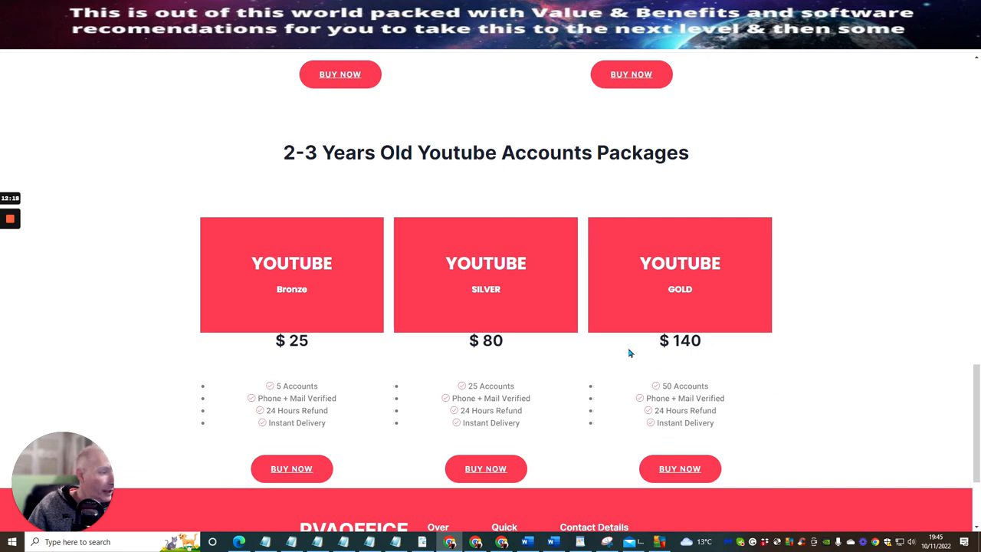
mouse_move(345, 189)
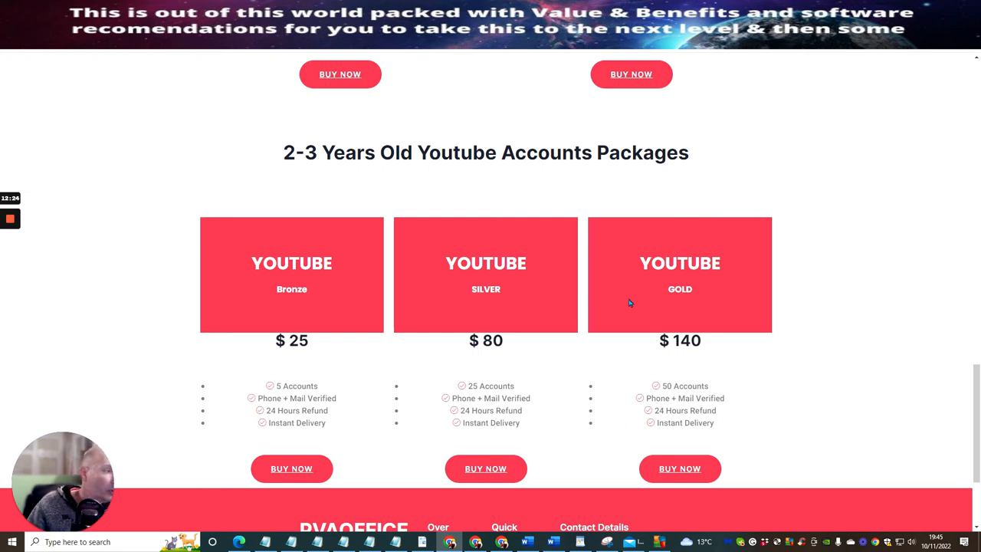
mouse_move(295, 235)
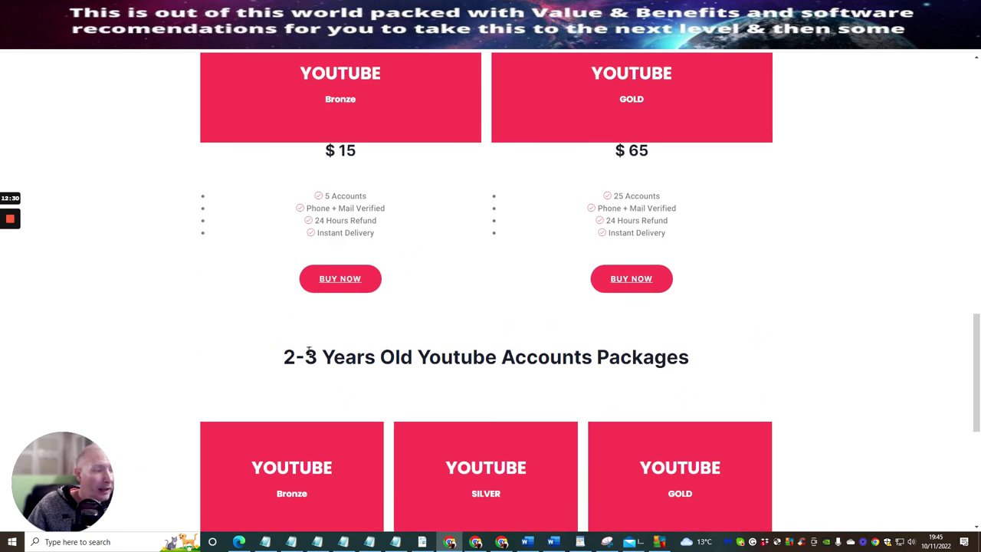
mouse_move(514, 422)
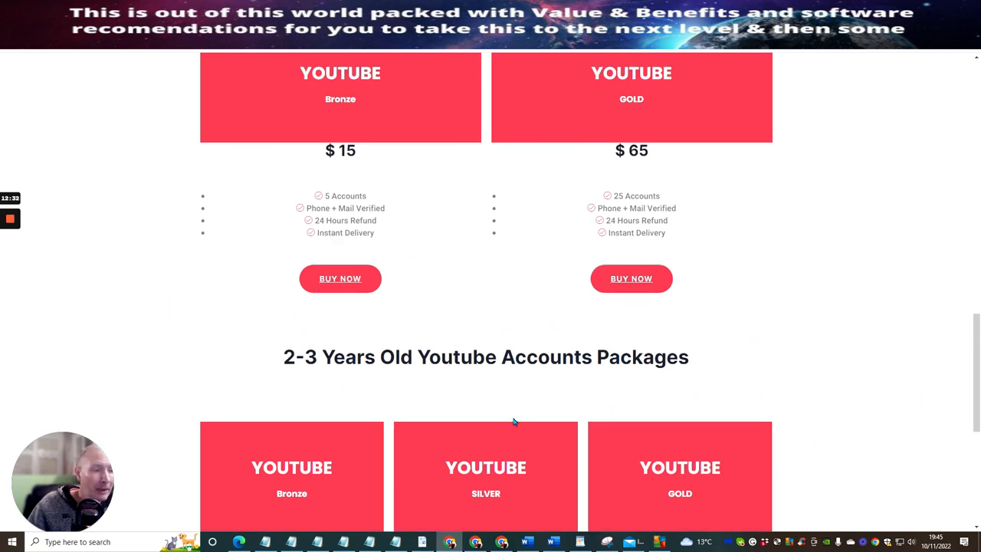
mouse_move(682, 415)
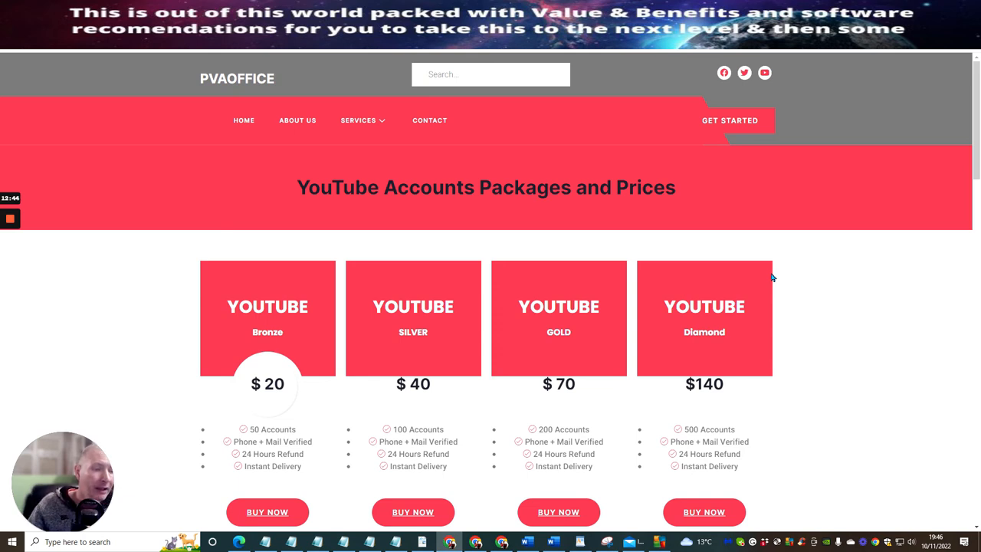
mouse_move(829, 293)
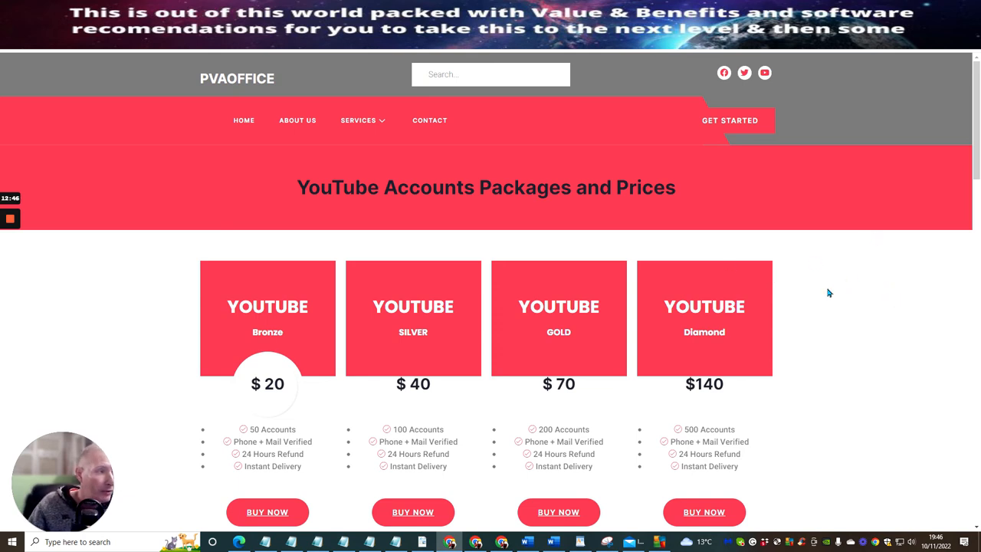
mouse_move(879, 259)
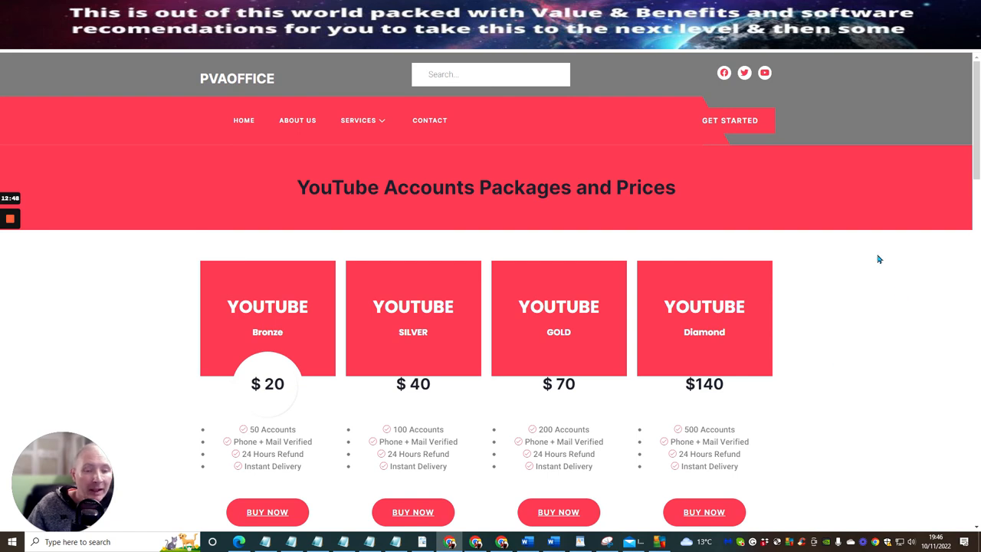
mouse_move(824, 155)
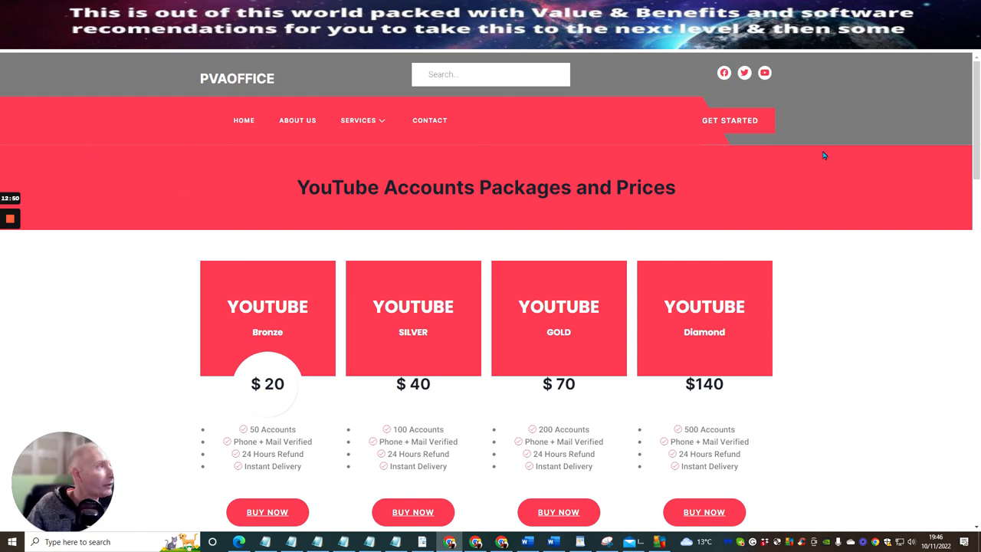
scroll(down, 3)
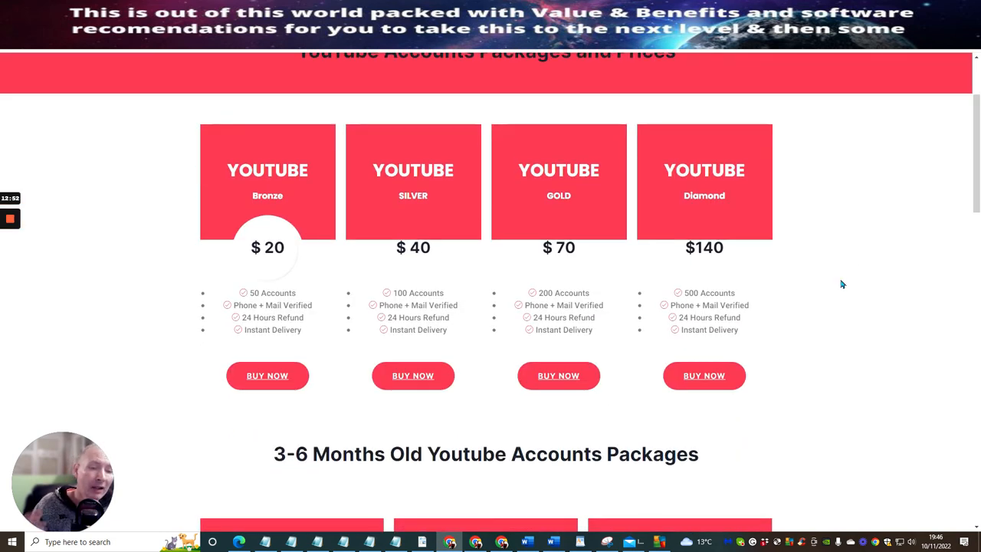
mouse_move(822, 278)
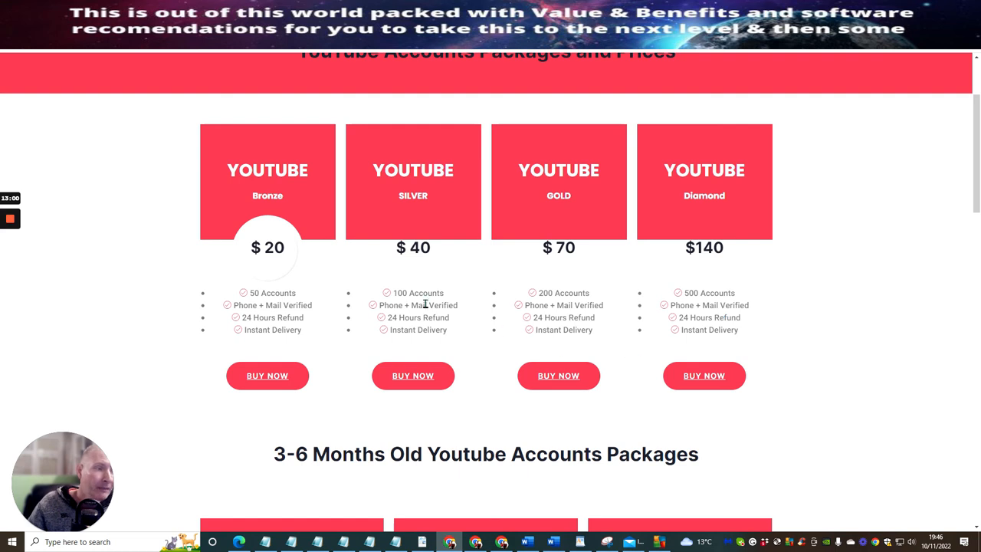
scroll(up, 3)
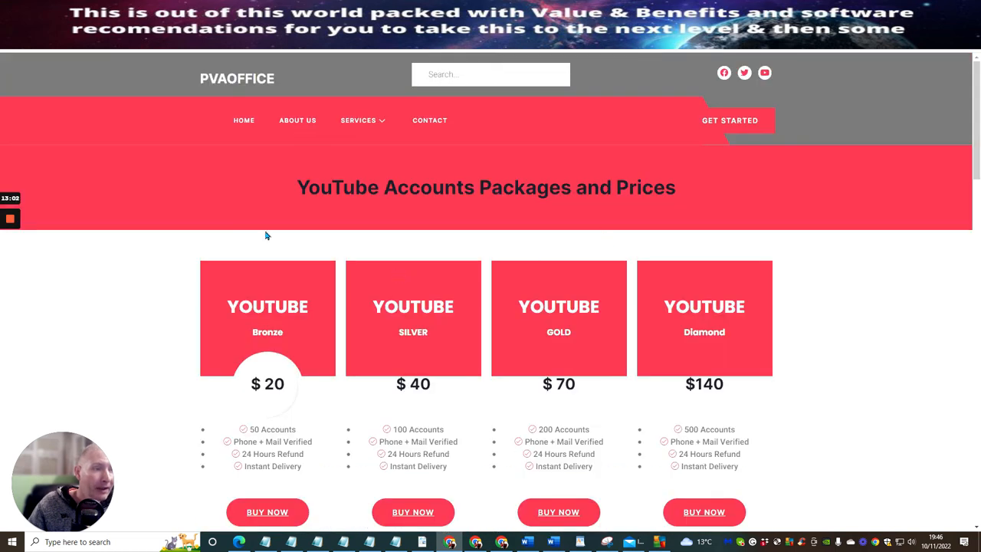
mouse_move(208, 114)
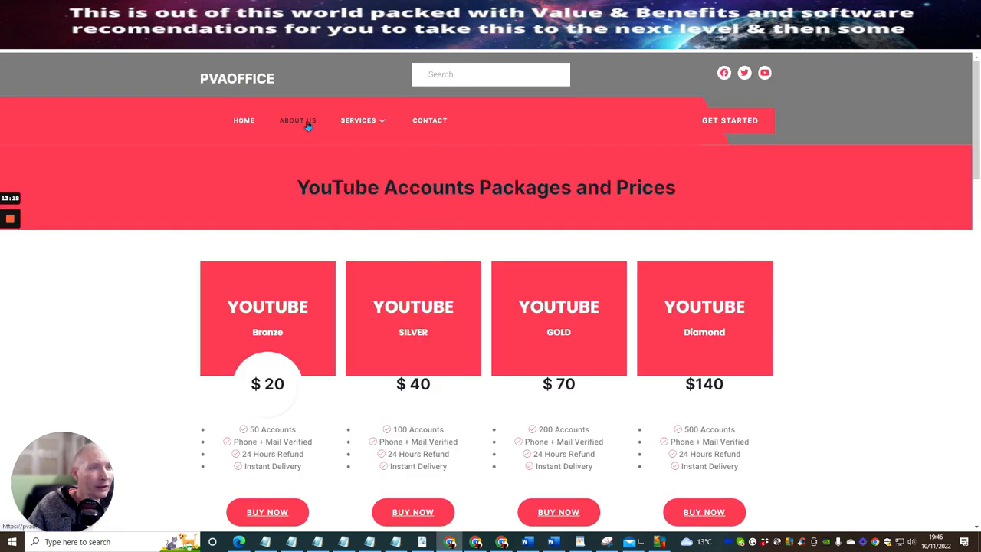
- Open ABOUT US from the navigation bar and skim its partner page
click(298, 120)
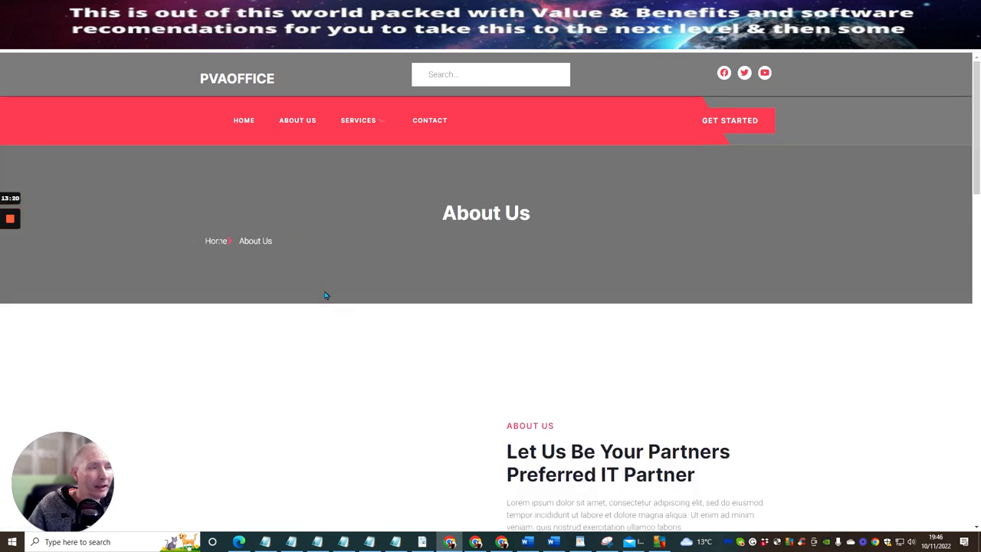
scroll(down, 3)
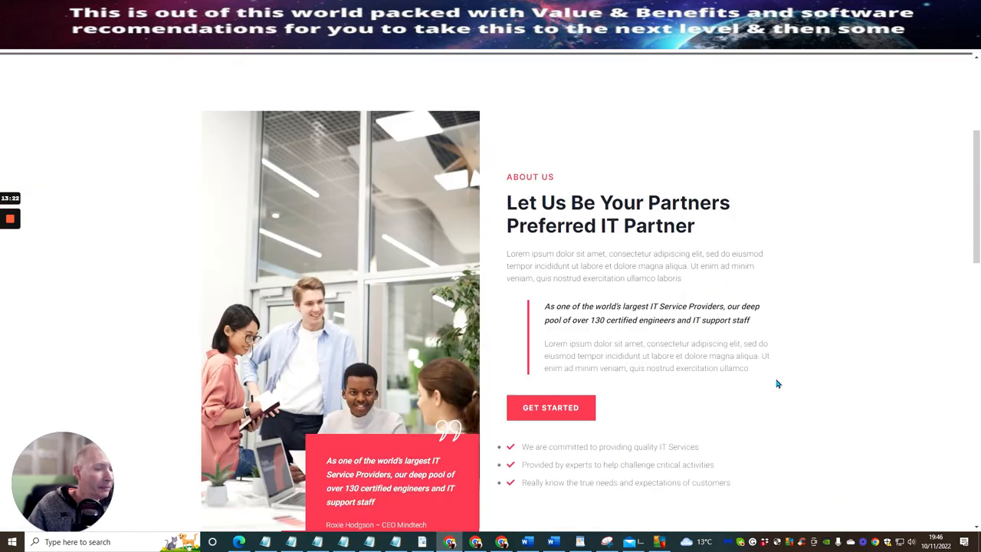
scroll(down, 3)
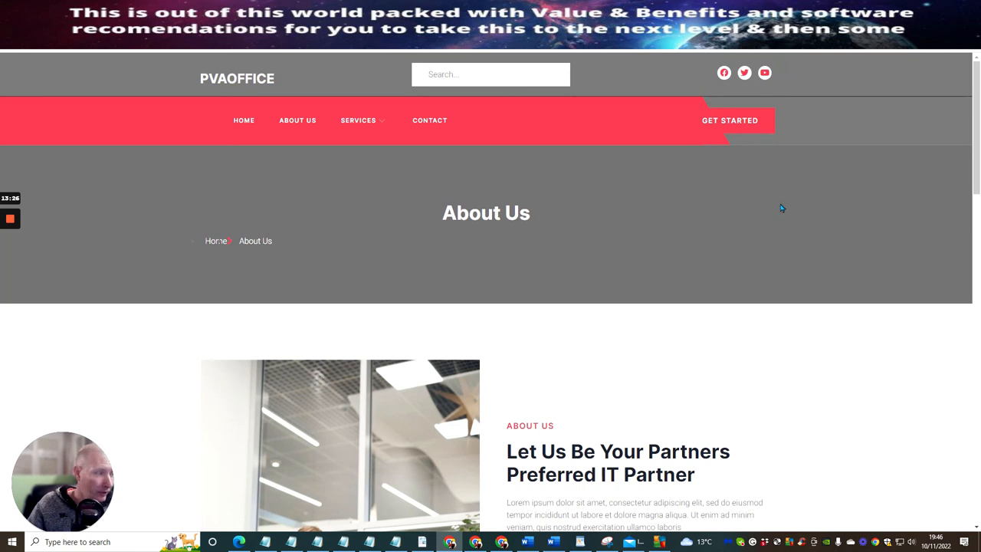
mouse_move(322, 198)
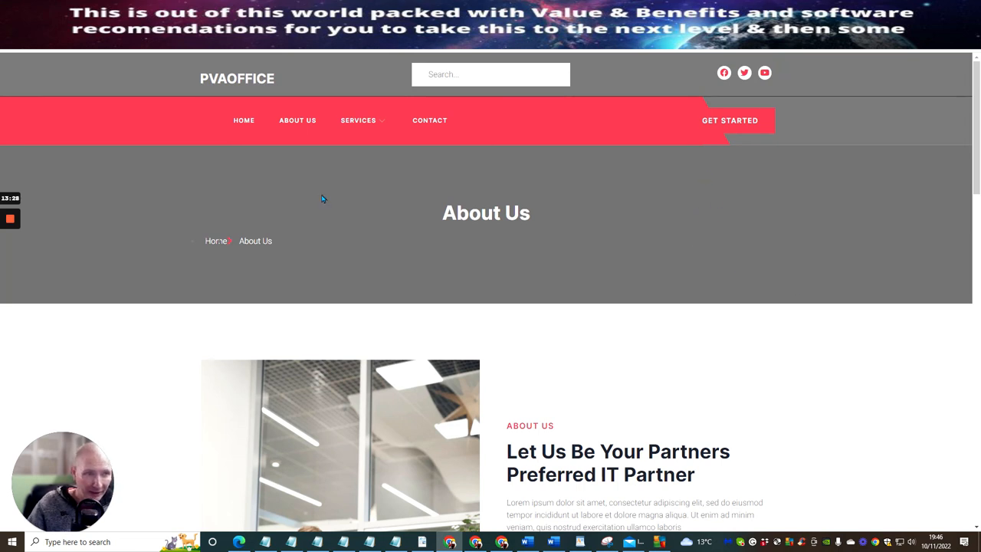
mouse_move(306, 189)
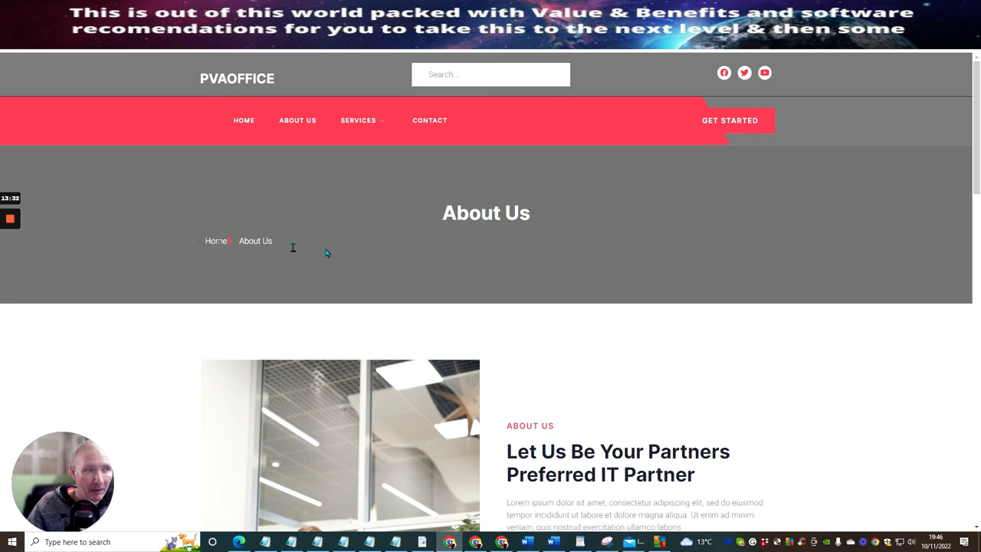
- Choose FACEBOOK PVA ACCOUNTS from the SERVICES dropdown to see Bronze–Diamond prices
click(359, 120)
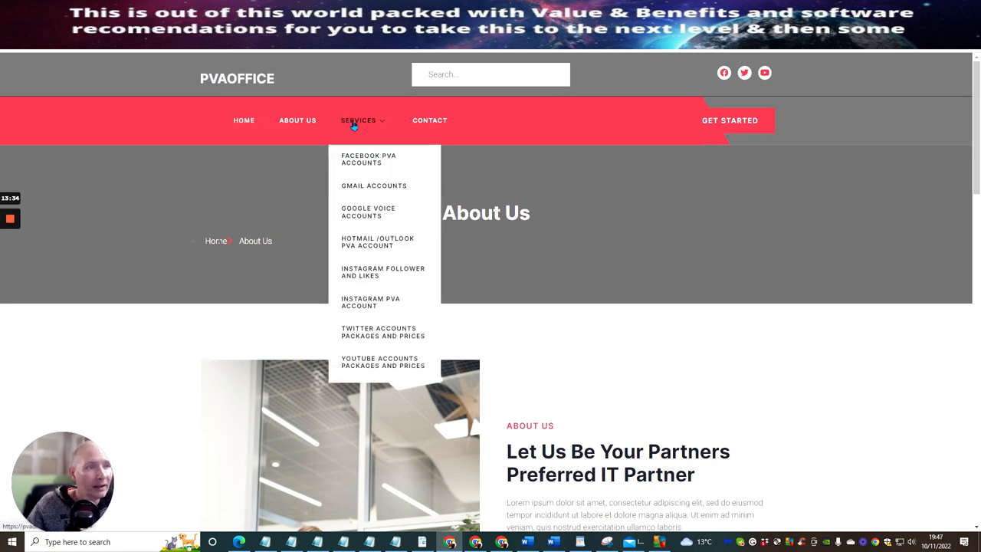
click(369, 159)
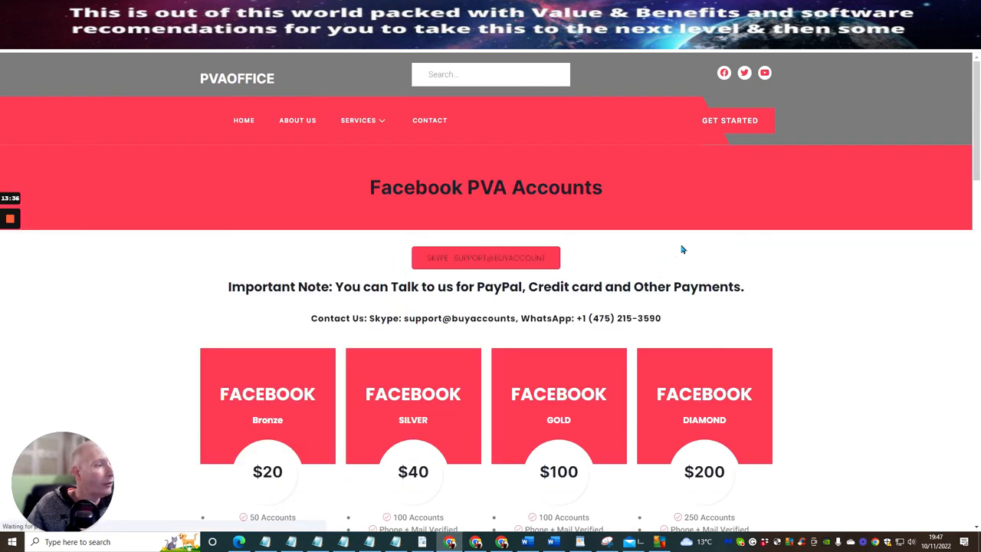
mouse_move(794, 258)
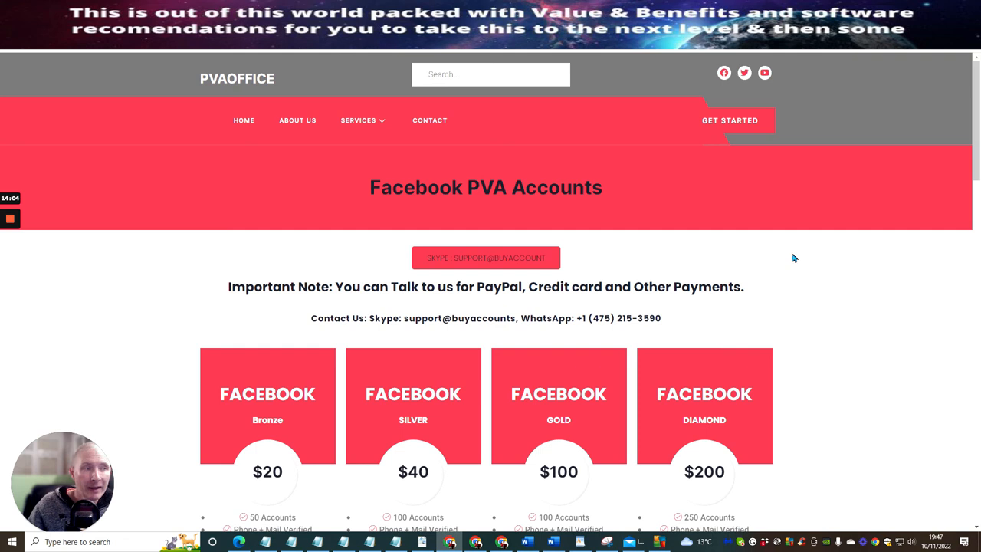
mouse_move(795, 309)
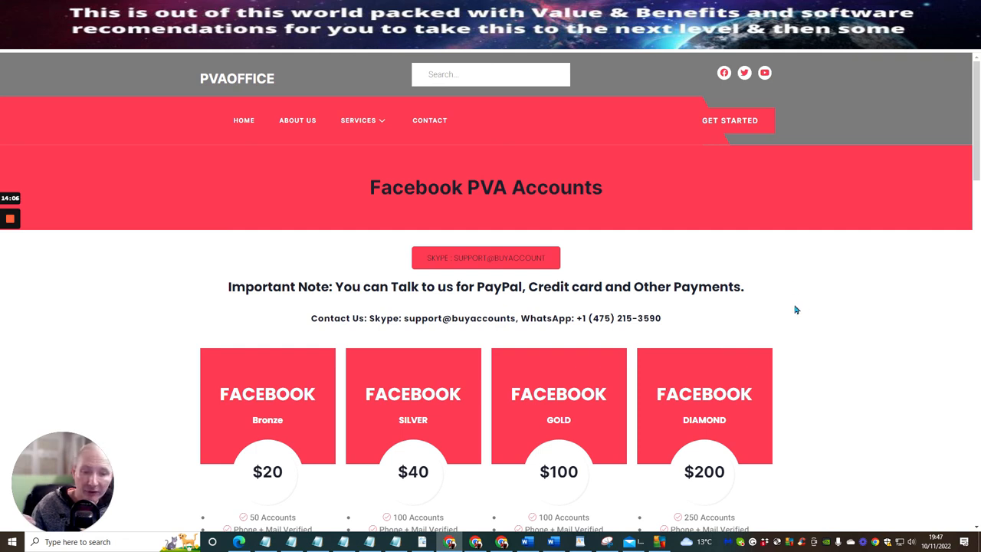
mouse_move(790, 312)
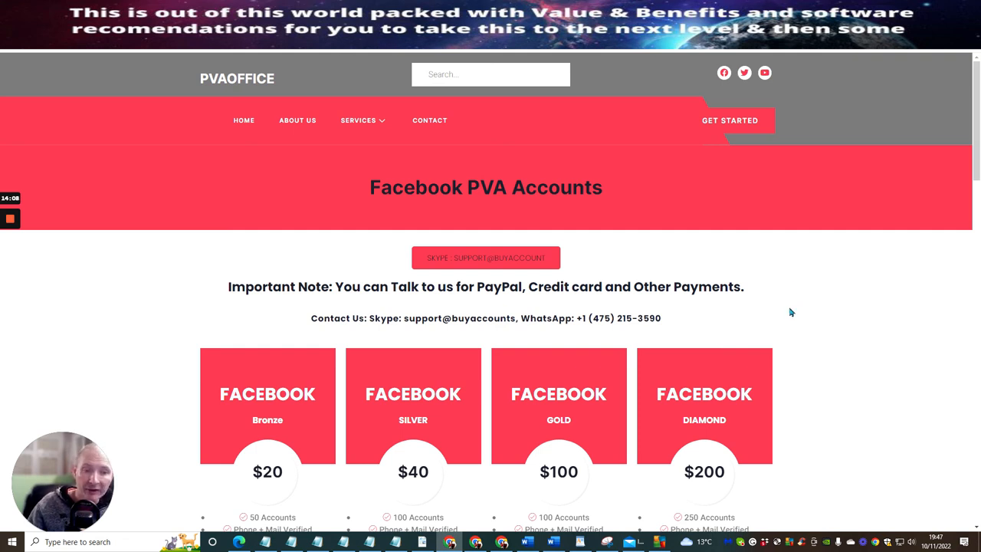
mouse_move(753, 308)
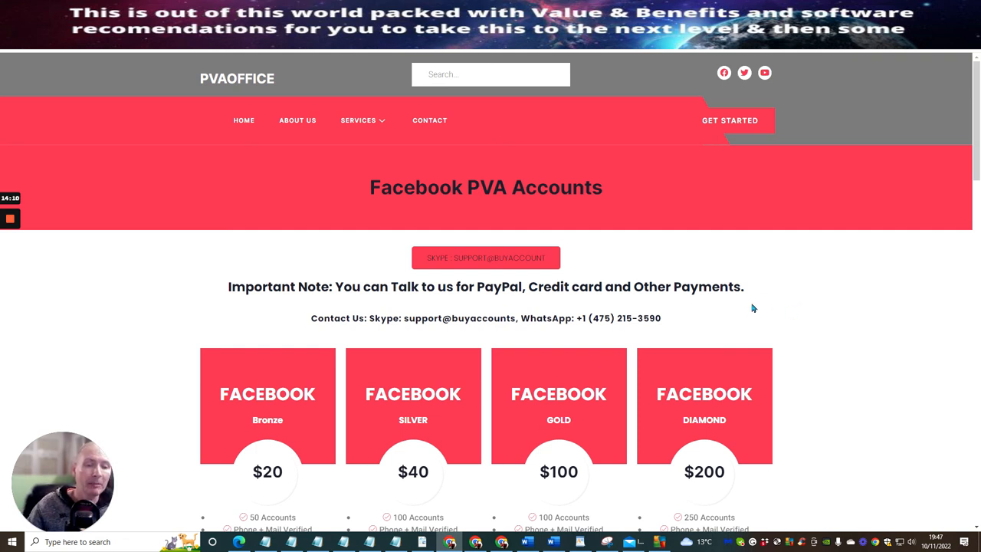
mouse_move(791, 343)
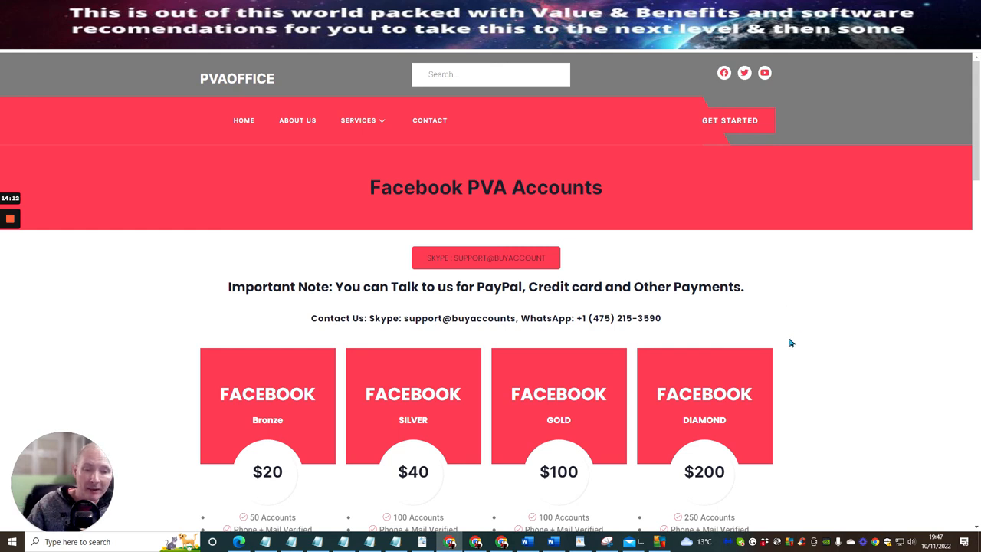
mouse_move(811, 350)
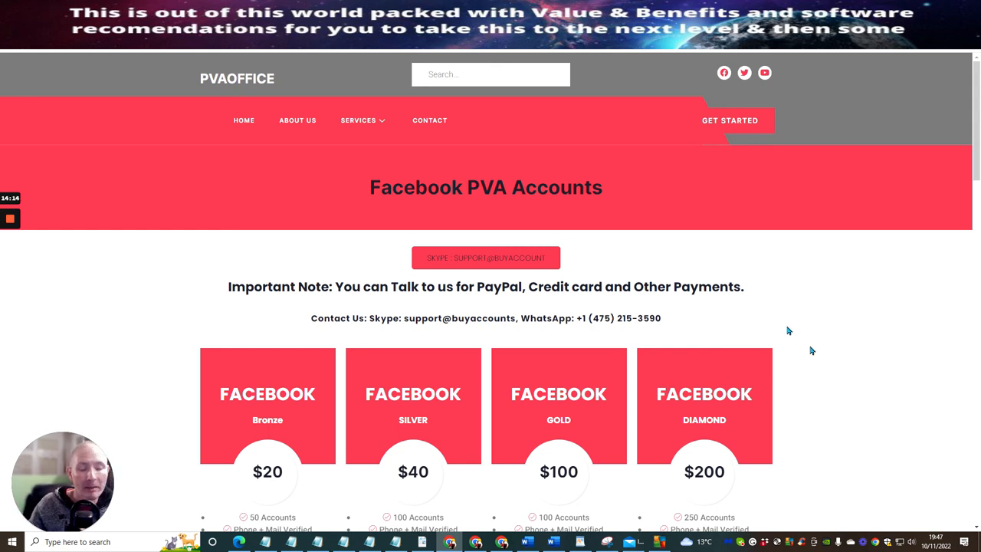
mouse_move(791, 347)
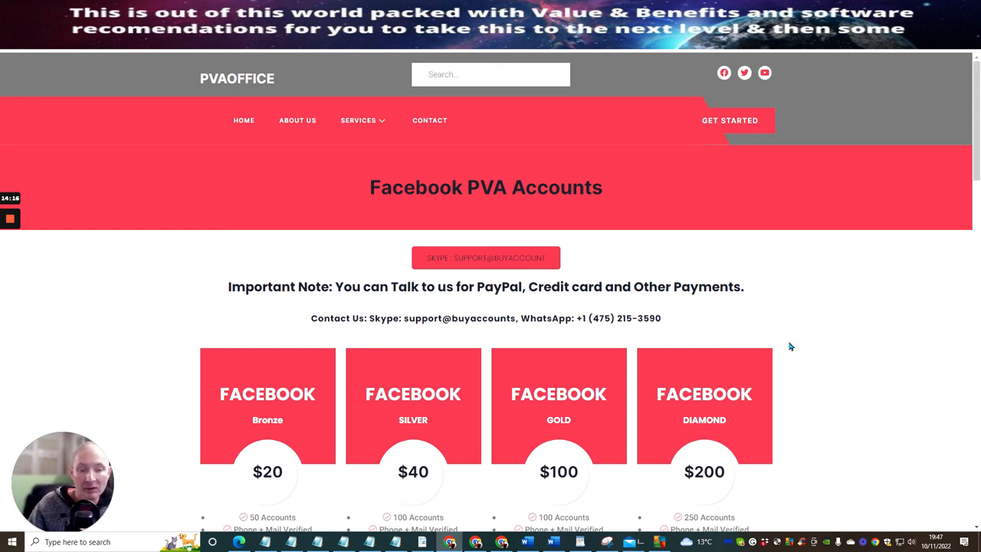